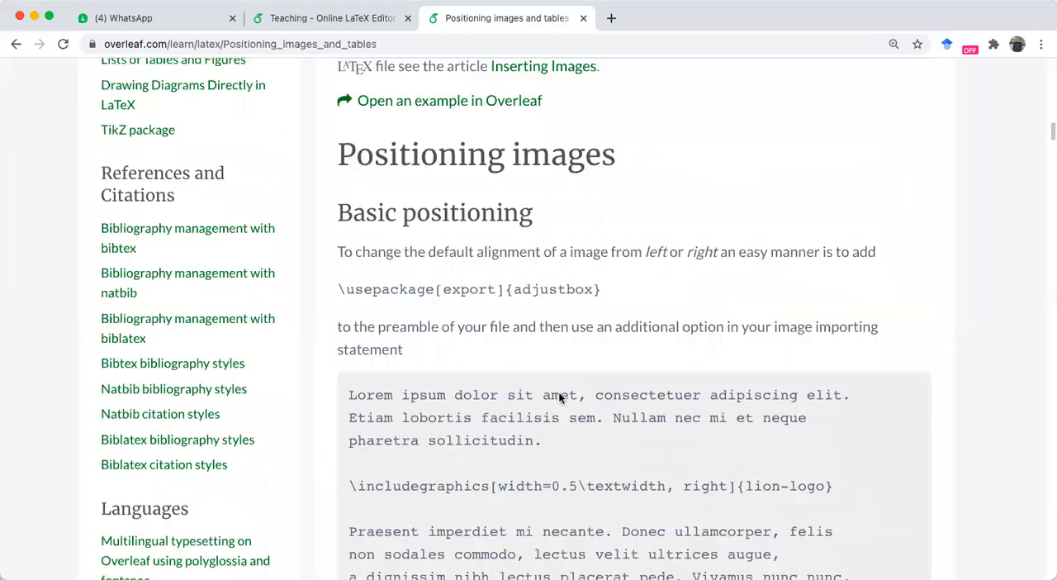
Step: Scroll the Positioning images and tables article to its Contents list and down to the Introduction's left-aligned image example
scroll(up, 3)
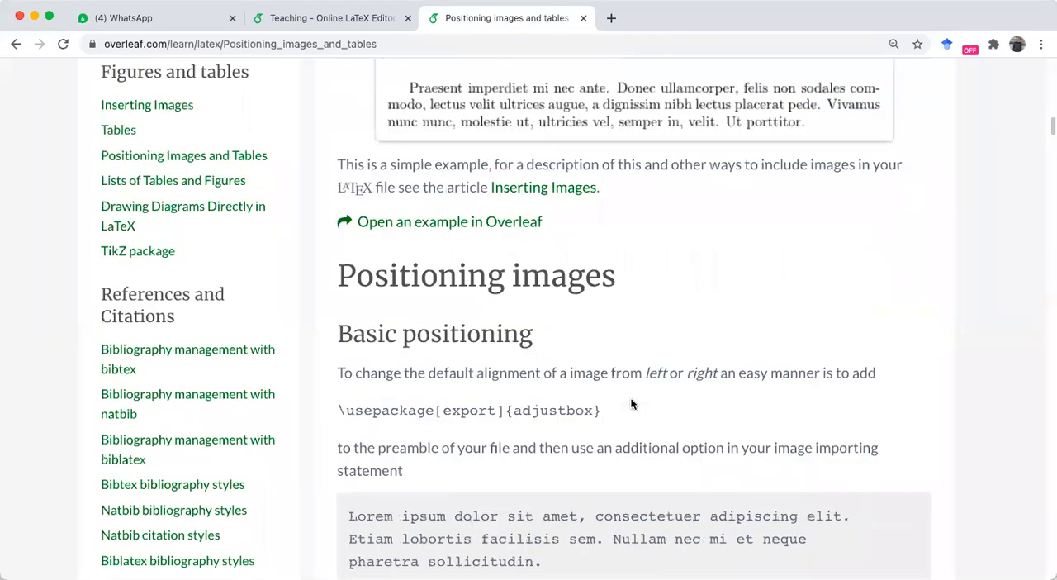
scroll(up, 3)
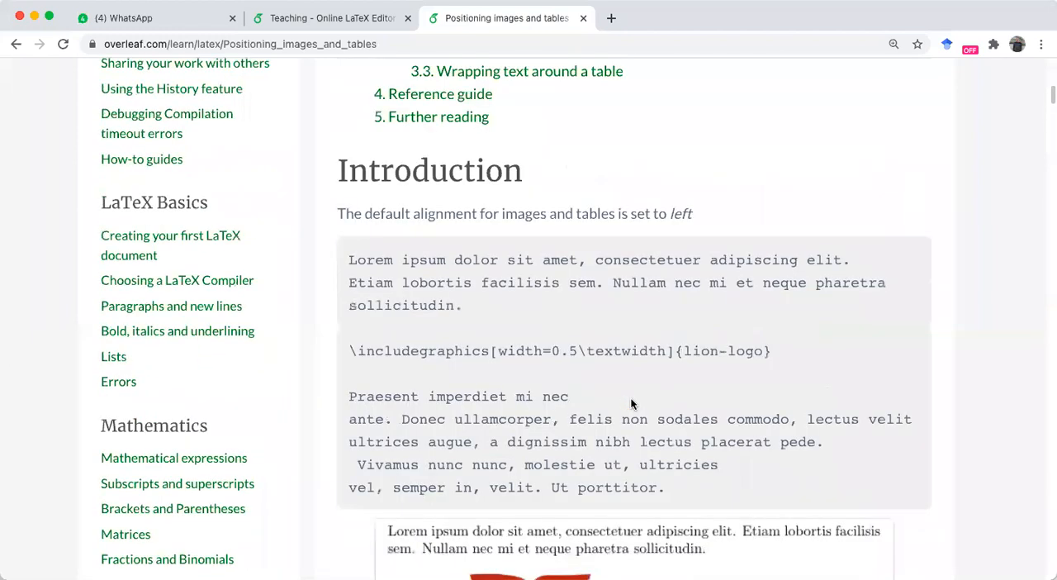
scroll(up, 3)
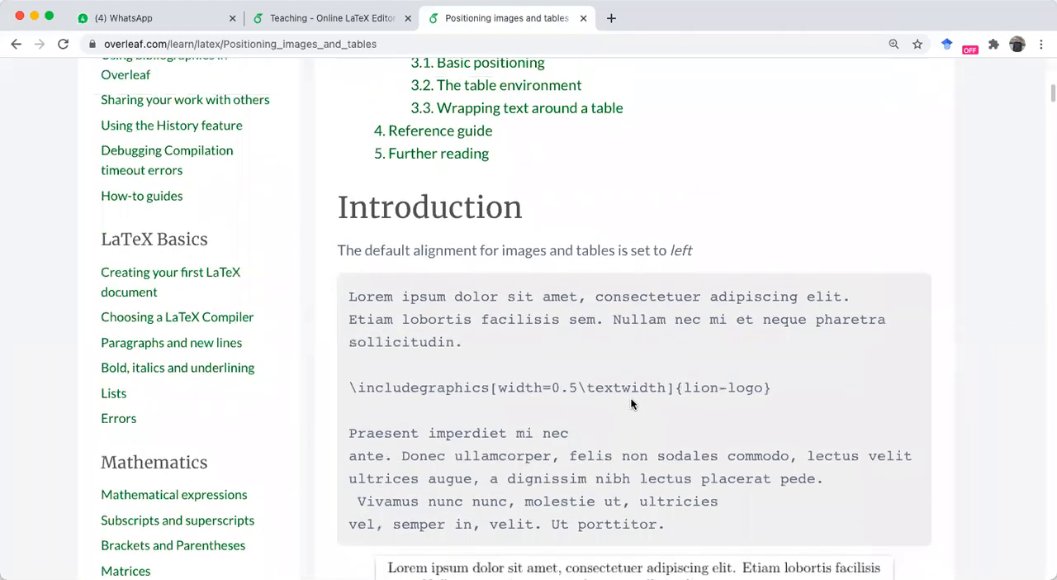
mouse_move(663, 403)
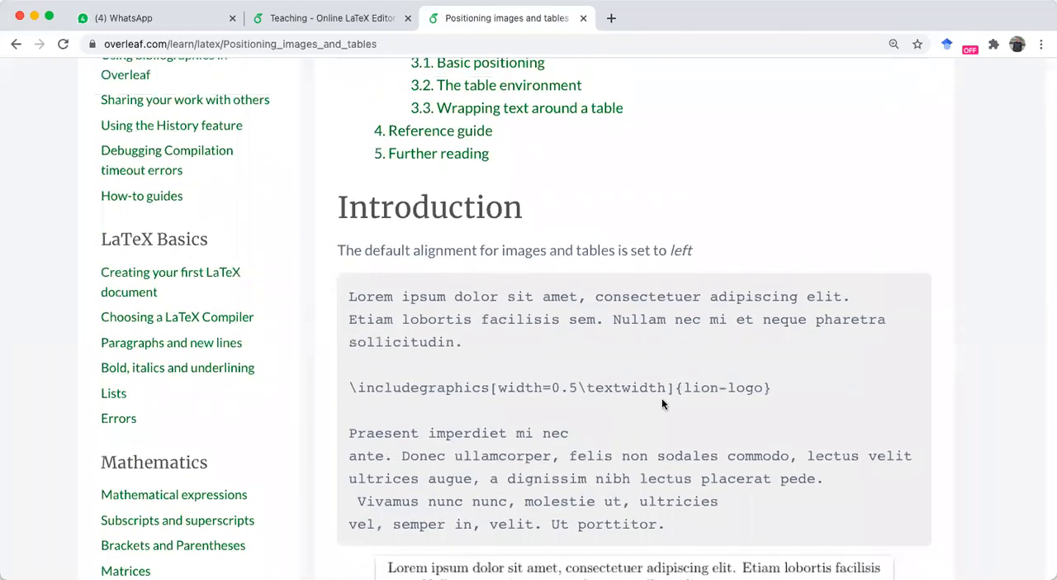
scroll(up, 3)
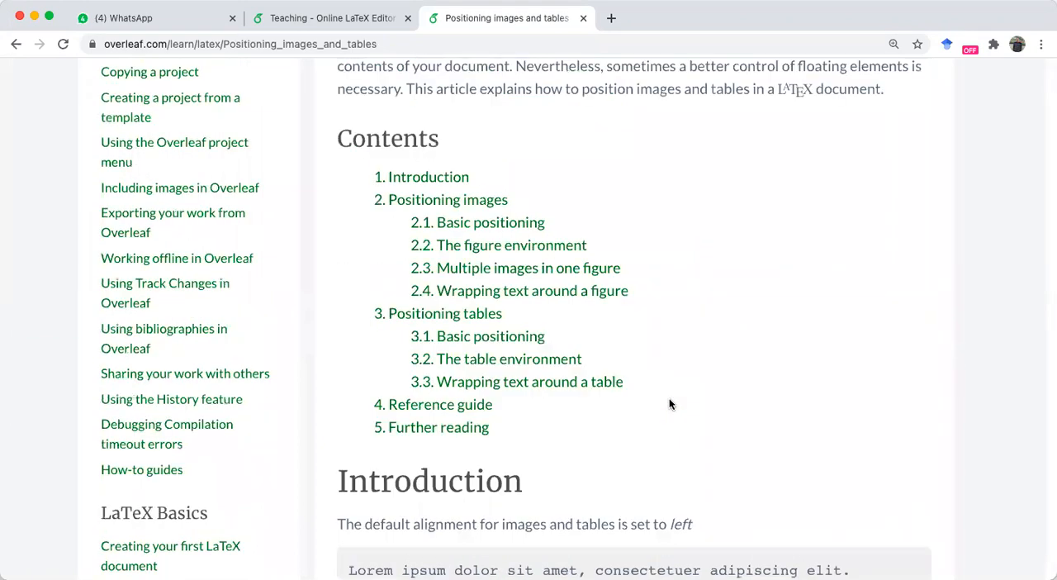
scroll(up, 3)
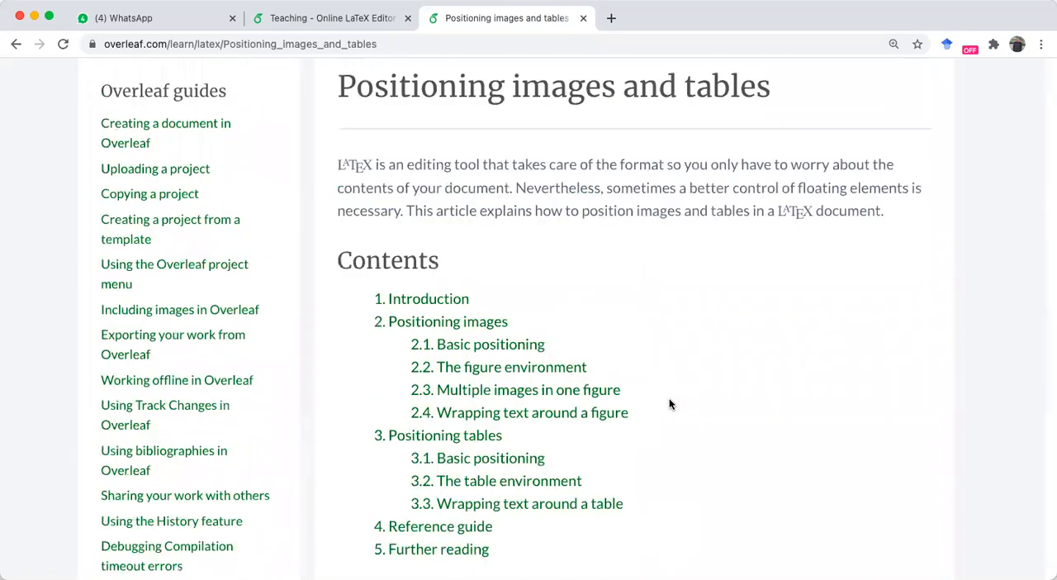
scroll(down, 3)
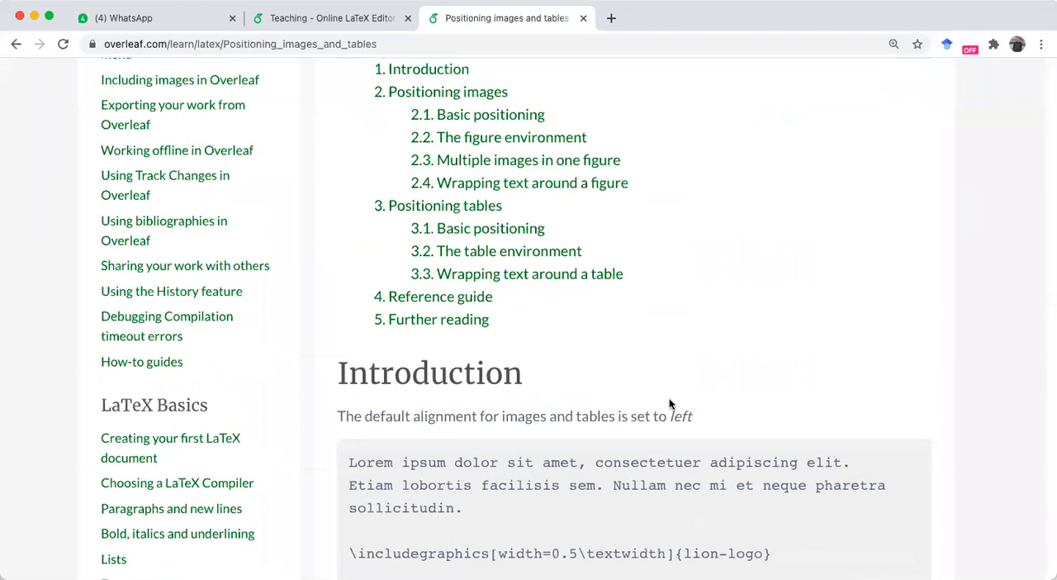
scroll(down, 3)
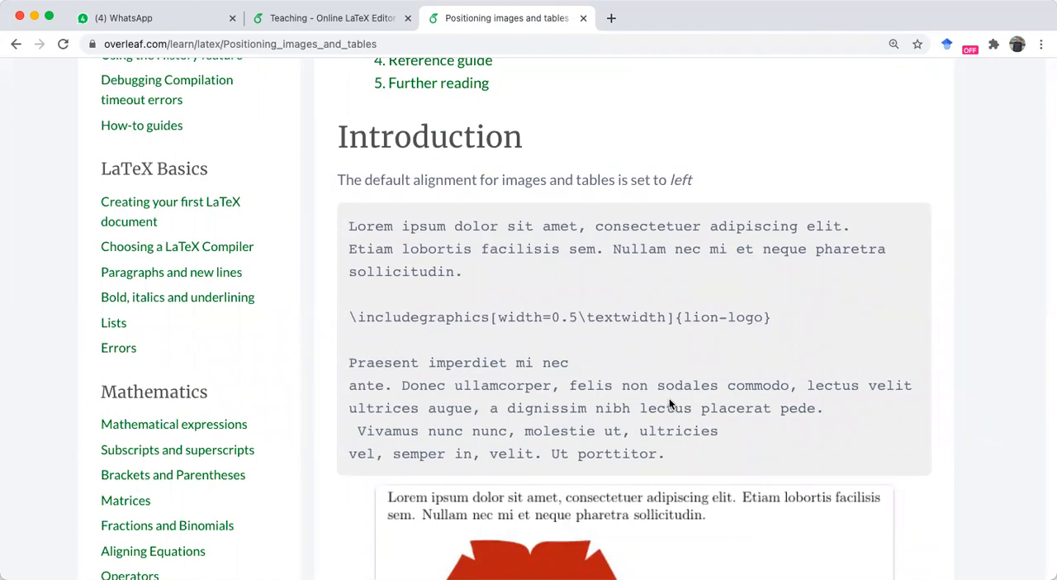
mouse_move(494, 322)
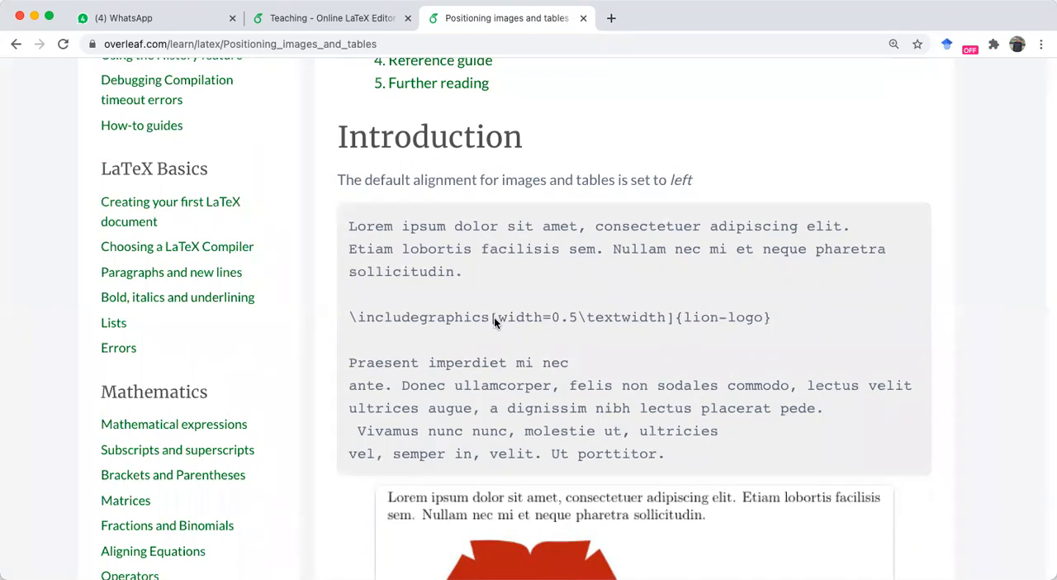
Step: Scroll past the lion-logo example output to the Basic positioning section with the adjustbox and right-aligned image example
scroll(down, 3)
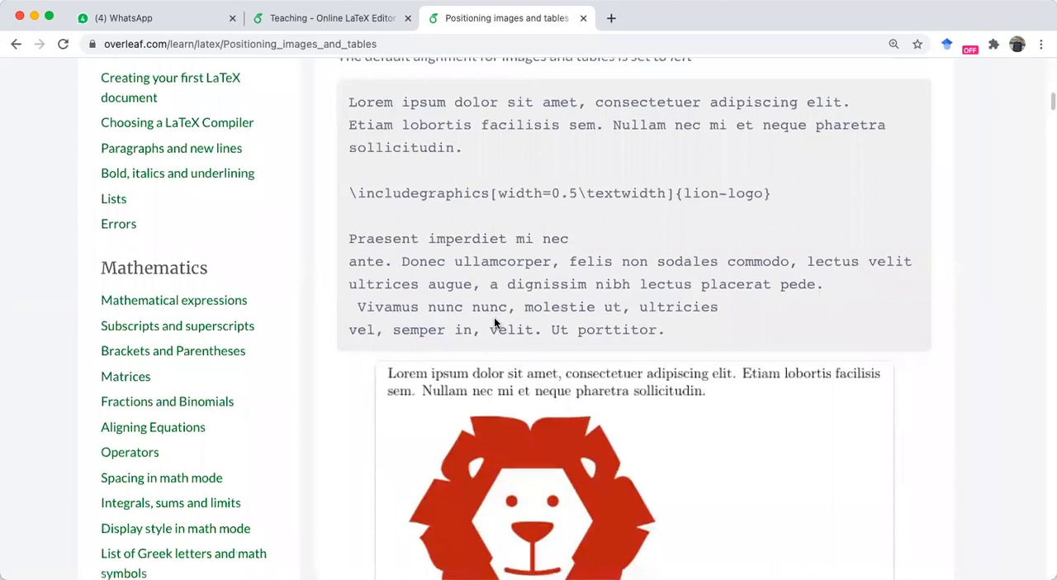
scroll(down, 3)
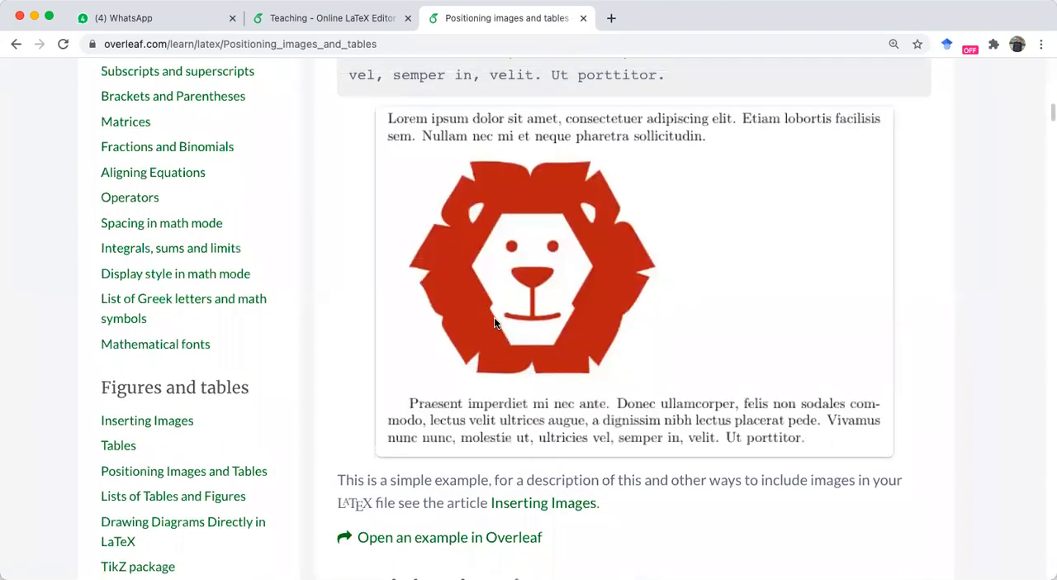
scroll(up, 3)
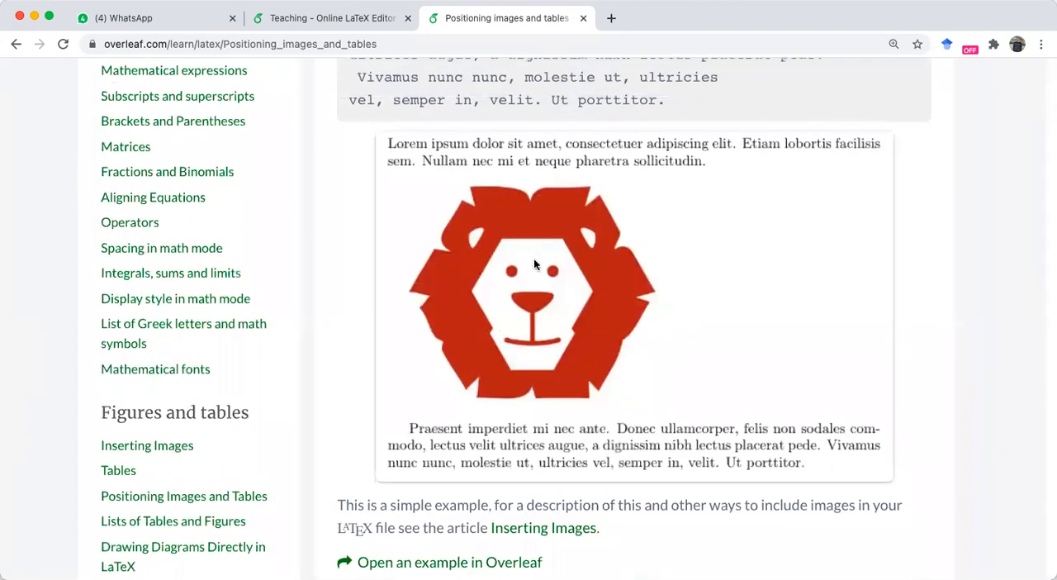
mouse_move(496, 312)
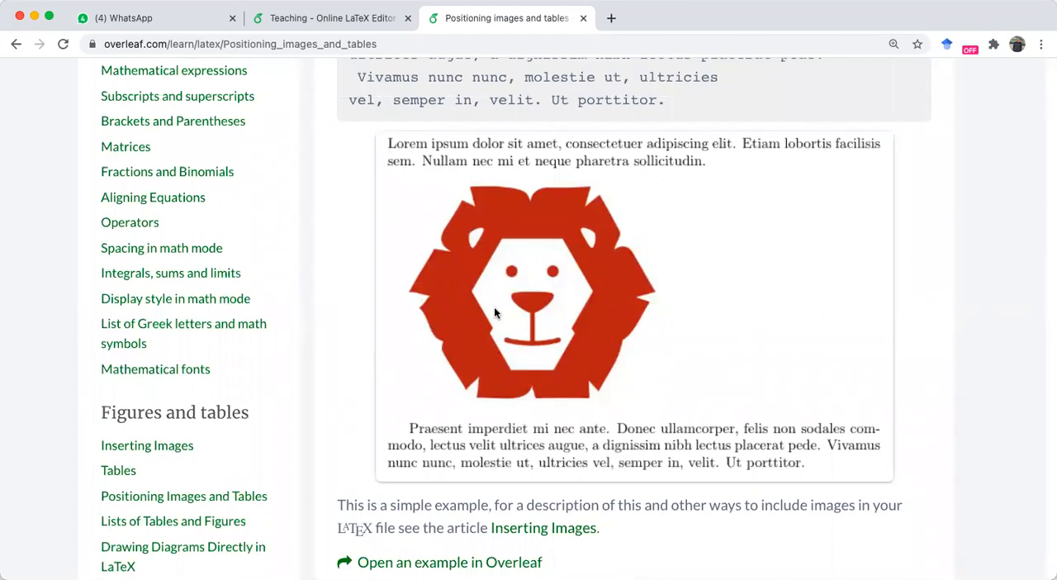
mouse_move(520, 296)
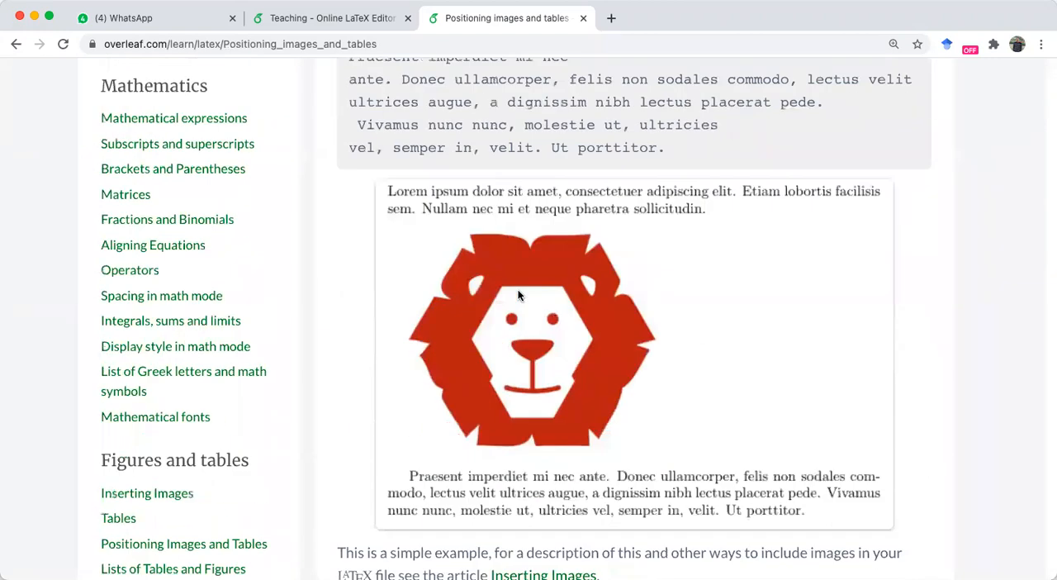
scroll(down, 3)
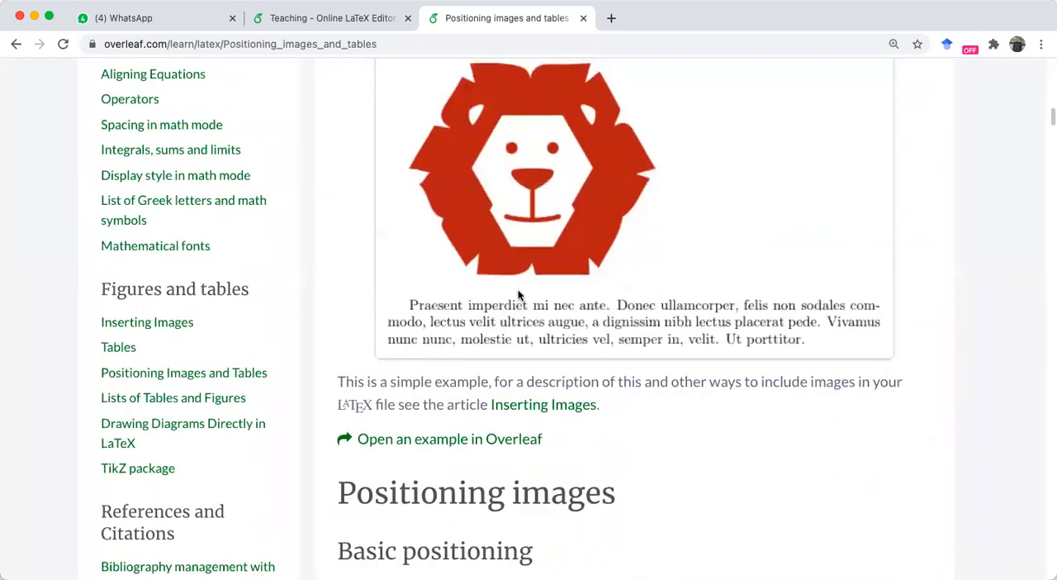
mouse_move(519, 299)
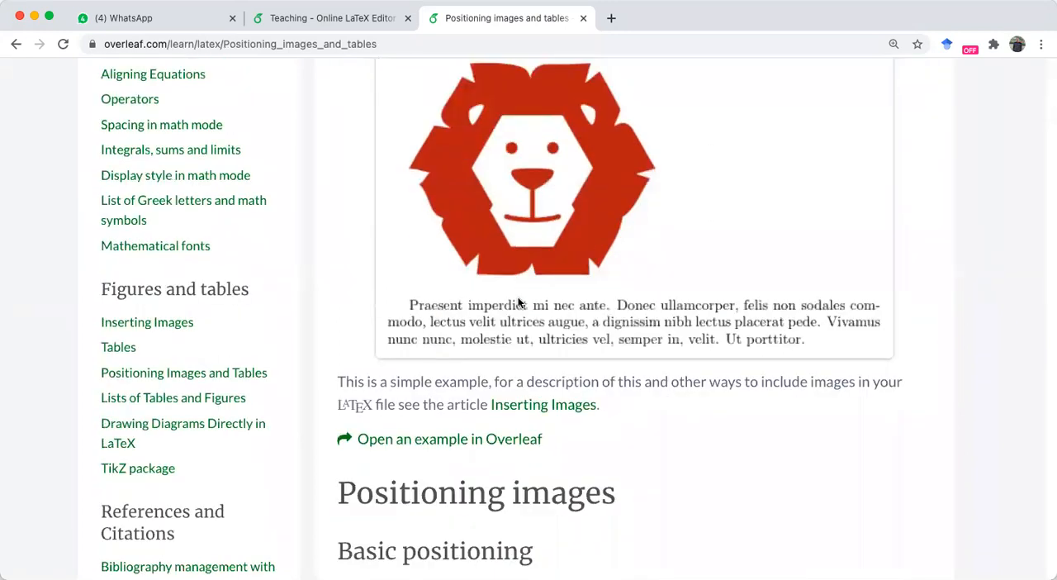
mouse_move(520, 298)
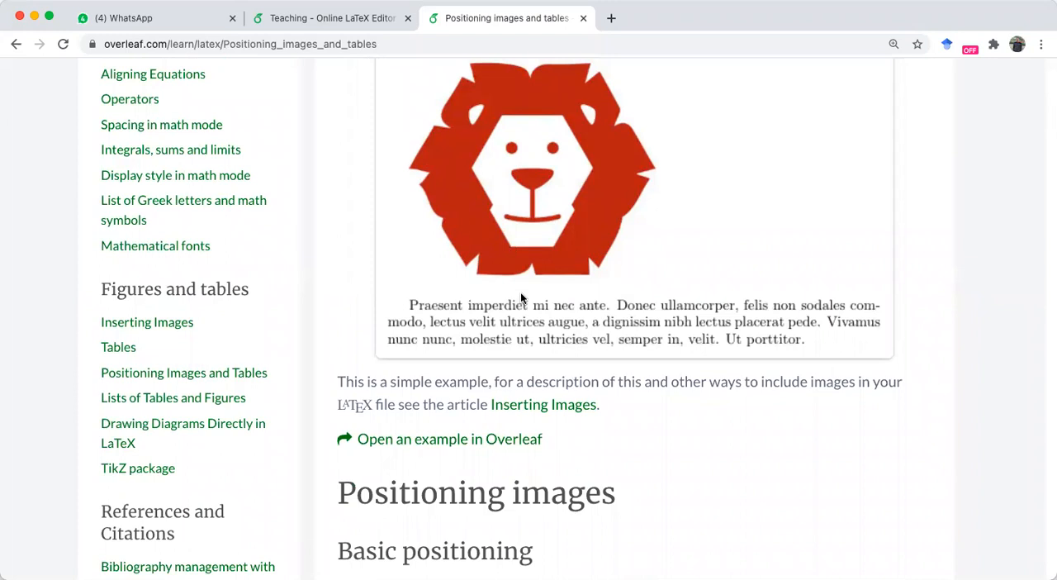
scroll(down, 3)
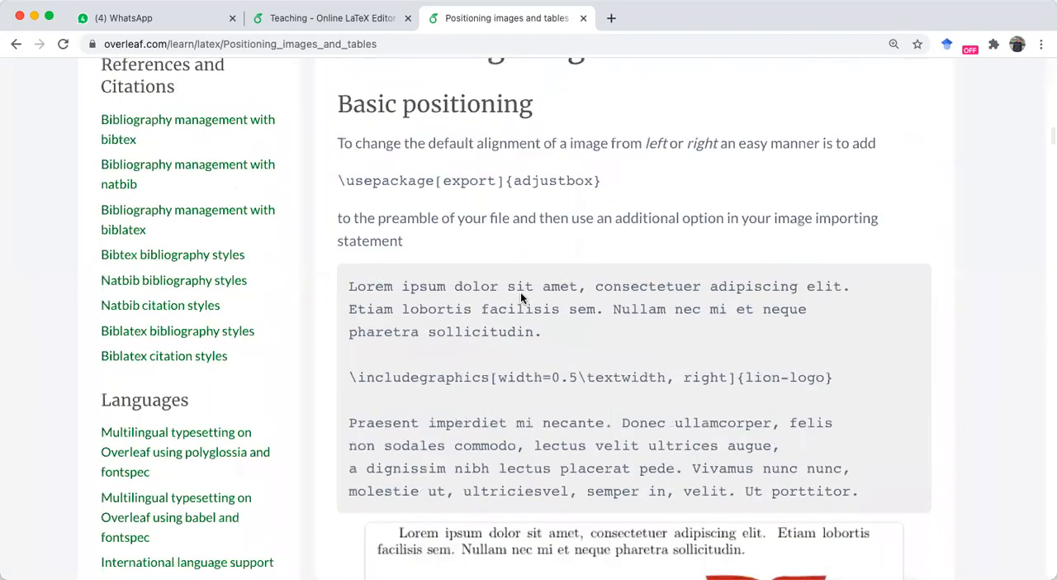
mouse_move(661, 153)
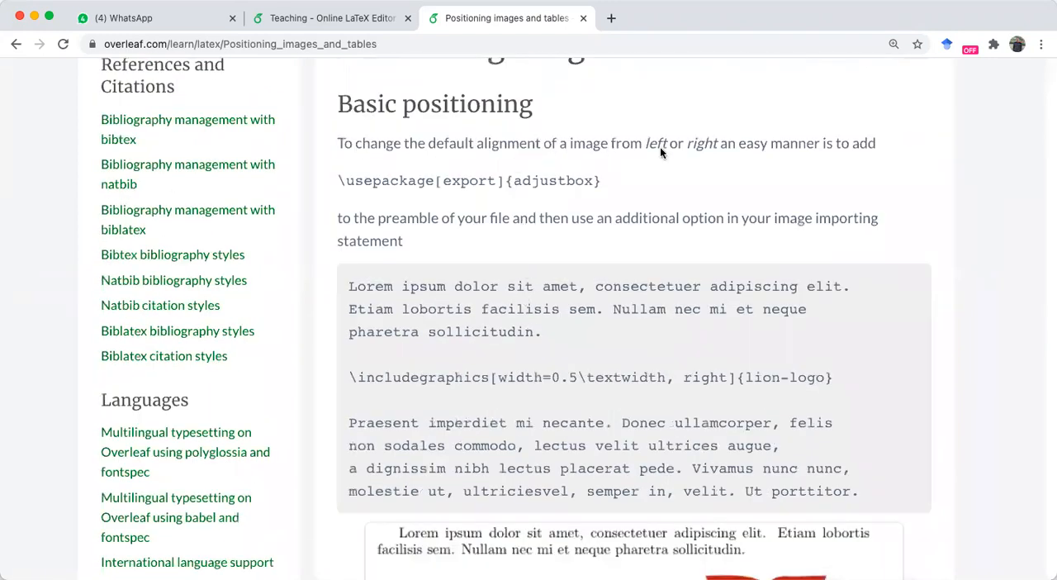
mouse_move(773, 152)
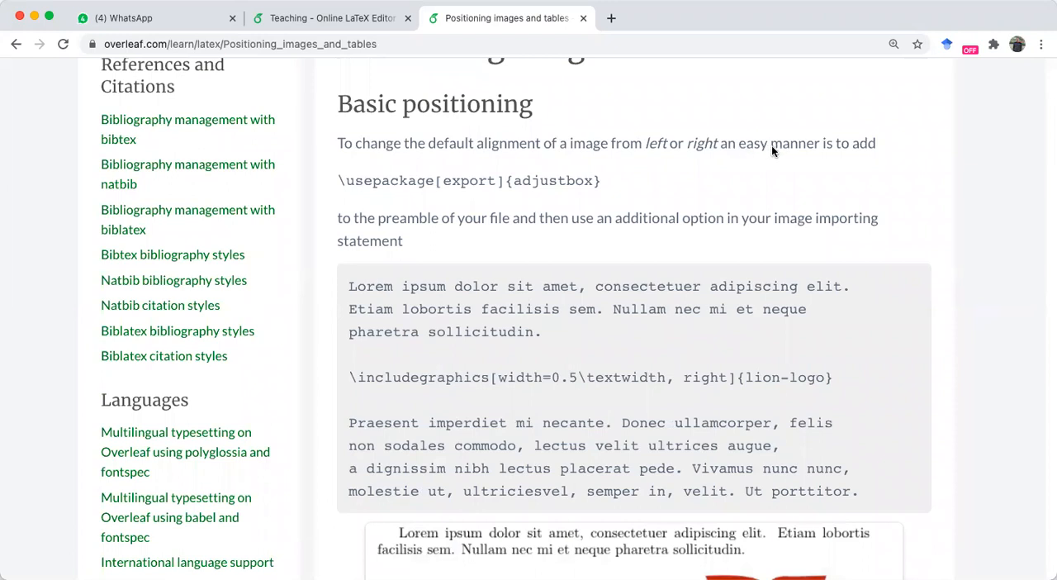
scroll(down, 3)
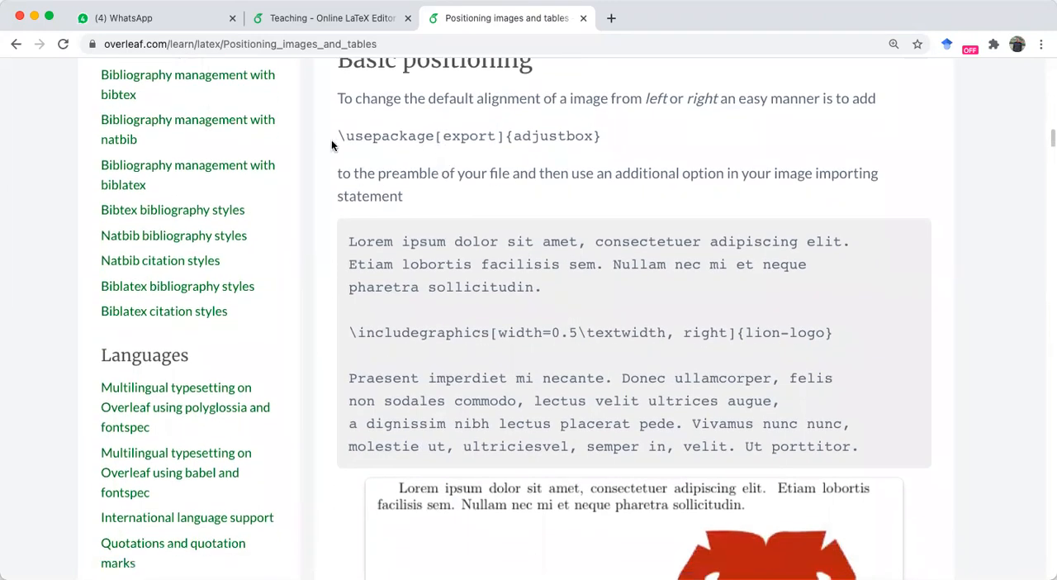
Step: Select the \usepackage[export]{adjustbox} line for copying and review the right-aligned output and alignment values
triple_click(469, 135)
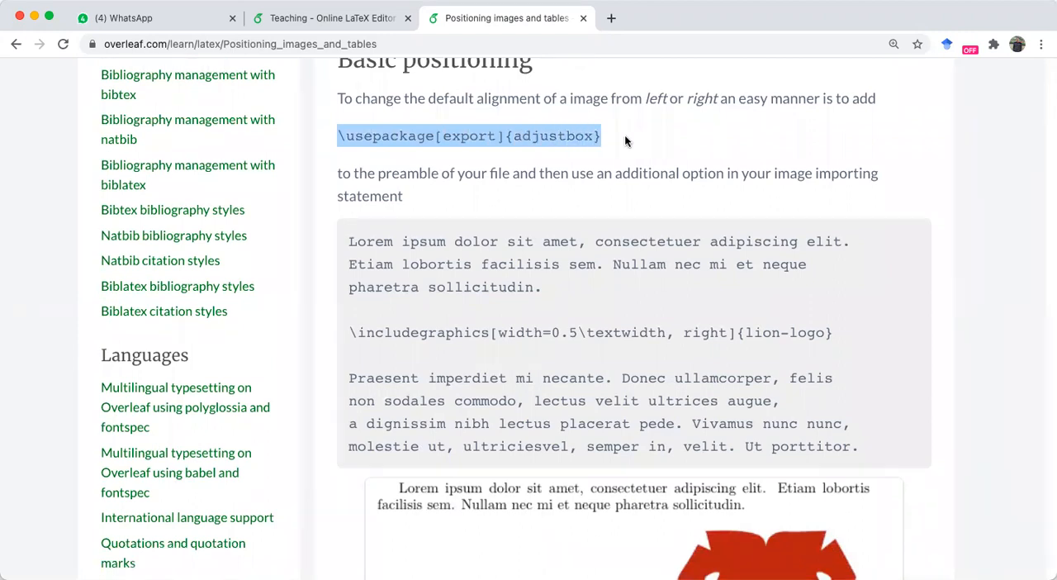
mouse_move(555, 238)
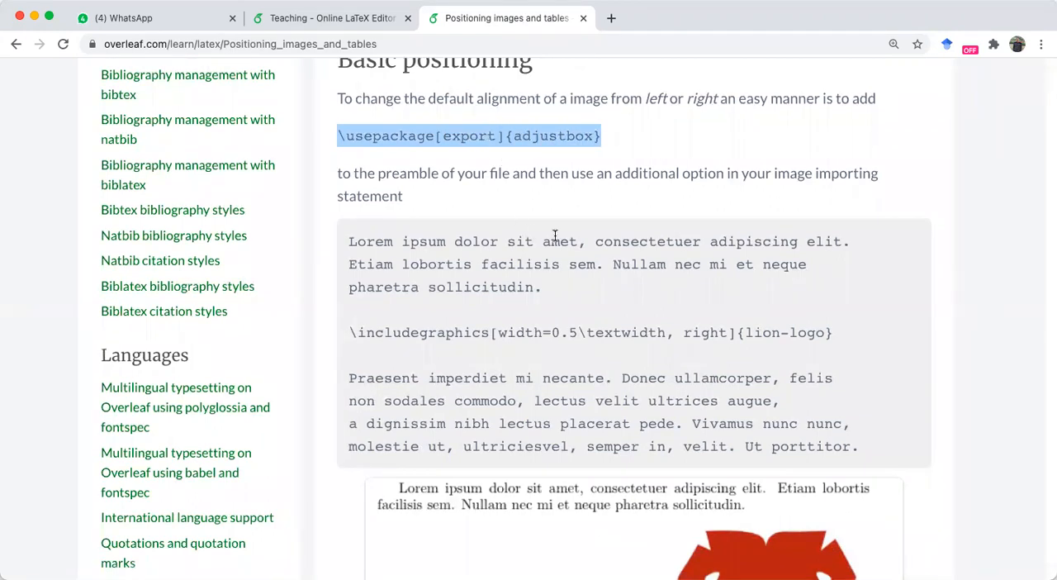
mouse_move(719, 331)
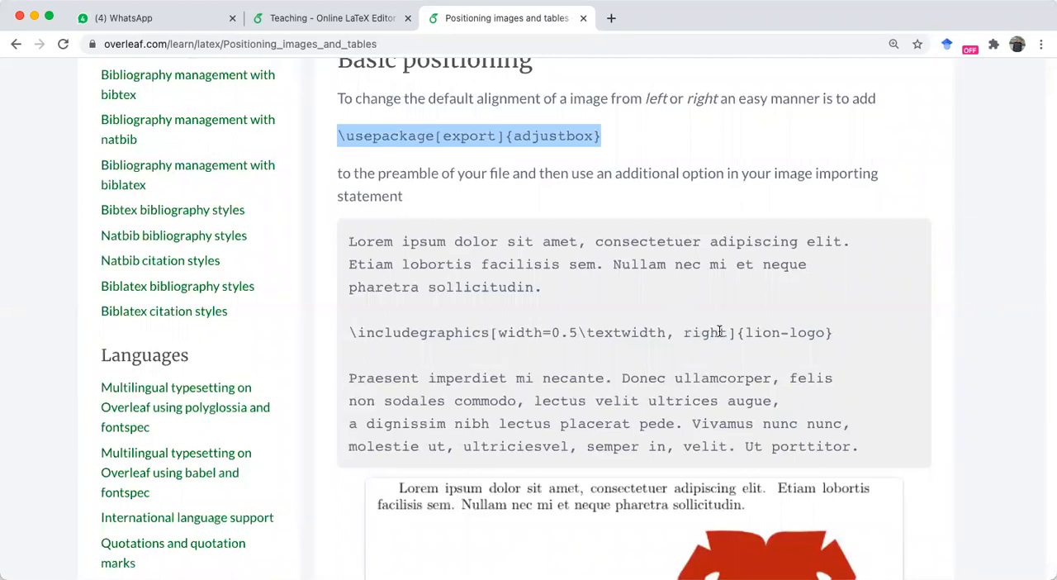
mouse_move(712, 317)
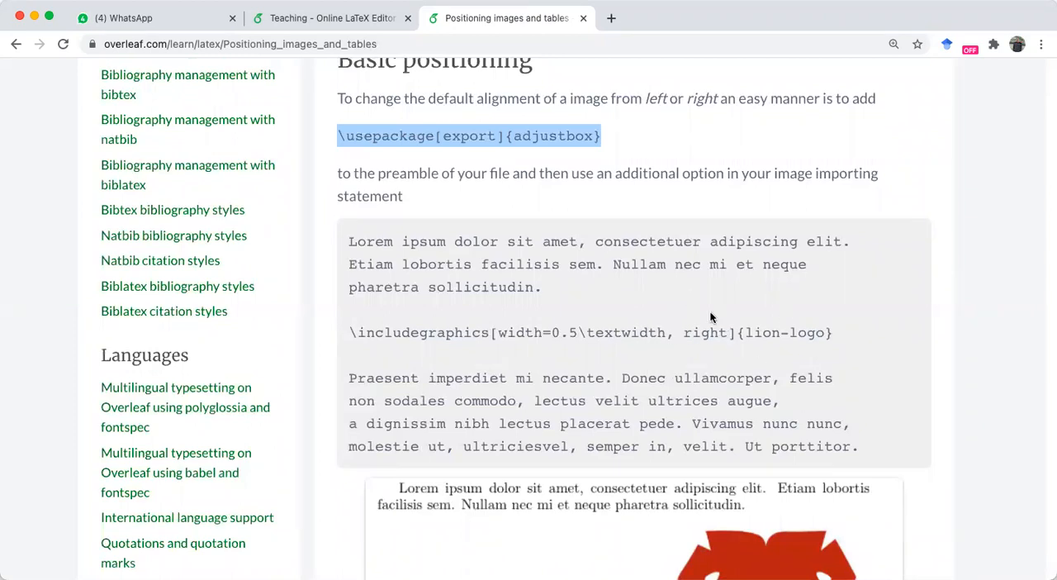
mouse_move(717, 339)
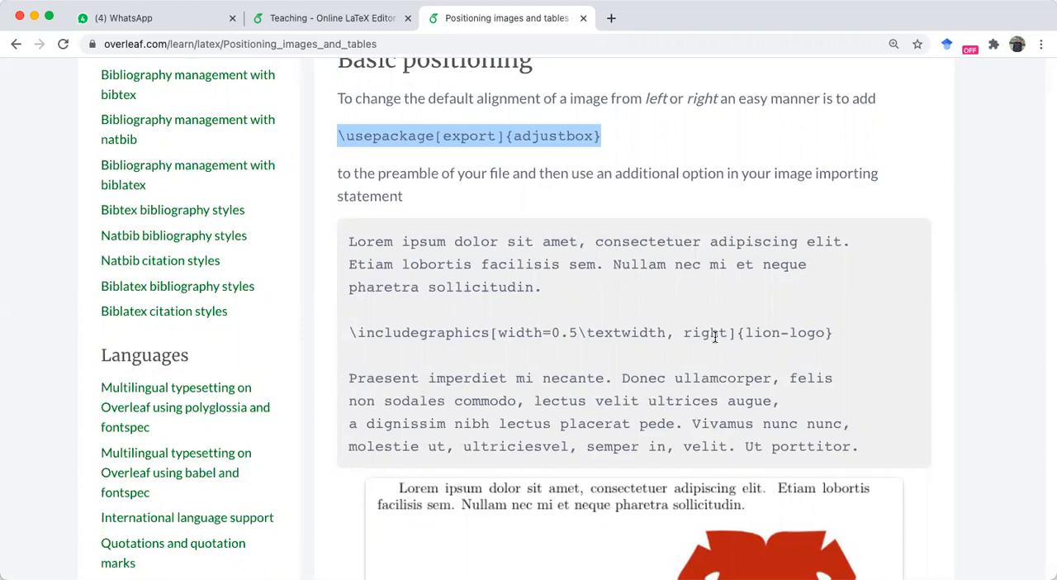
mouse_move(727, 323)
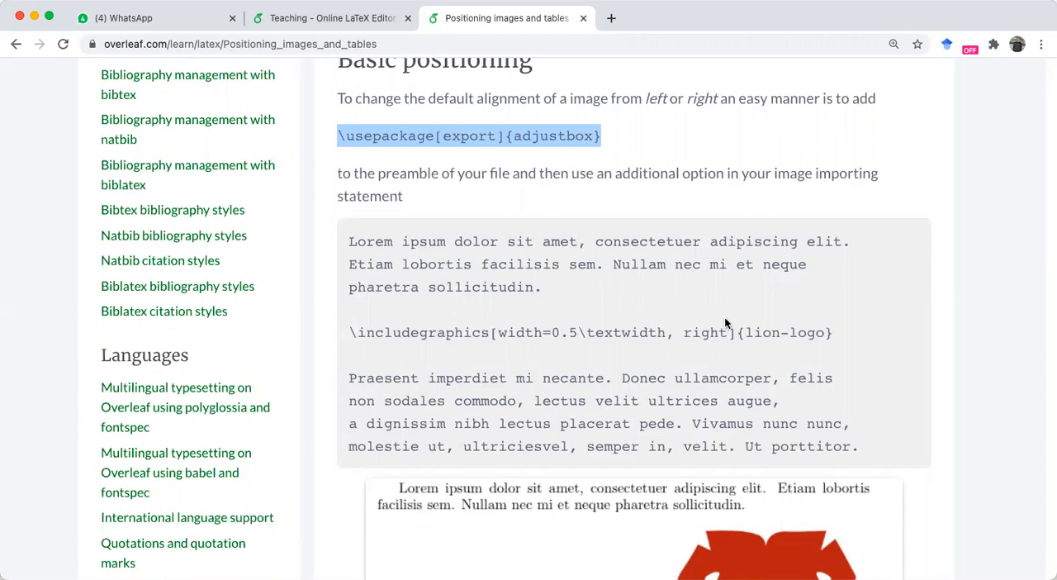
scroll(up, 3)
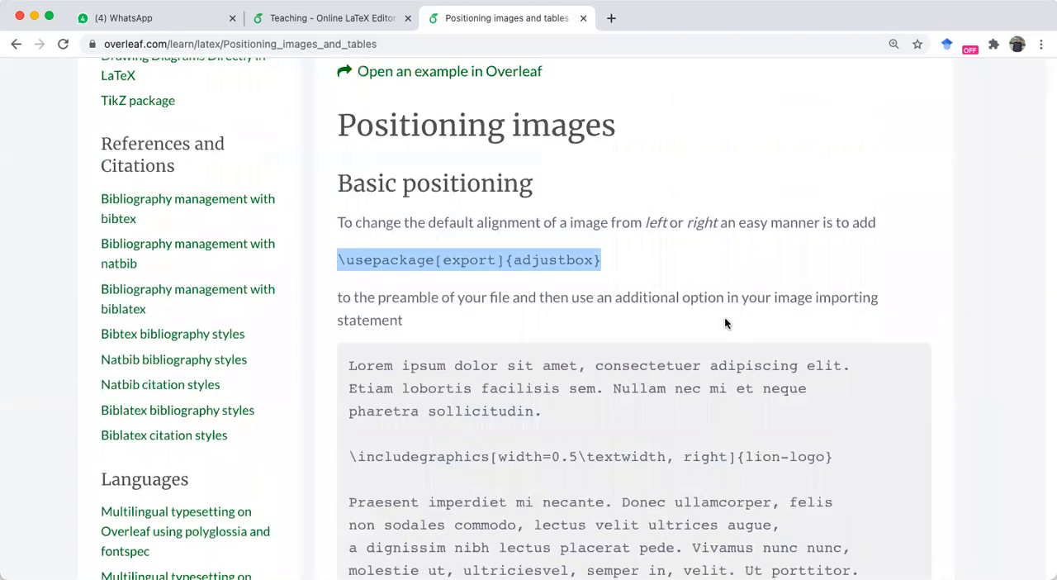
scroll(up, 3)
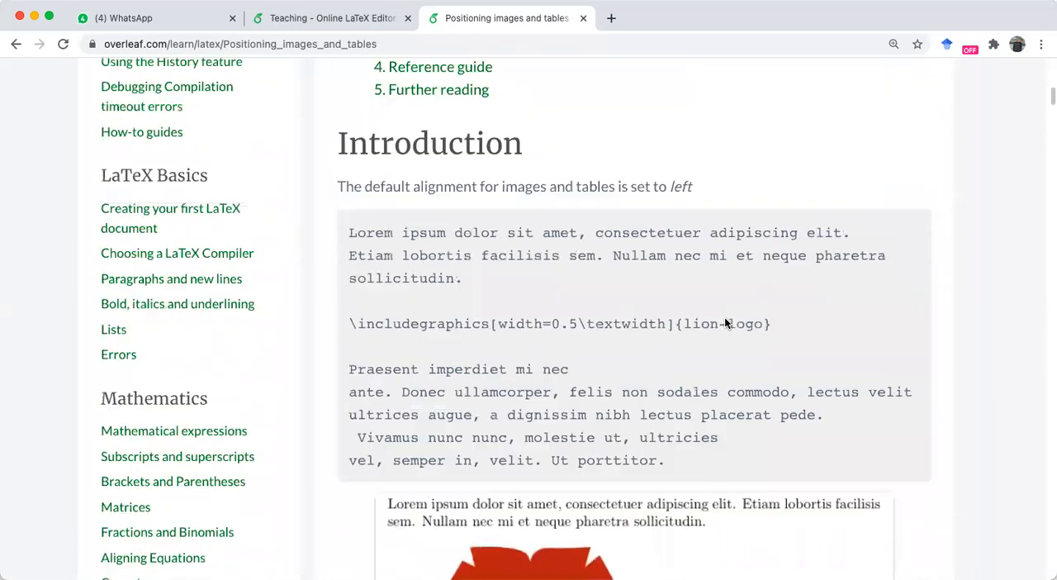
scroll(down, 3)
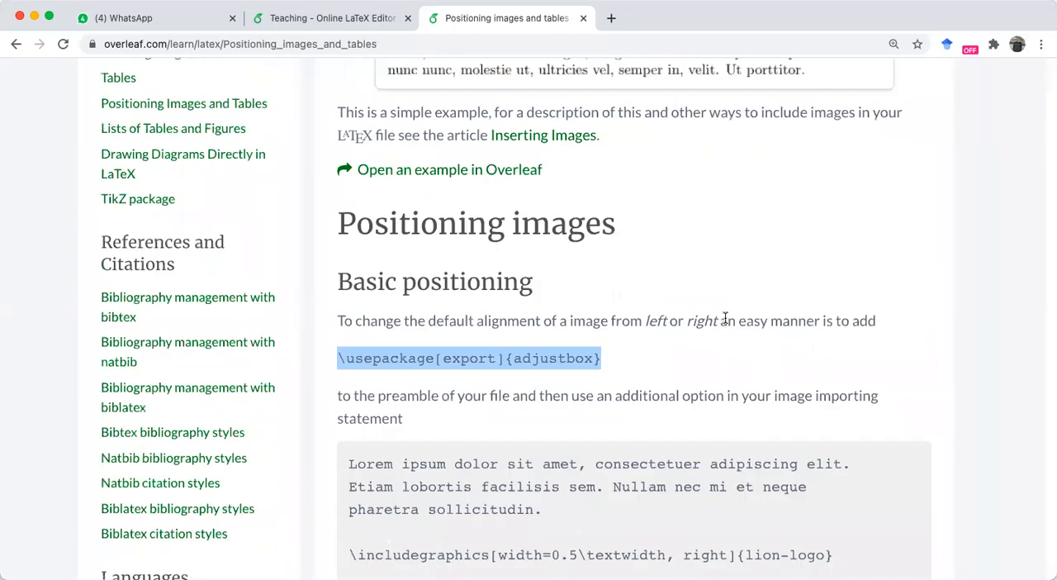
scroll(down, 3)
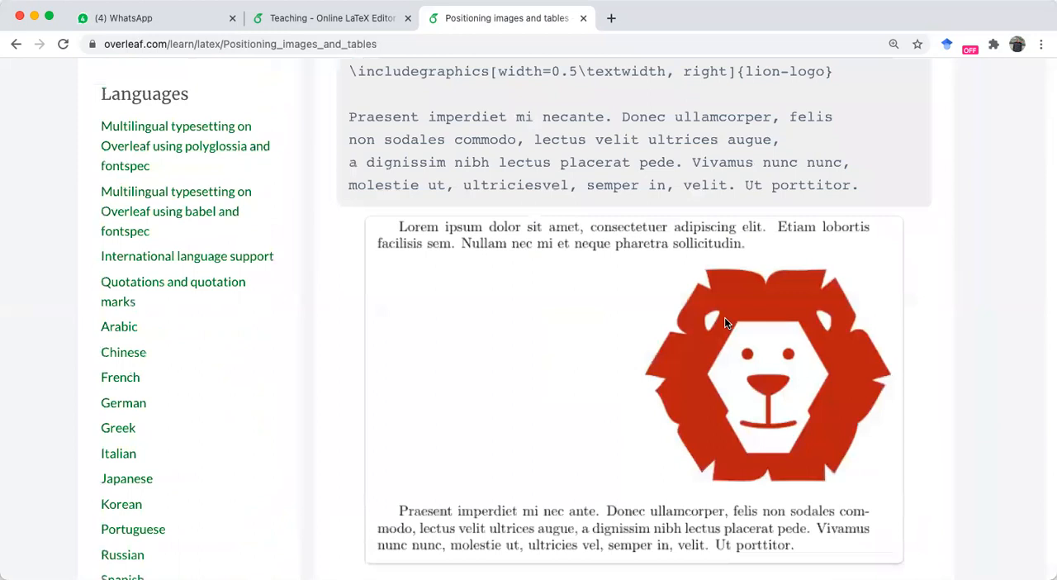
scroll(down, 3)
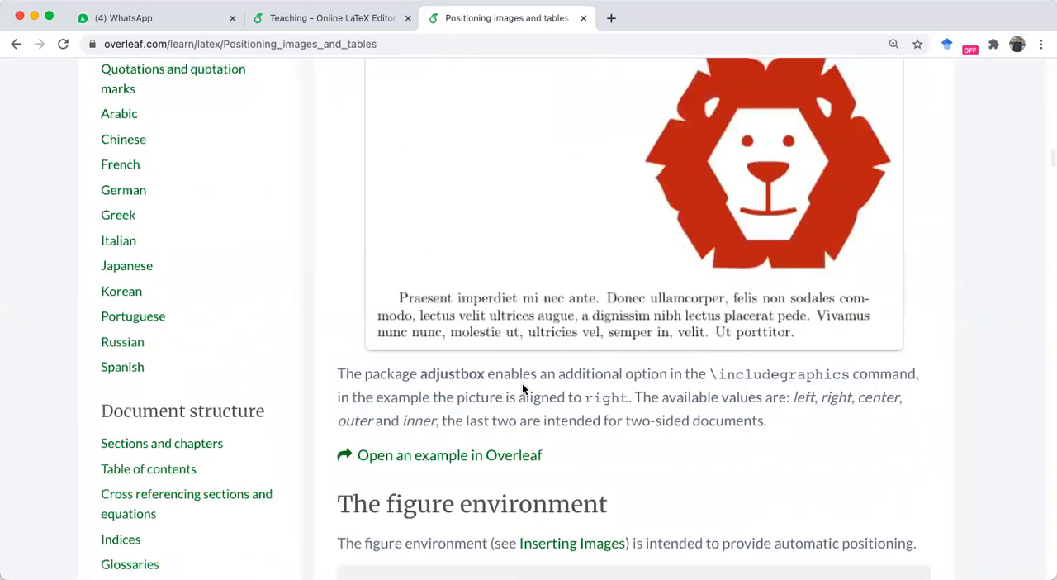
scroll(up, 3)
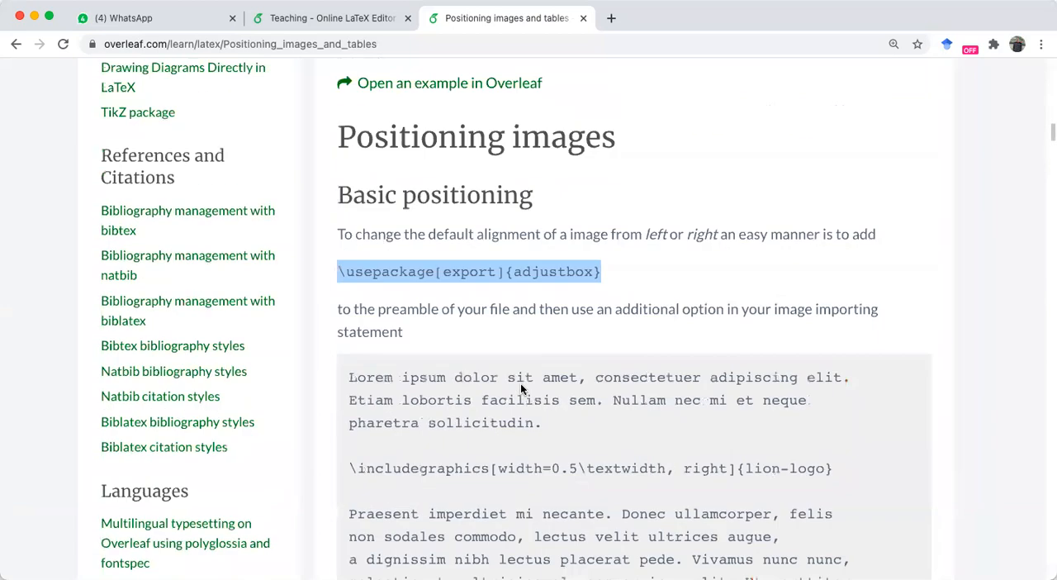
mouse_move(403, 261)
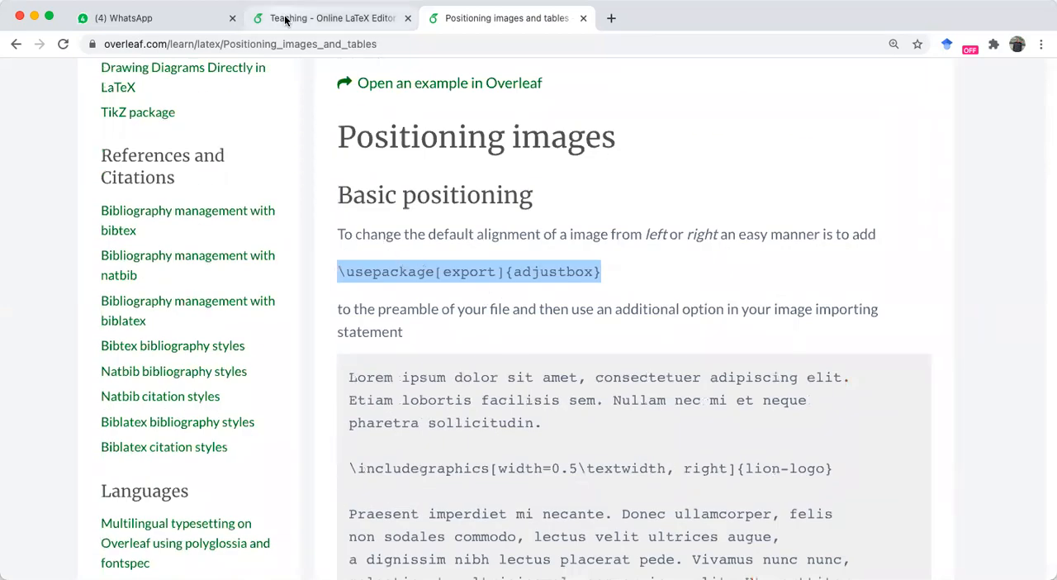
Step: Add \usepackage[export]{adjustbox} to the Teaching project's preamble and fold the wrapfigure block
click(331, 17)
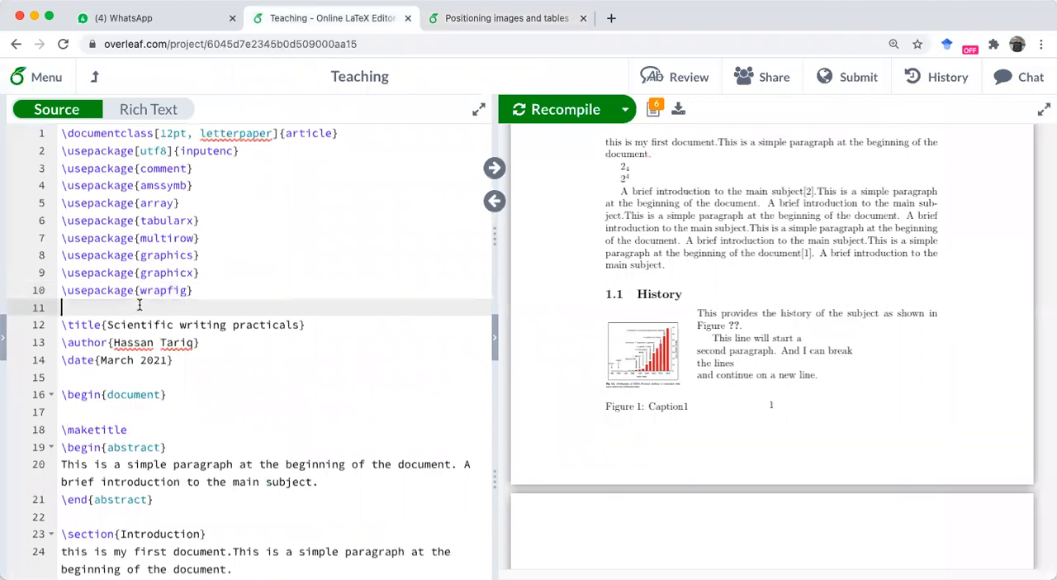
text(\usepackage[export]{adjustbox})
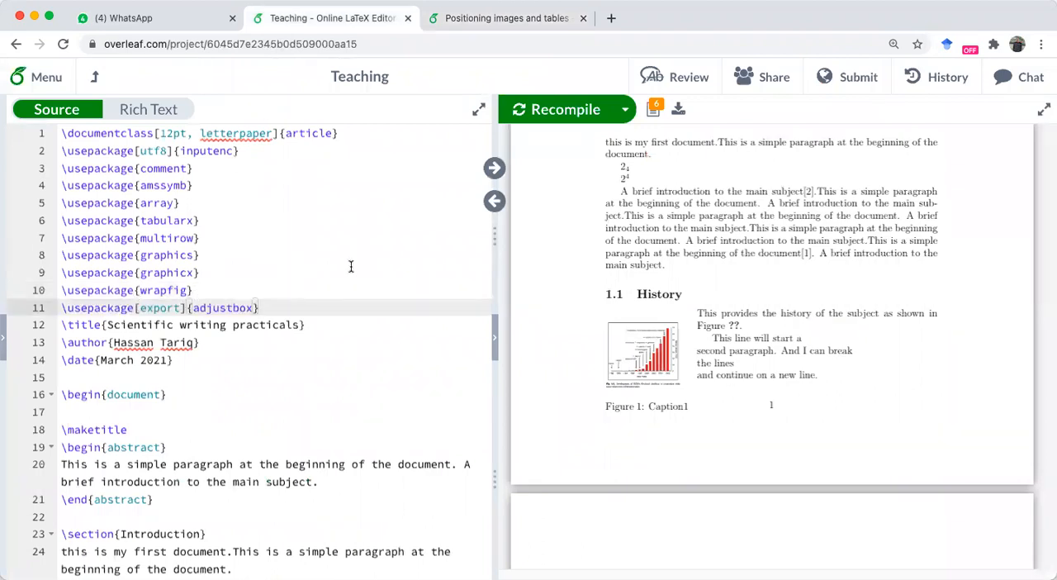
scroll(down, 3)
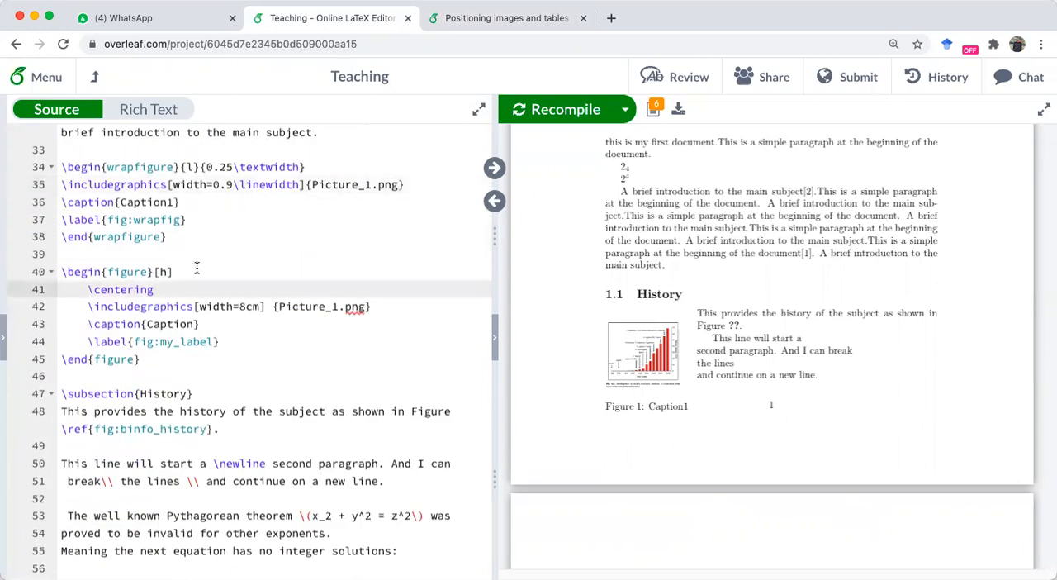
scroll(up, 3)
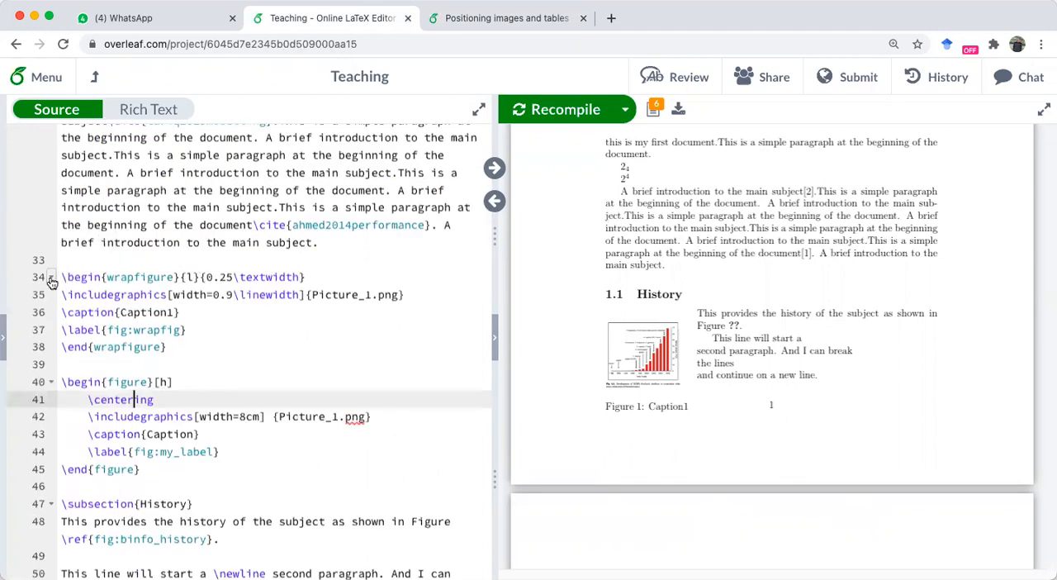
click(50, 278)
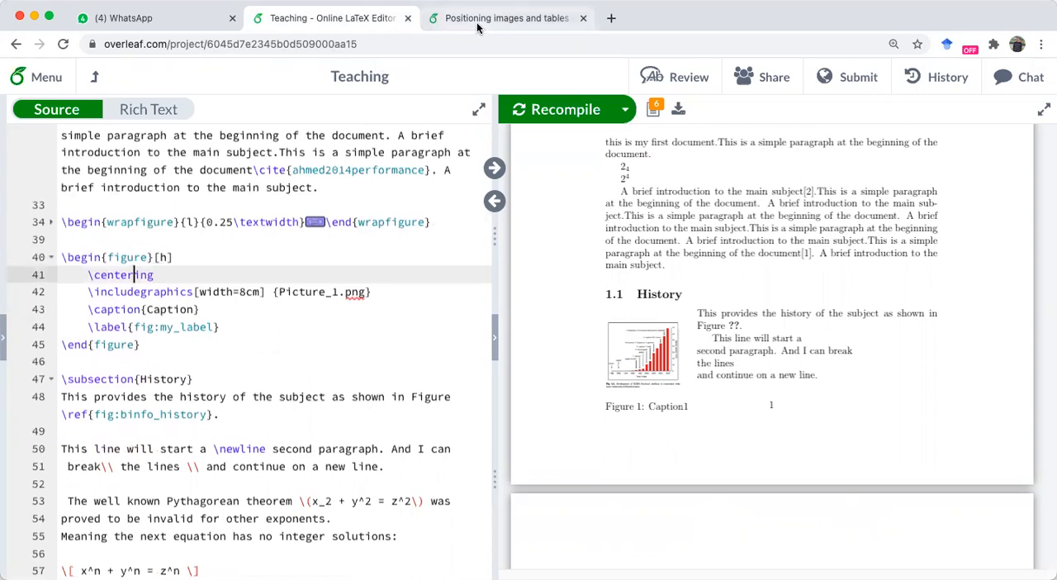
Step: Copy the width/right options from the docs and add ", right" to figure 2's \includegraphics options
click(506, 17)
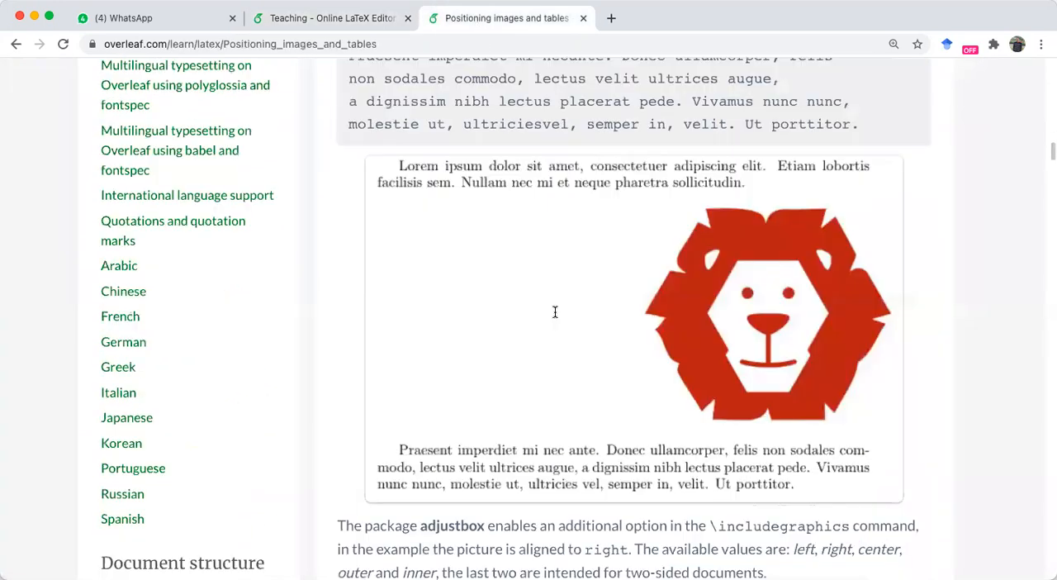
scroll(up, 3)
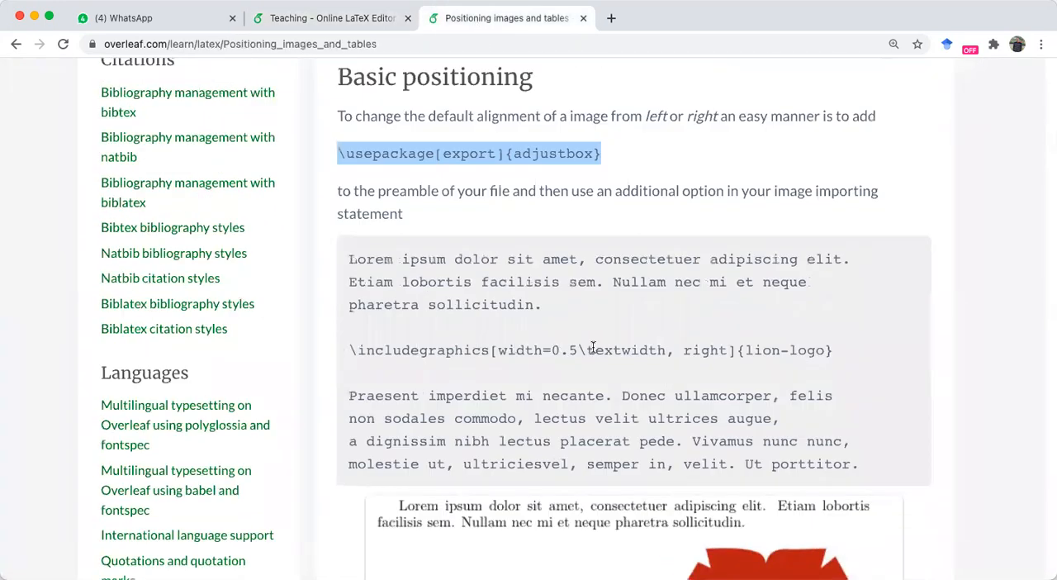
double_click(505, 350)
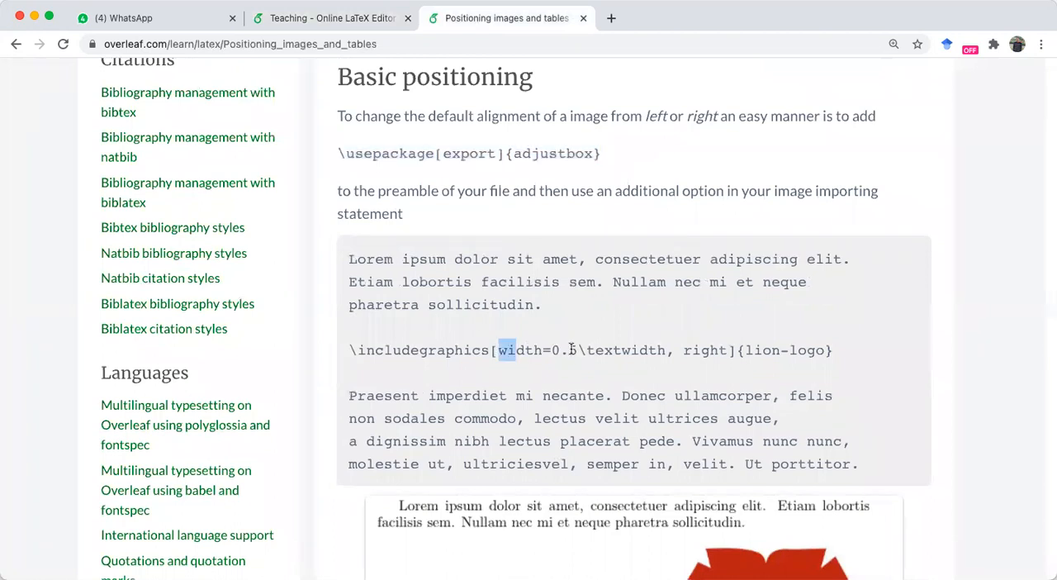
drag(499, 351, 729, 350)
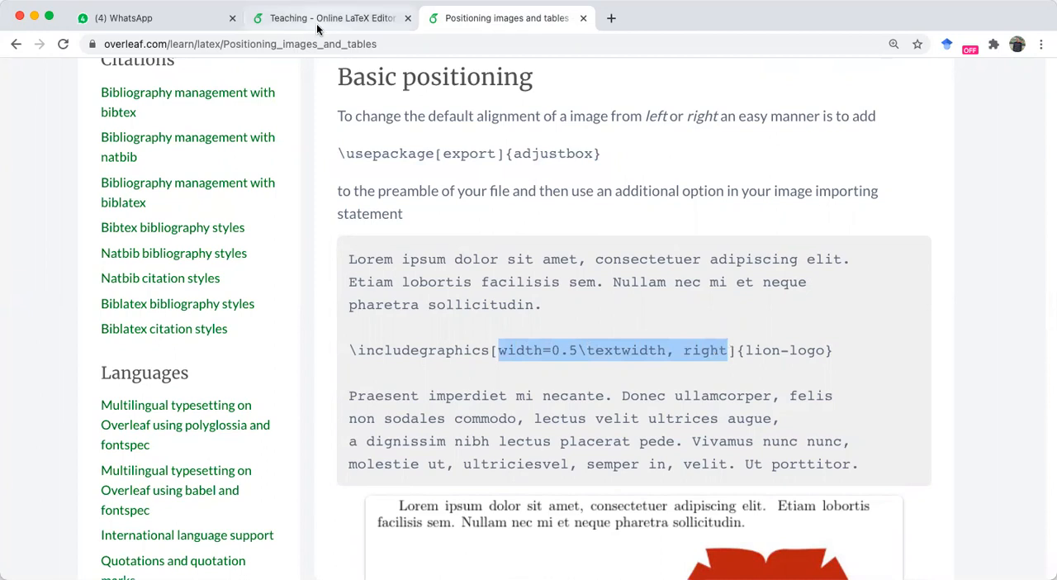
click(331, 16)
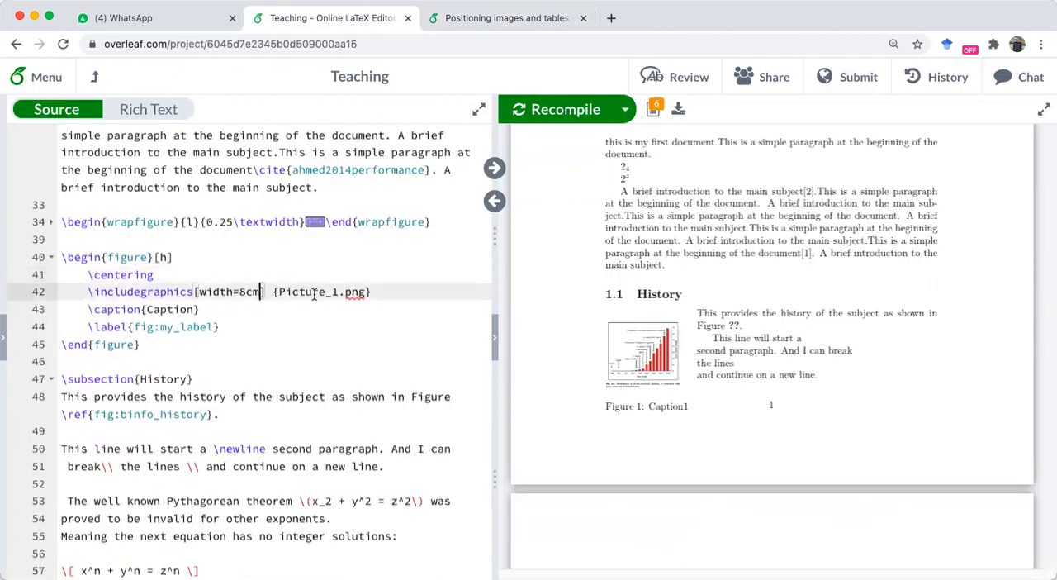
text(, right)
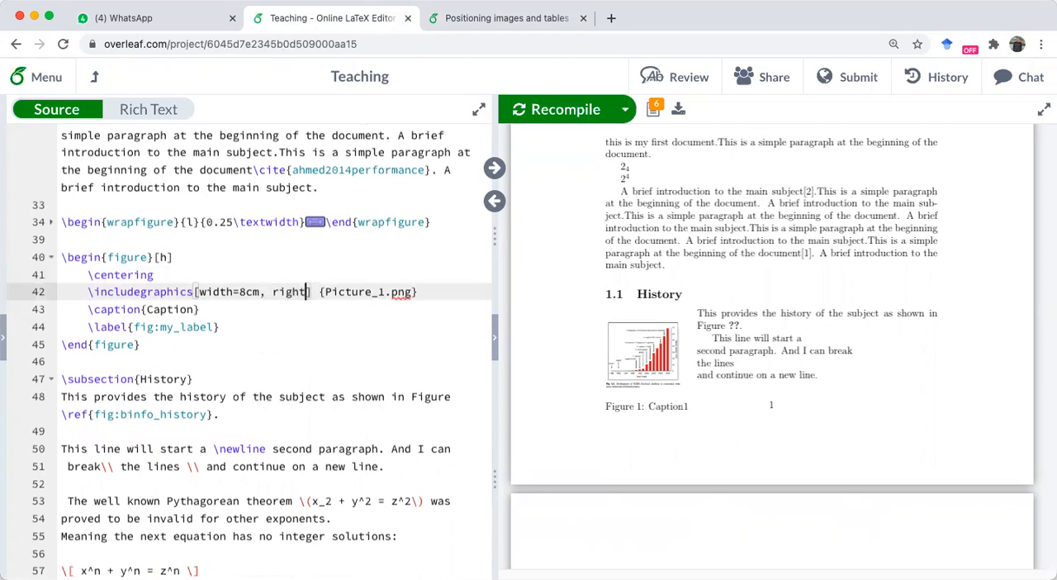
Step: Recompile and check the PDF, where the chart now appears shifted right
click(565, 109)
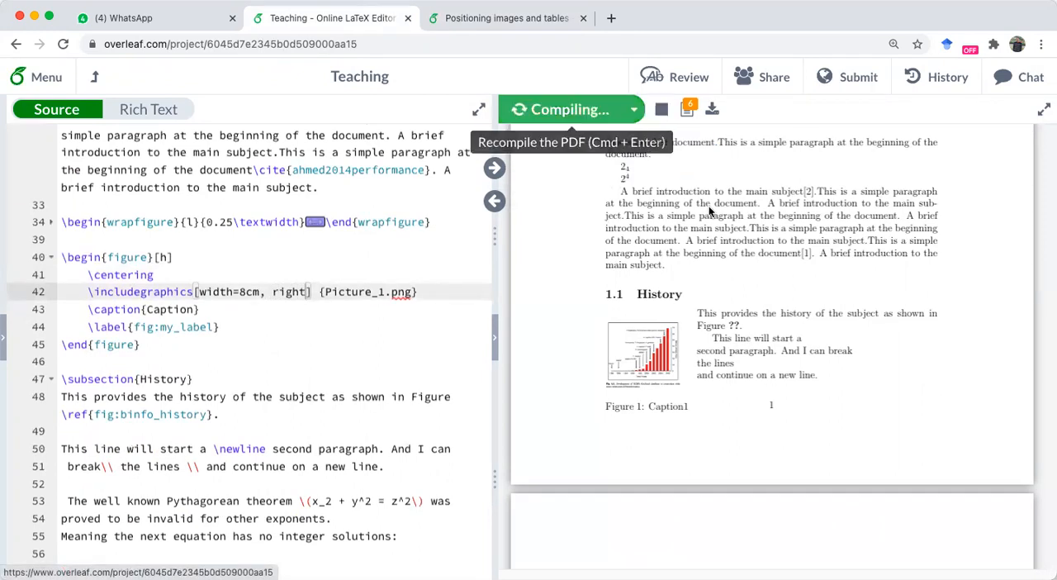
mouse_move(867, 337)
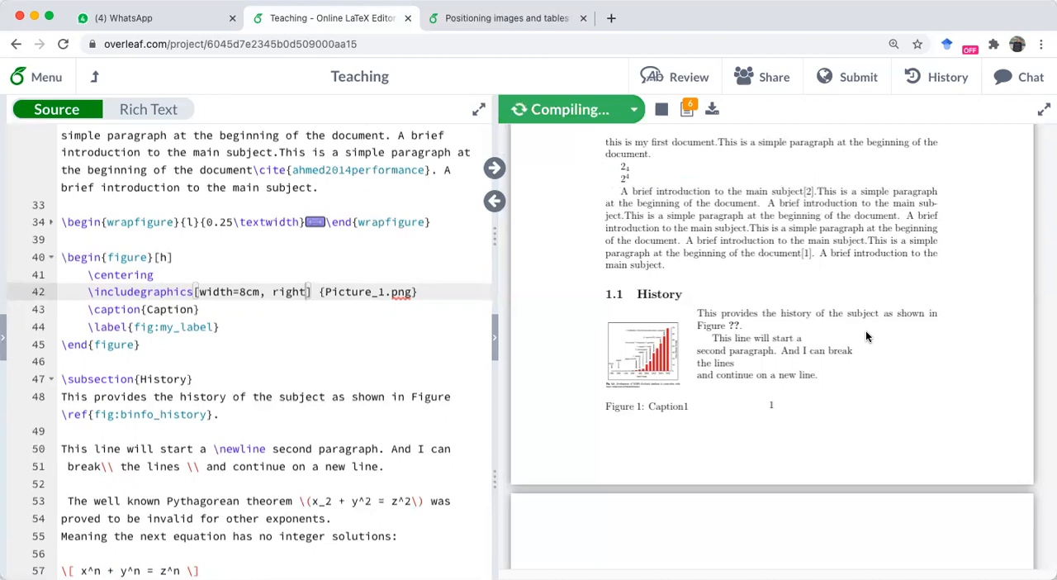
click(565, 109)
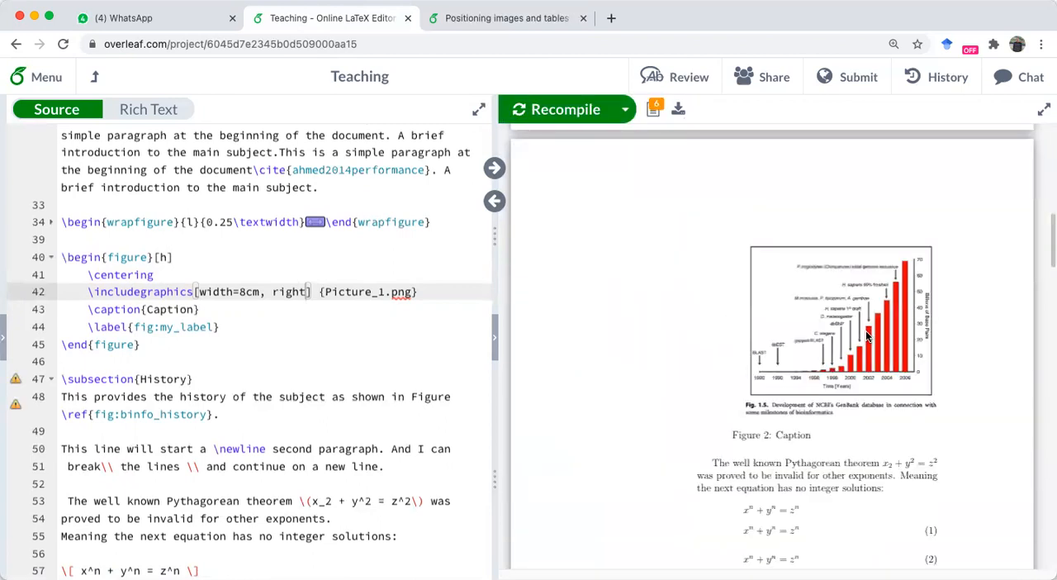
mouse_move(773, 321)
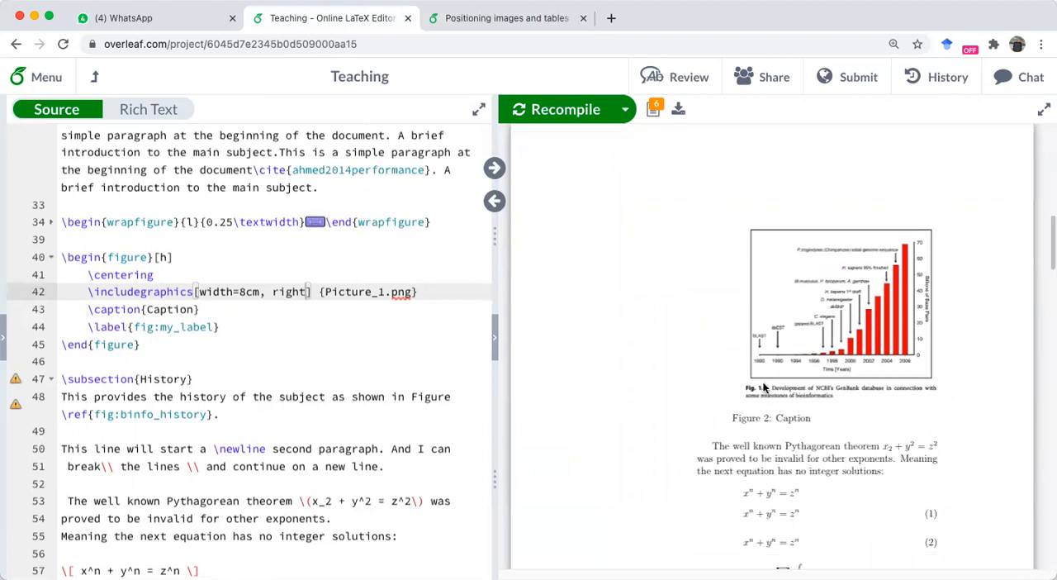
scroll(down, 3)
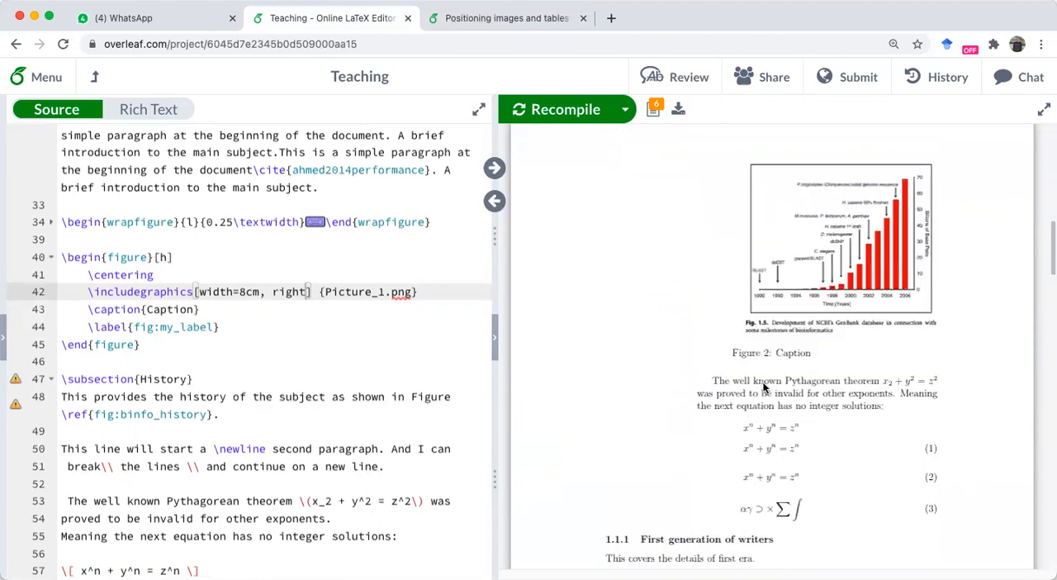
scroll(down, 3)
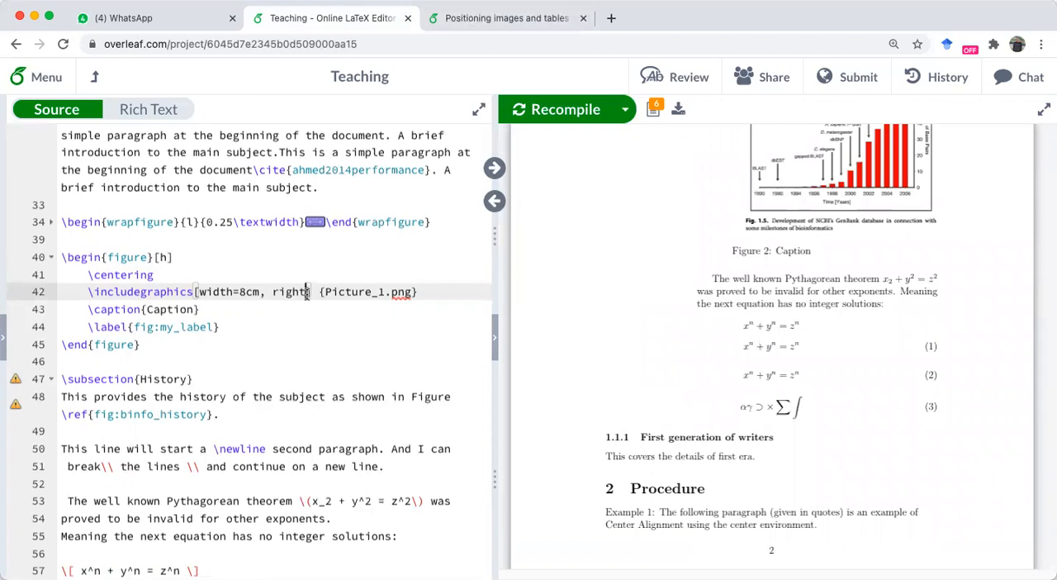
Step: Change figure 2's image option from right to center and recompile the document
text(c)
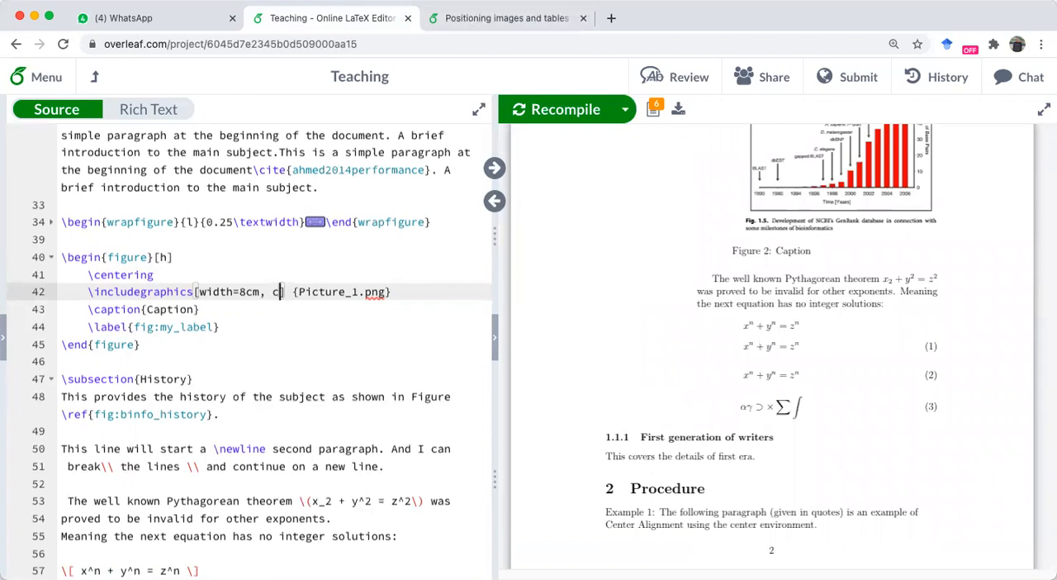
text(enter)
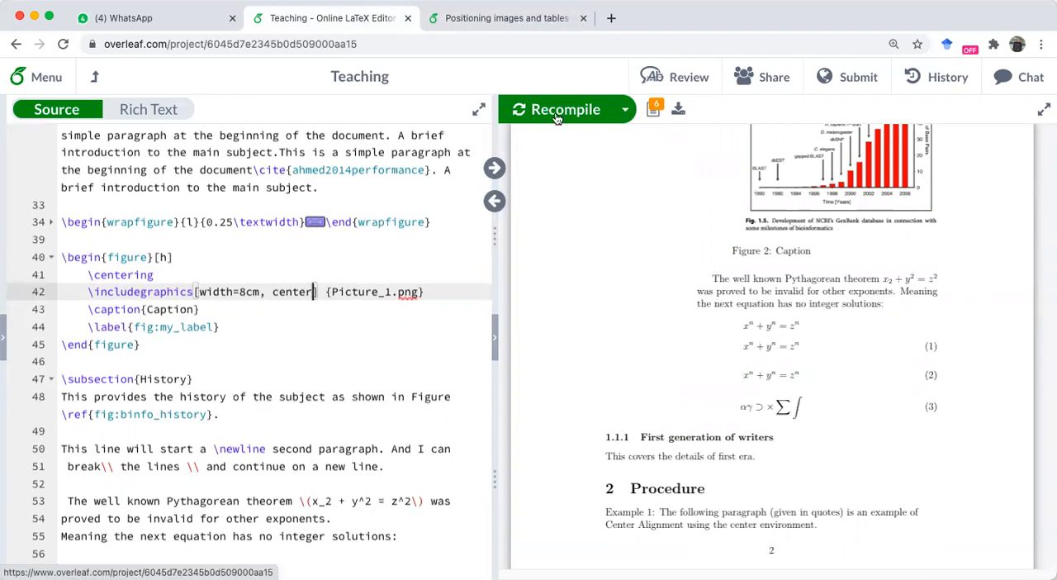
click(565, 109)
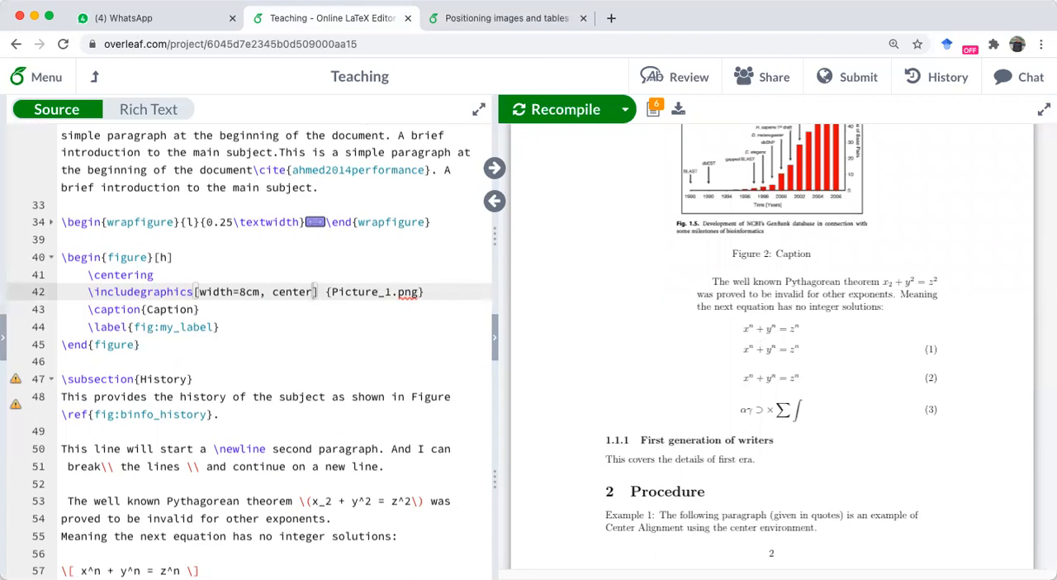
click(507, 16)
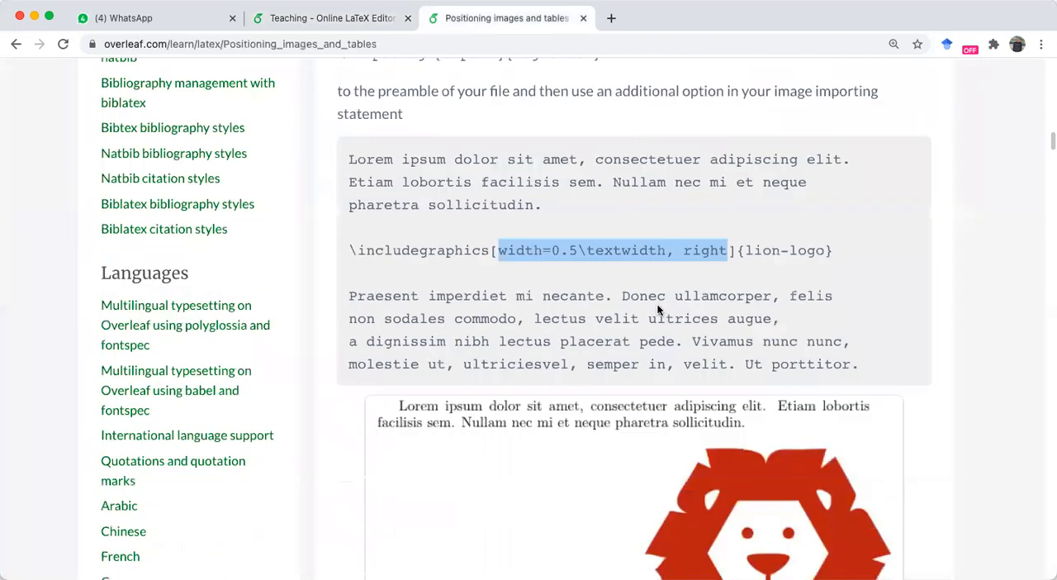
scroll(down, 3)
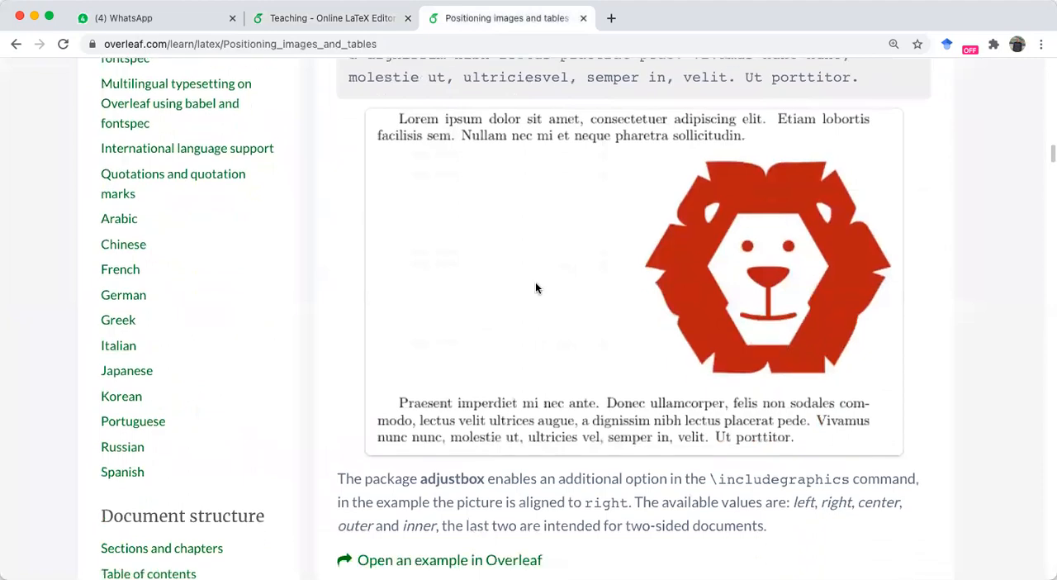
scroll(down, 3)
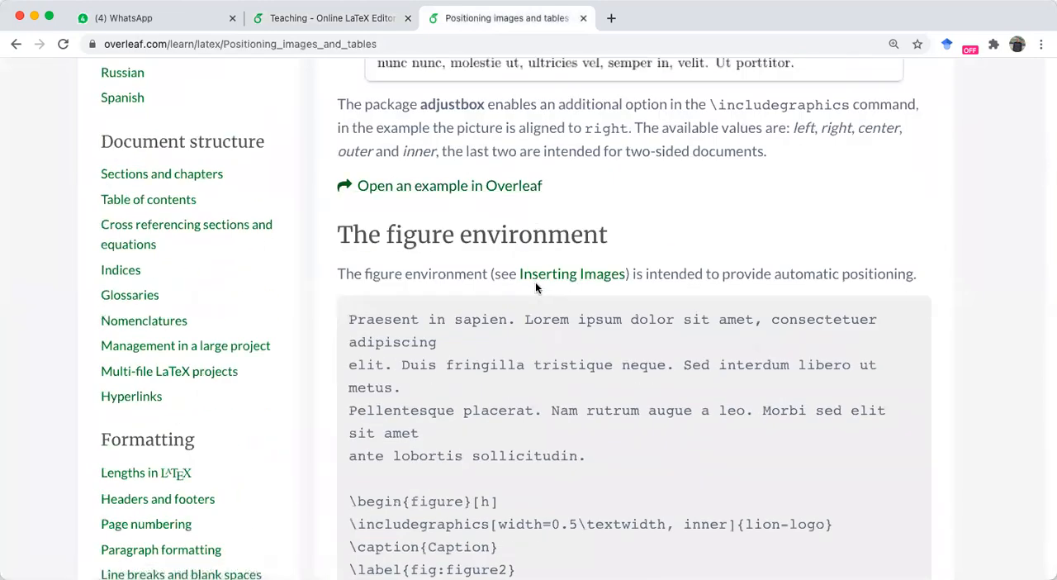
scroll(down, 3)
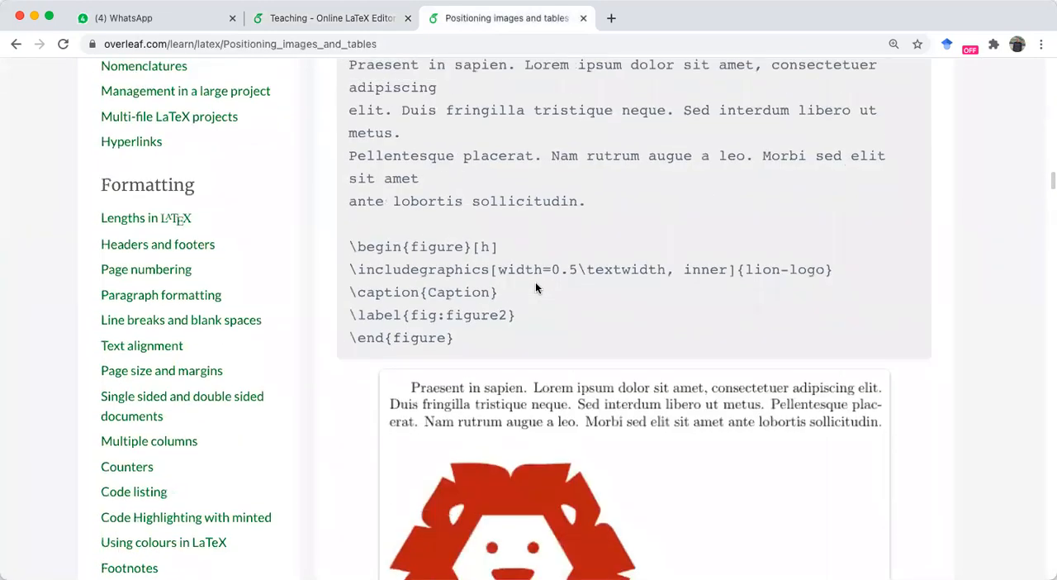
scroll(up, 3)
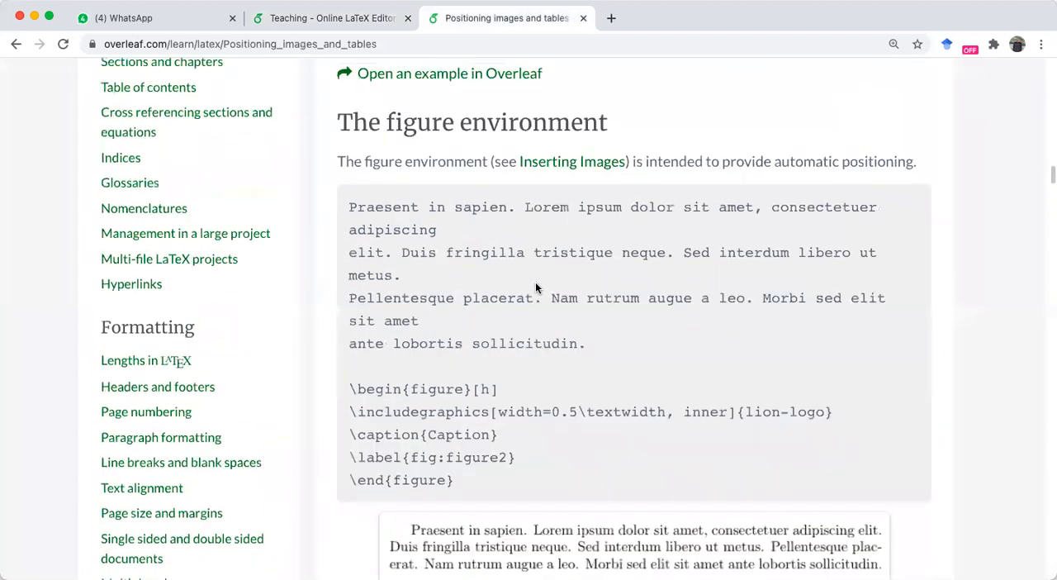
scroll(up, 3)
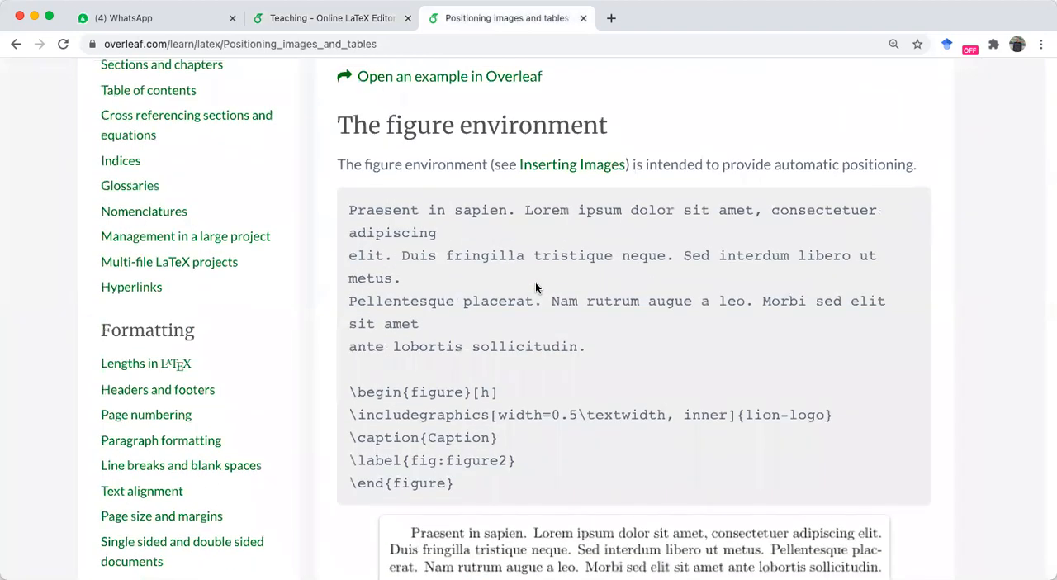
scroll(down, 3)
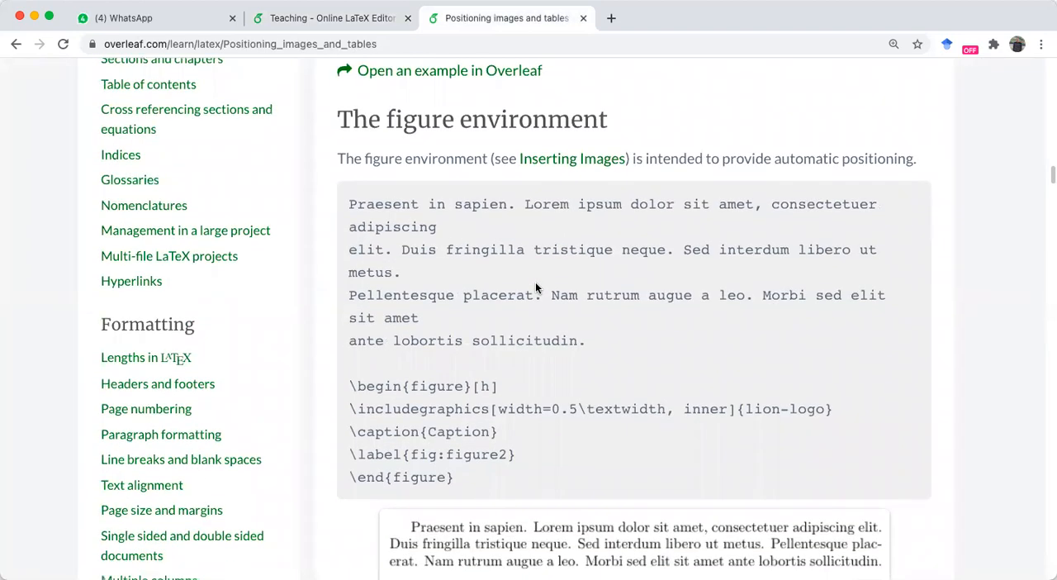
scroll(down, 3)
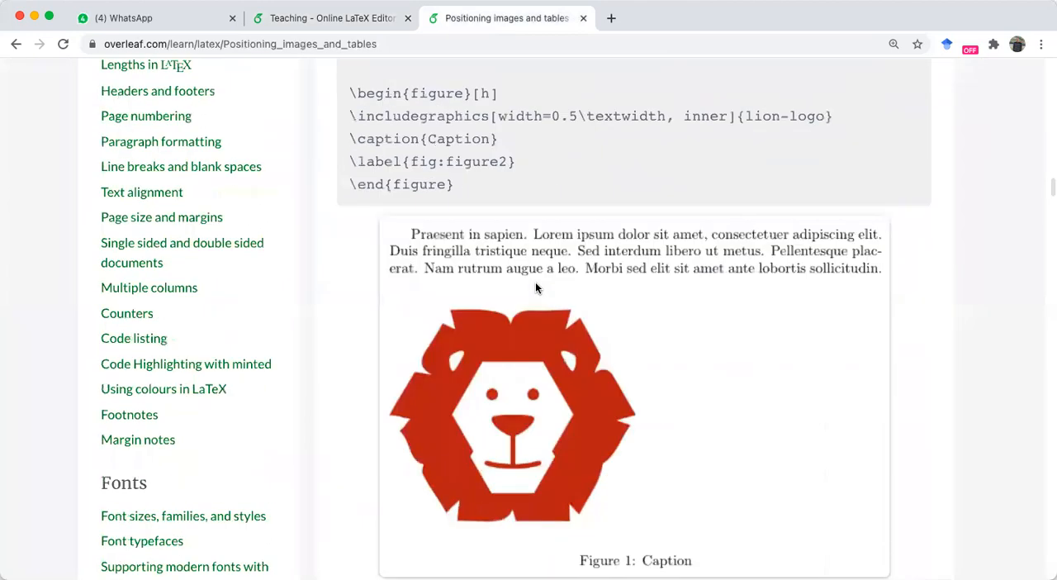
scroll(down, 3)
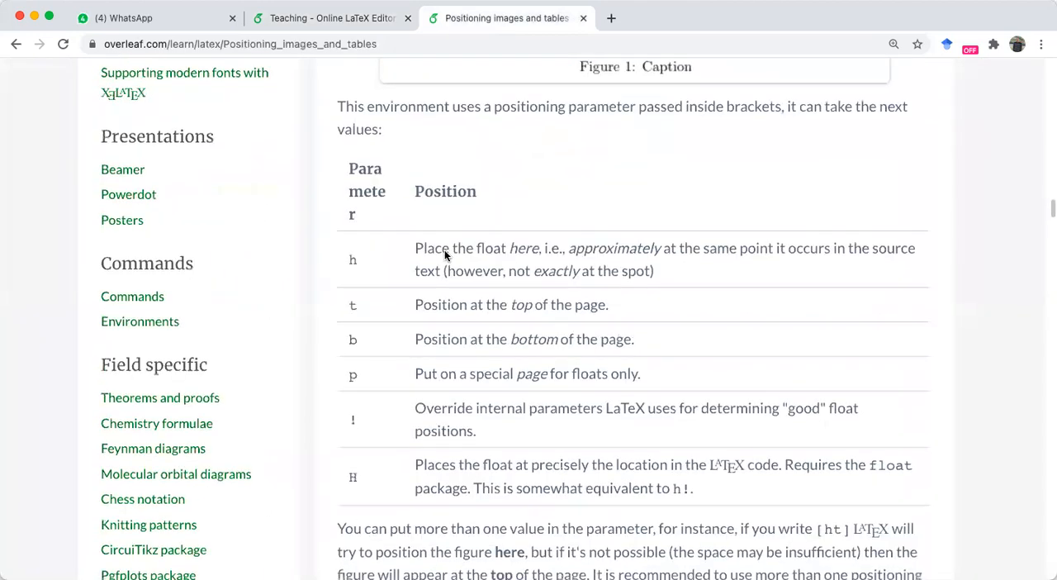
scroll(down, 3)
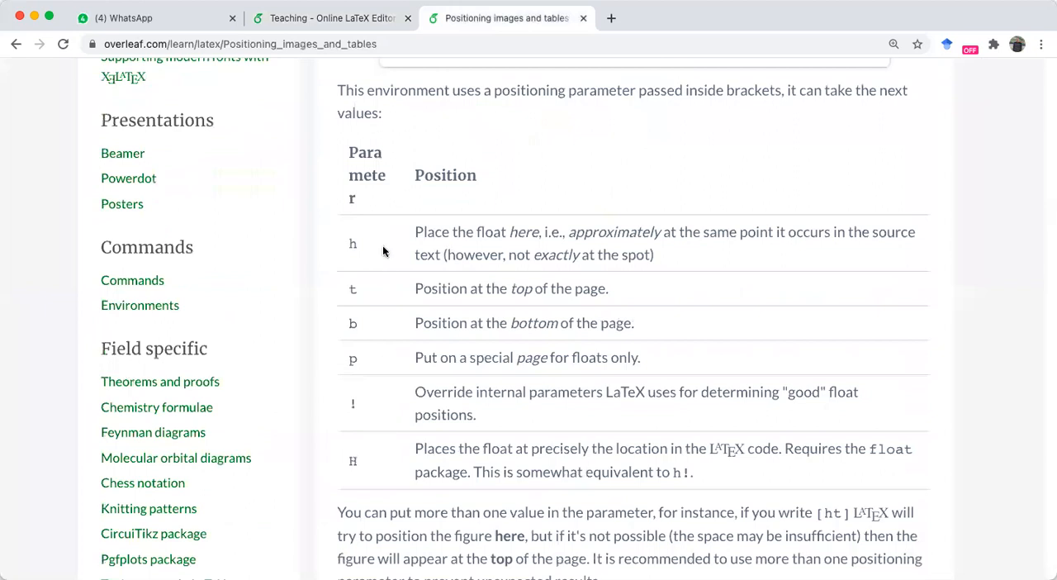
mouse_move(343, 251)
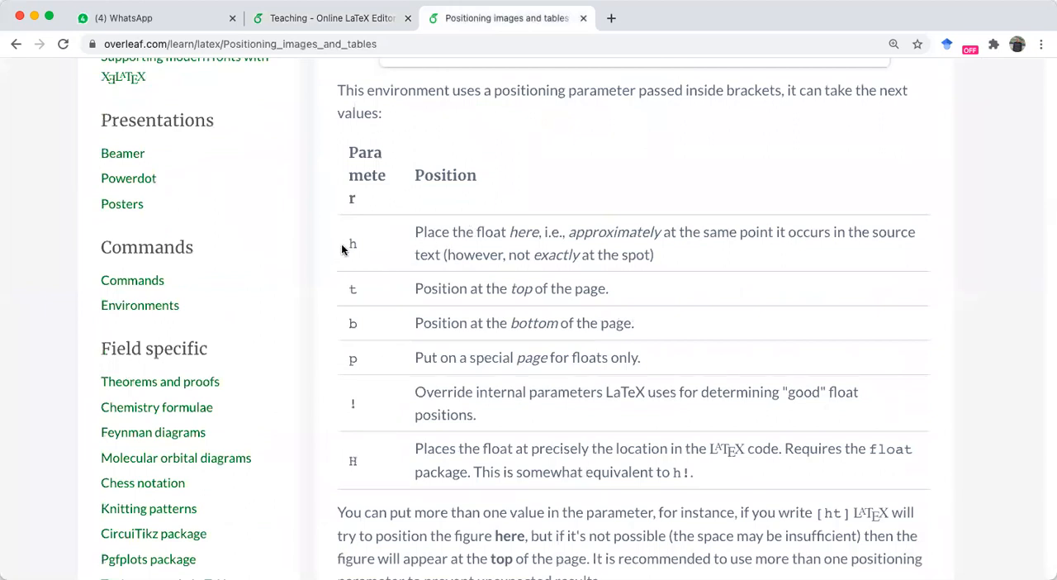
mouse_move(507, 246)
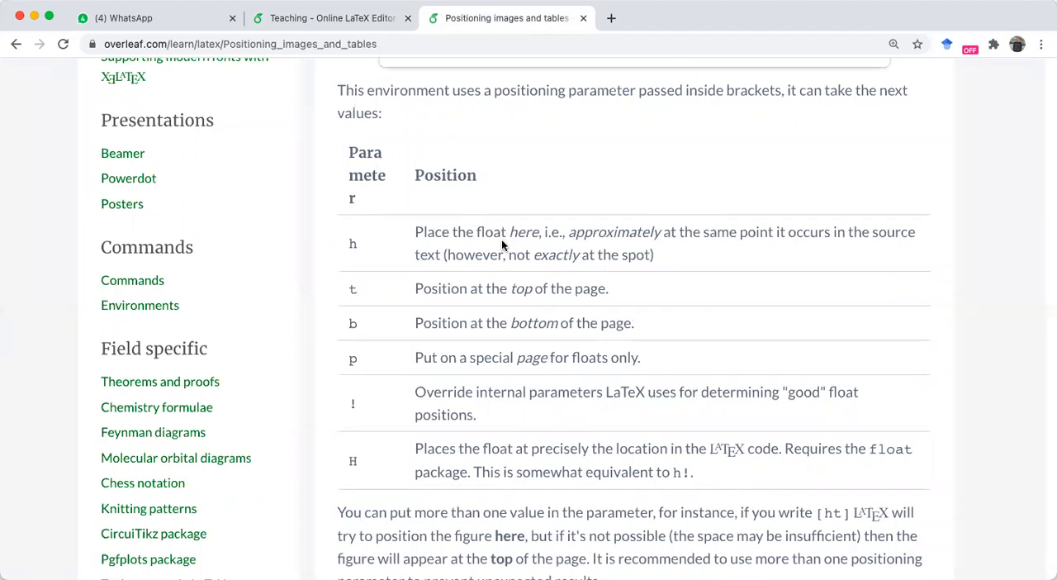
mouse_move(489, 313)
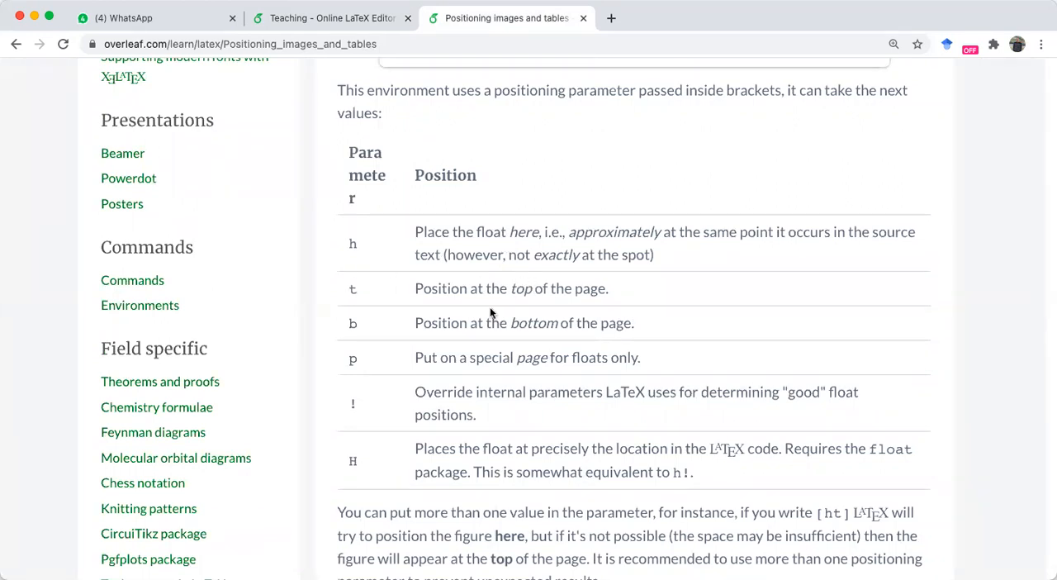
mouse_move(346, 346)
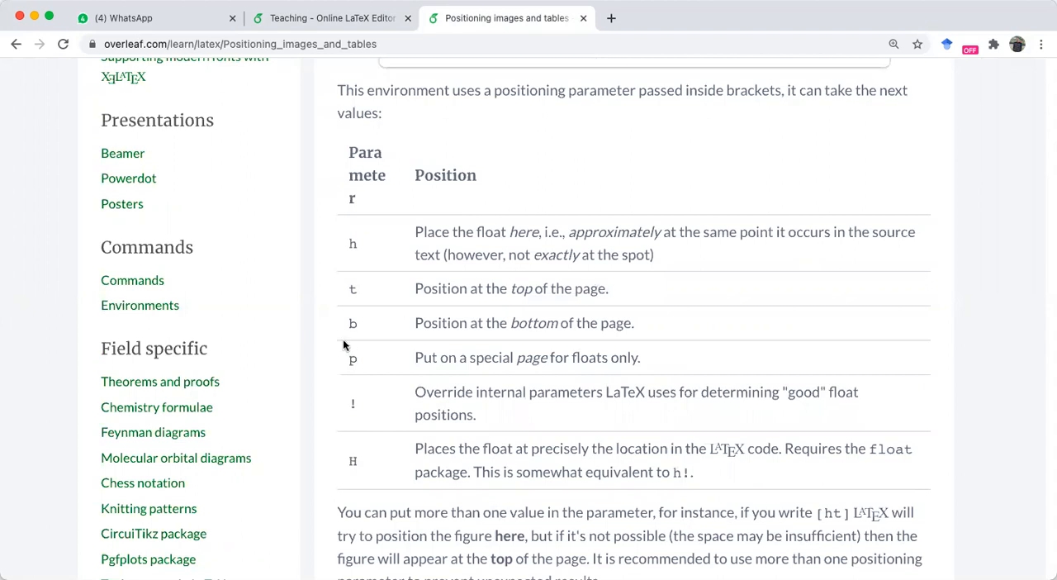
mouse_move(475, 349)
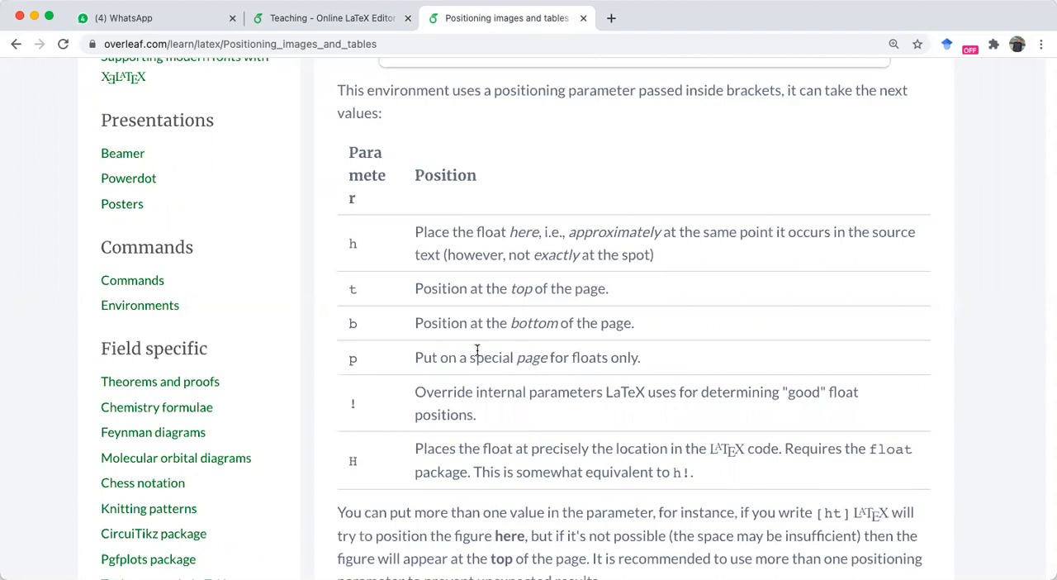
mouse_move(575, 356)
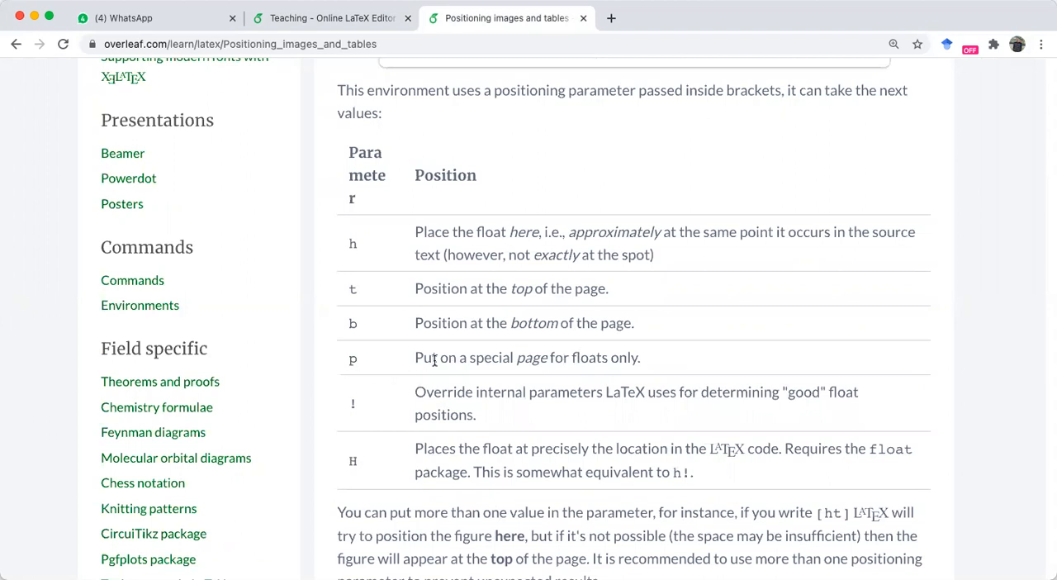
mouse_move(585, 357)
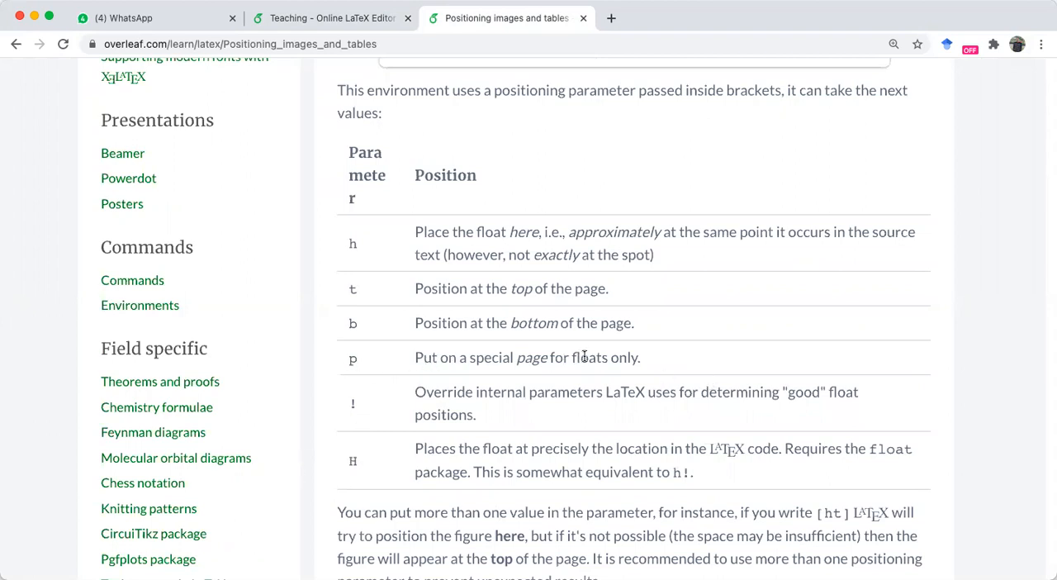
mouse_move(396, 61)
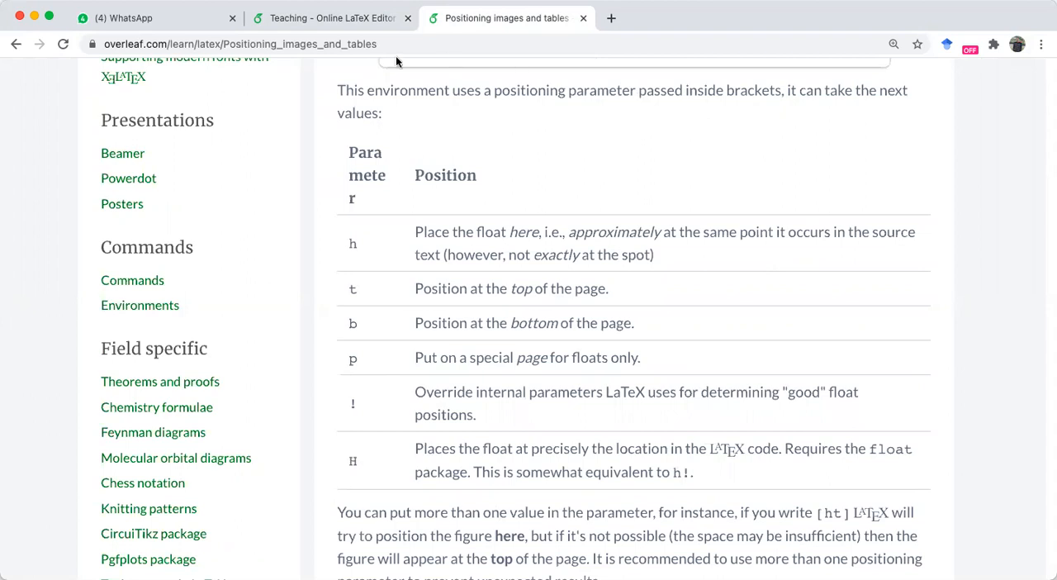
Step: Back in the Teaching editor, set figure 2's placement option to [b] and recompile
click(330, 16)
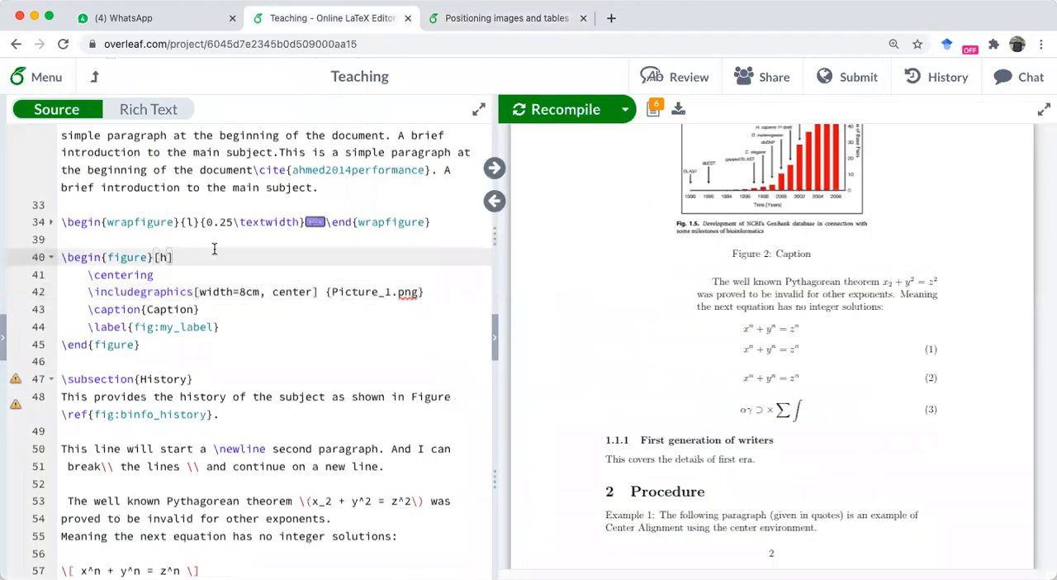
text(b)
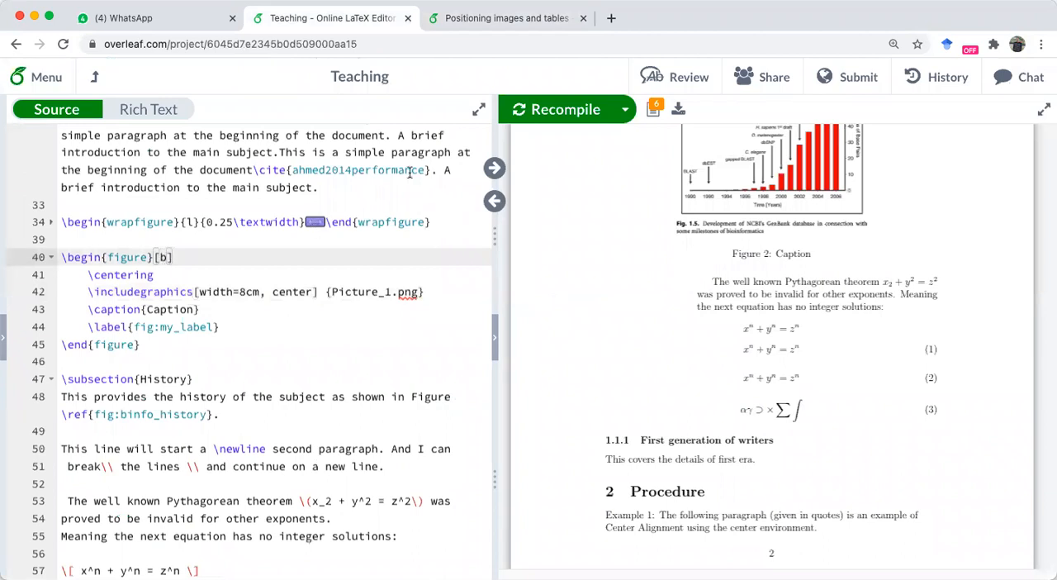
click(565, 109)
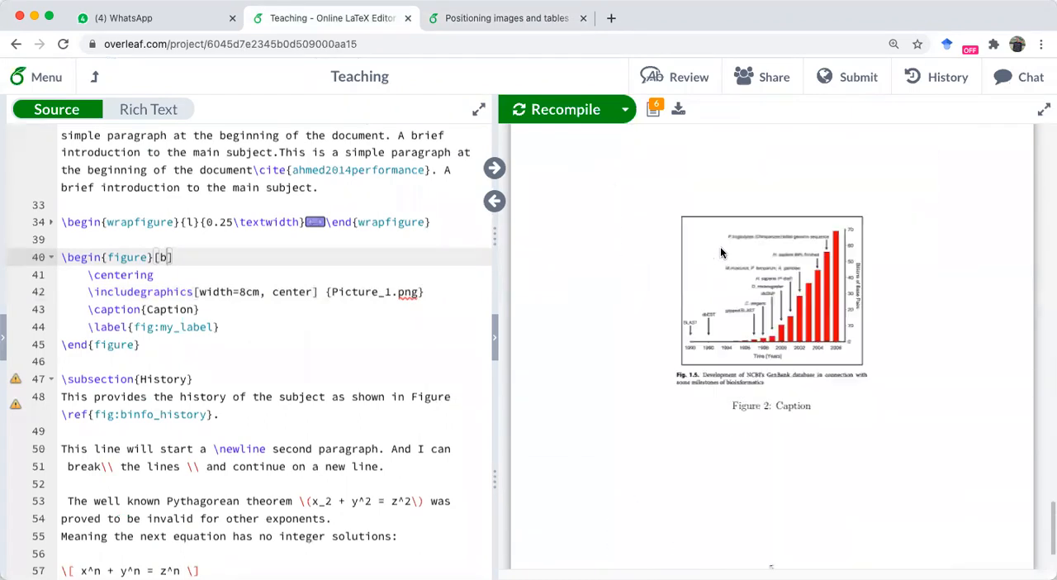
mouse_move(677, 355)
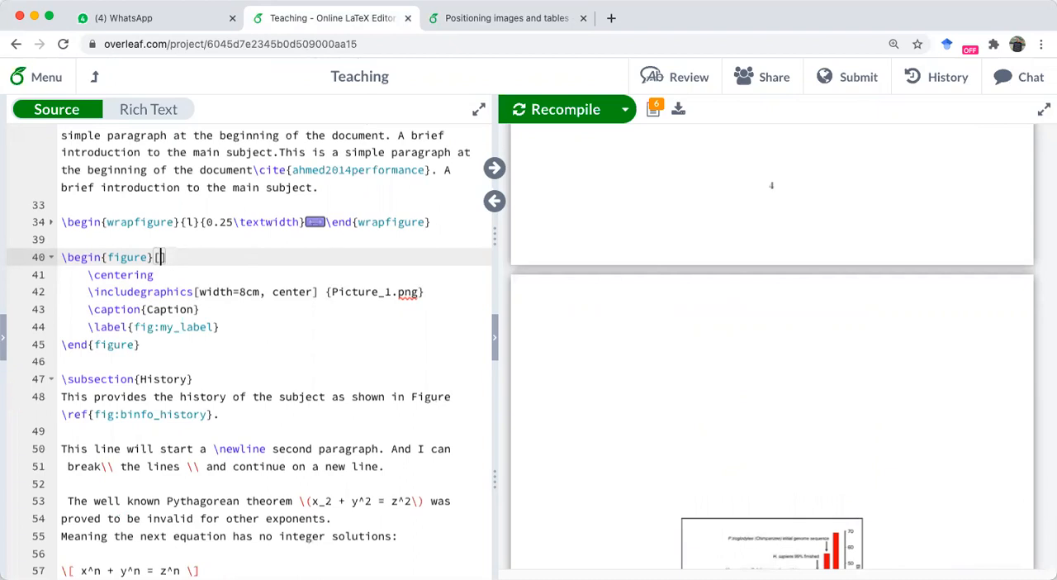
Step: Set the figure's placement option to ! and recompile, checking Figure 2 lands at the top of a page
text(!)
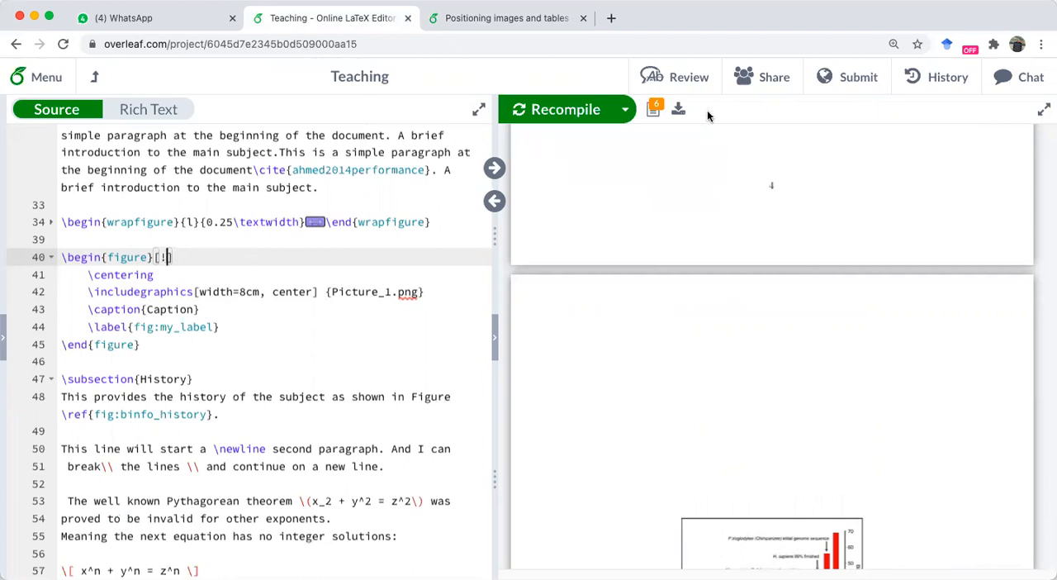
click(565, 109)
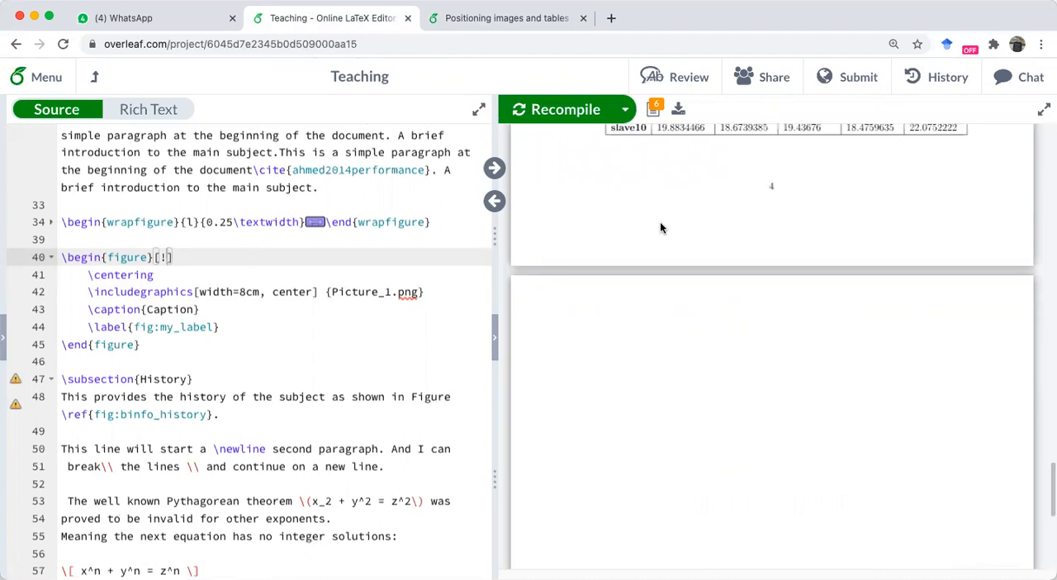
scroll(down, 3)
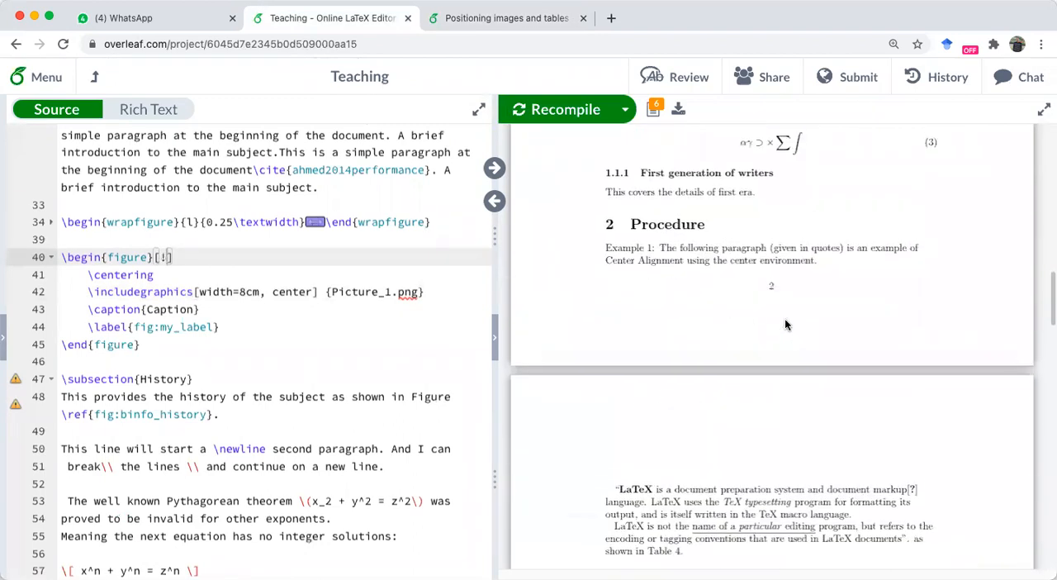
scroll(up, 3)
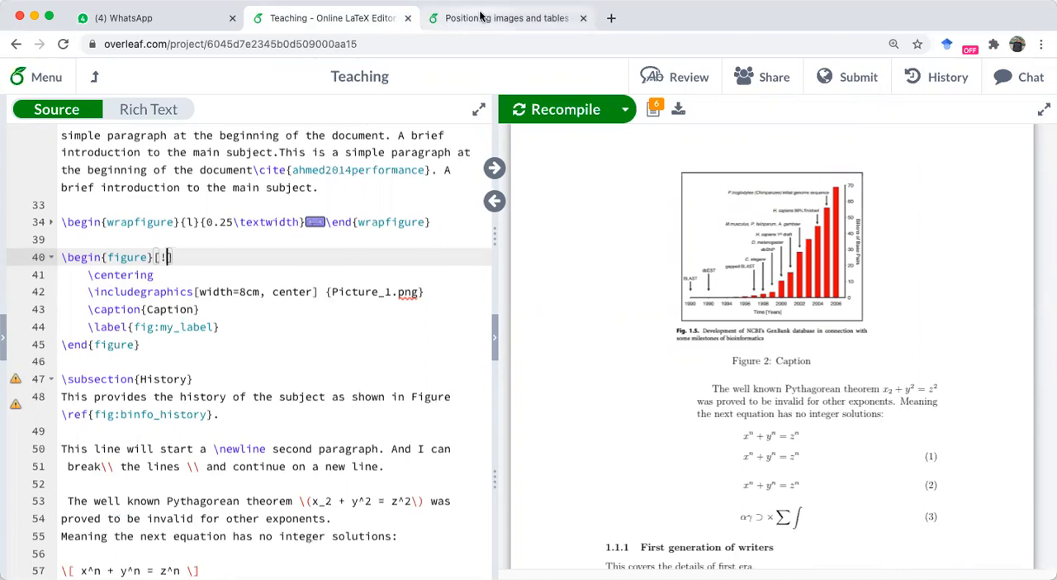
click(505, 16)
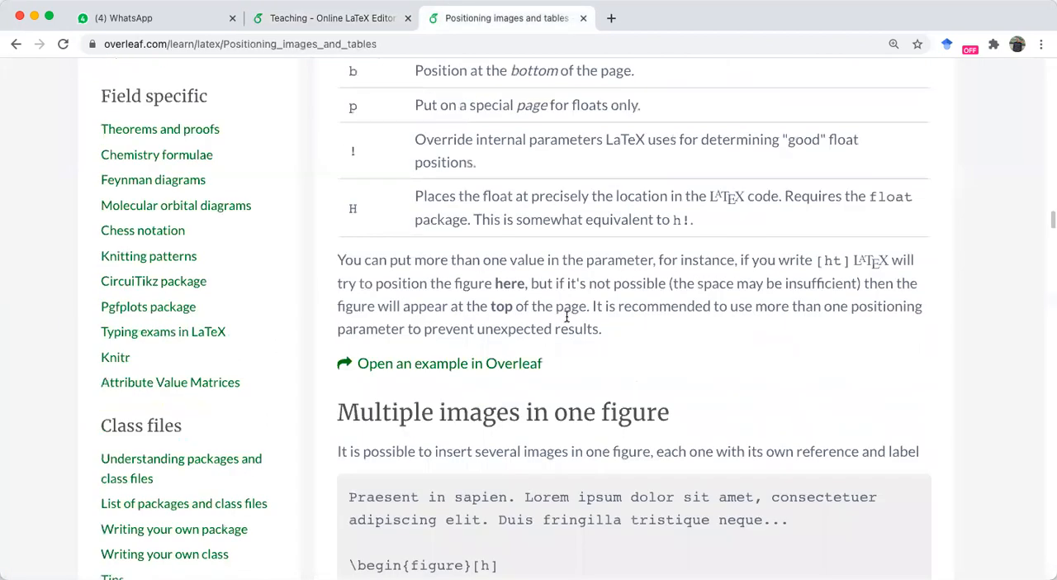
mouse_move(509, 189)
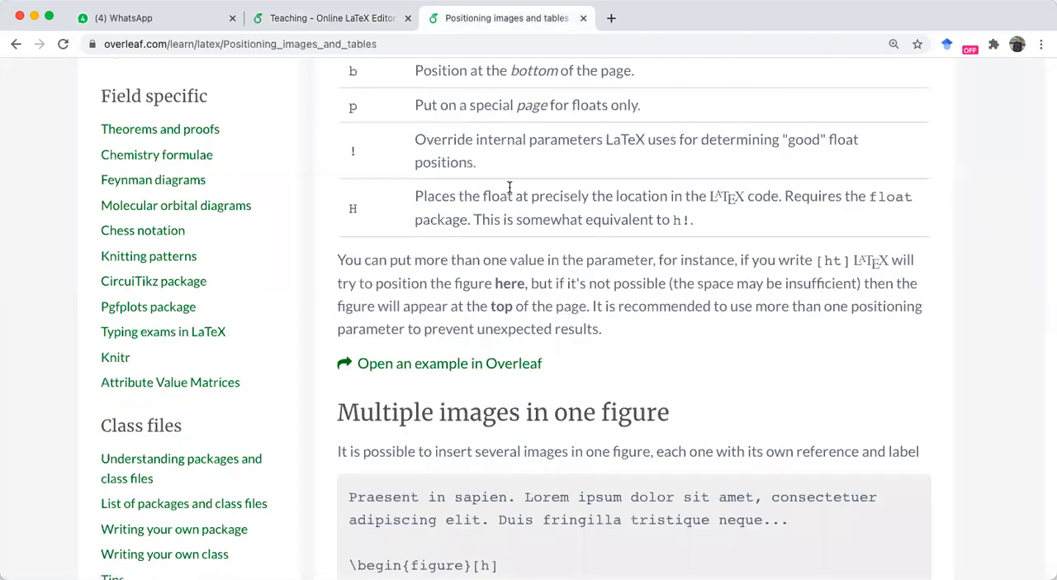
mouse_move(422, 195)
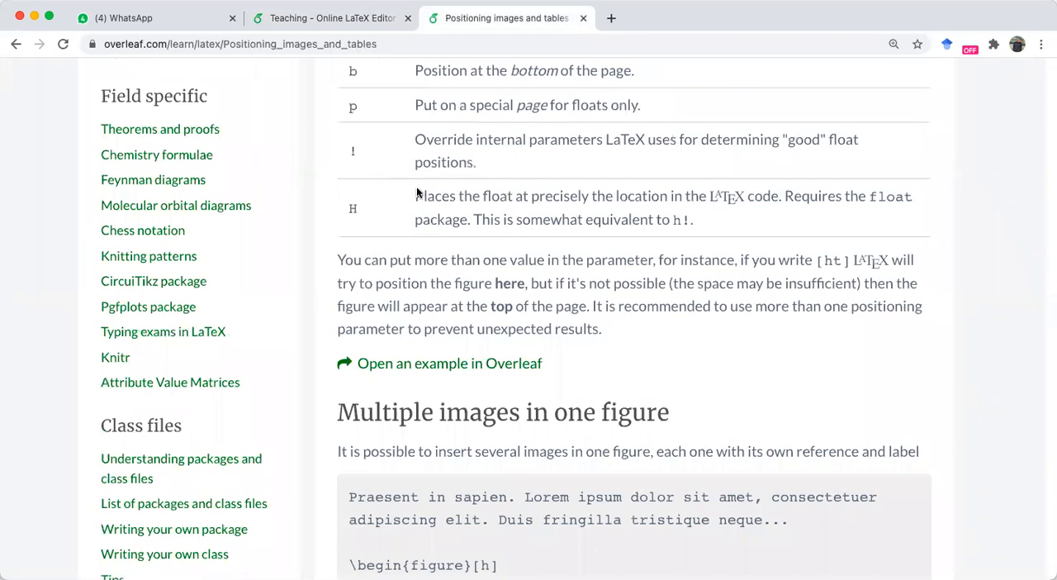
click(331, 16)
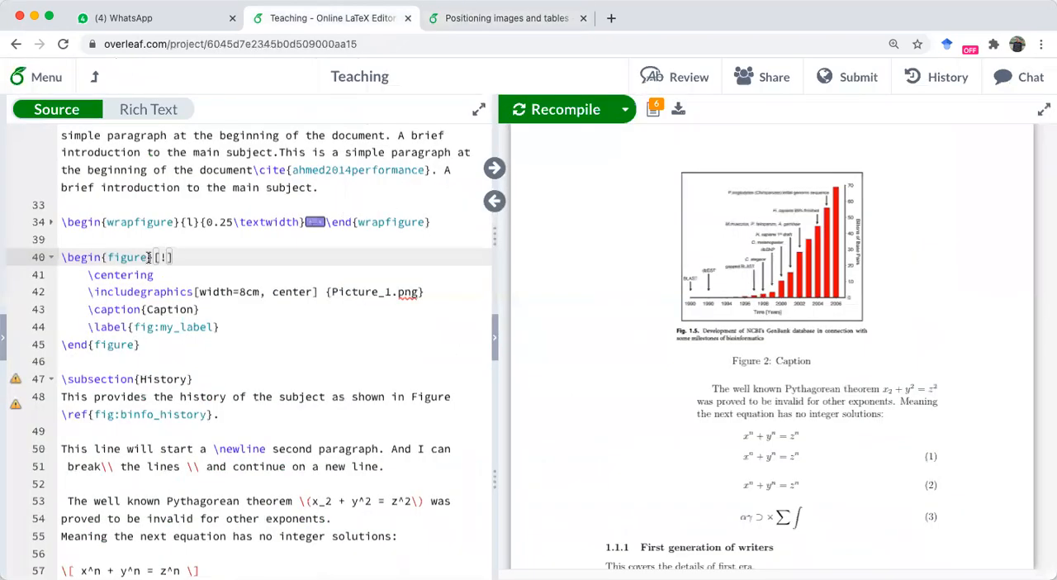
Step: Change the figure's placement to [H], recompile and scroll the preview to see where the figure lands
text(H)
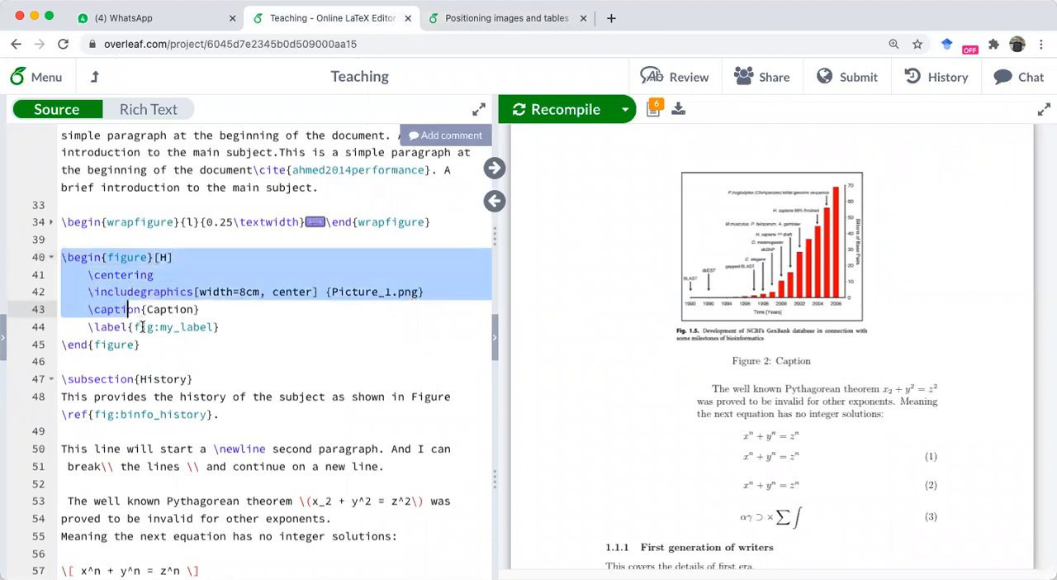
key(Backspace)
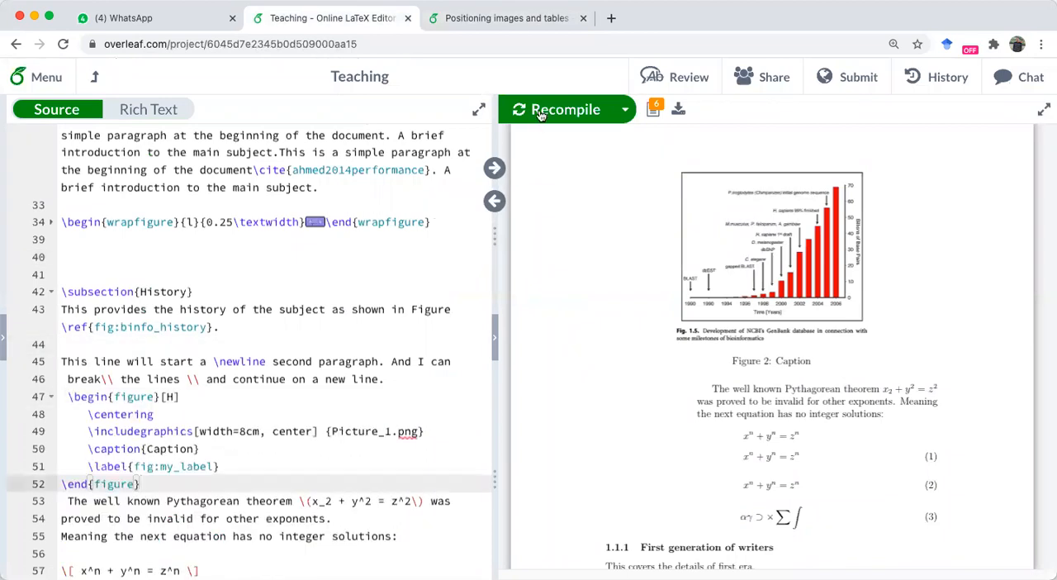
click(565, 109)
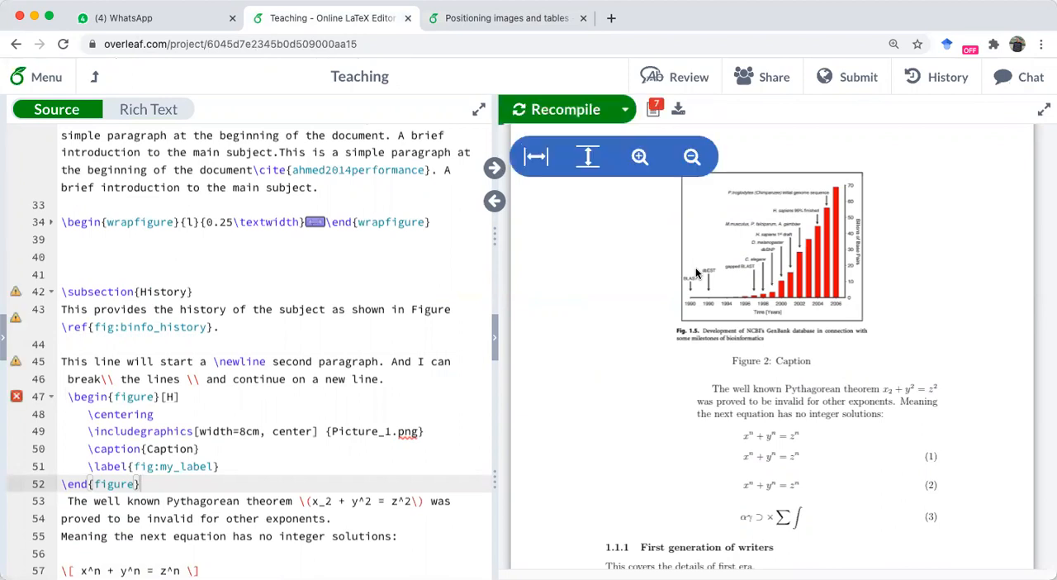
scroll(down, 3)
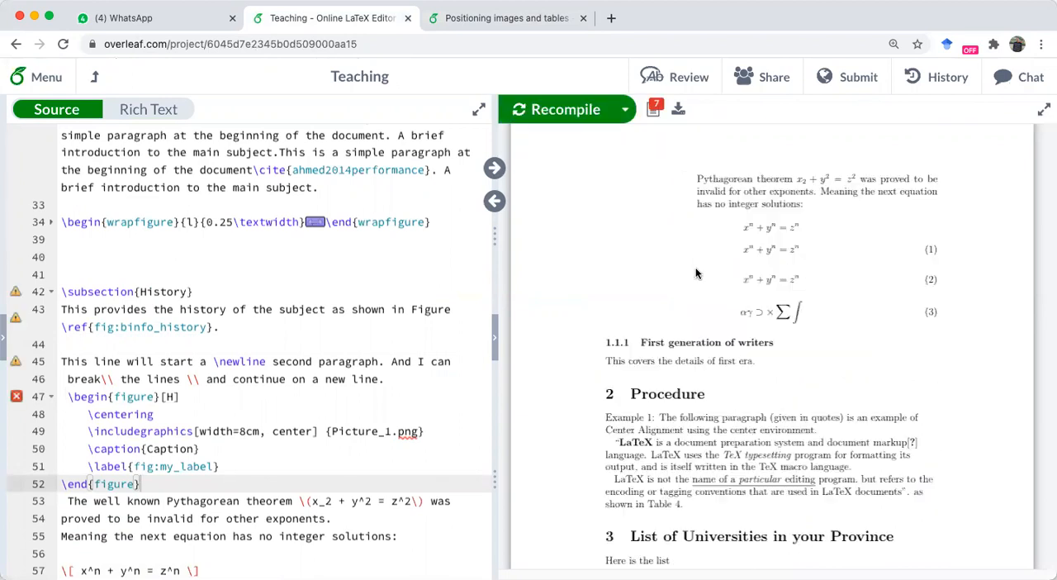
Step: From the [H] option, switch to the documentation page's table of float placement parameters
scroll(down, 3)
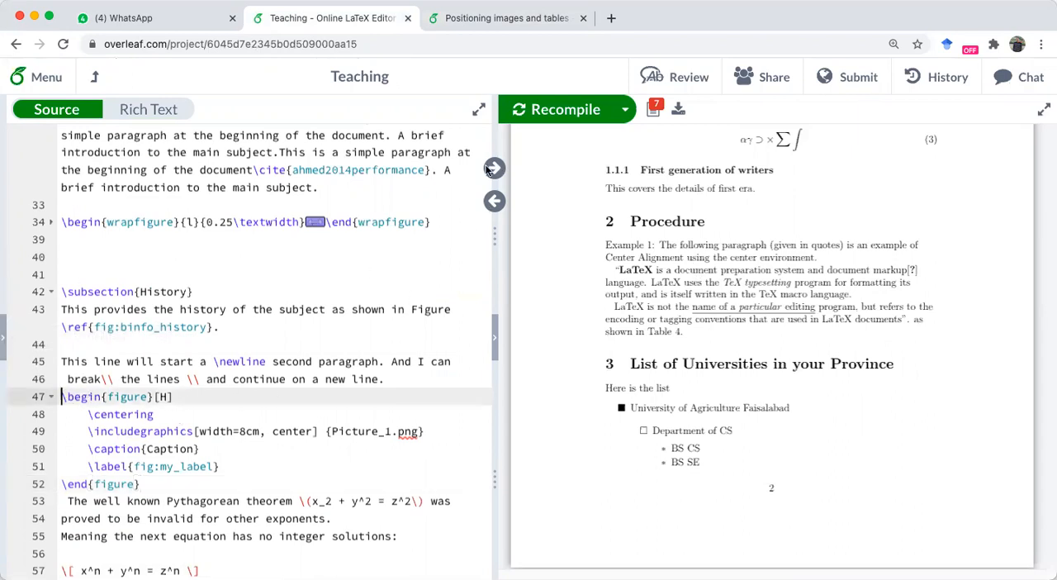
click(565, 109)
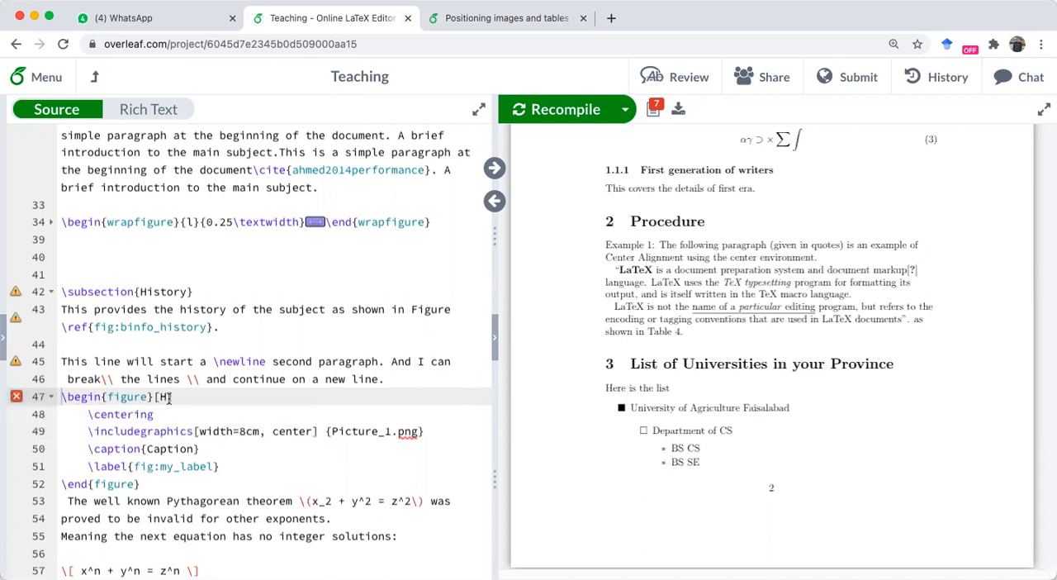
click(505, 18)
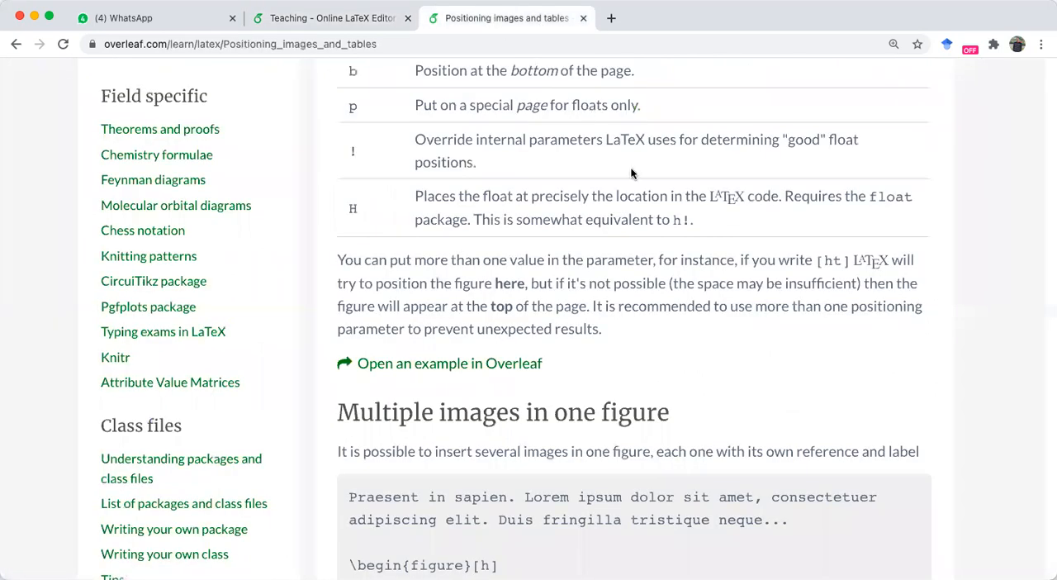
mouse_move(545, 258)
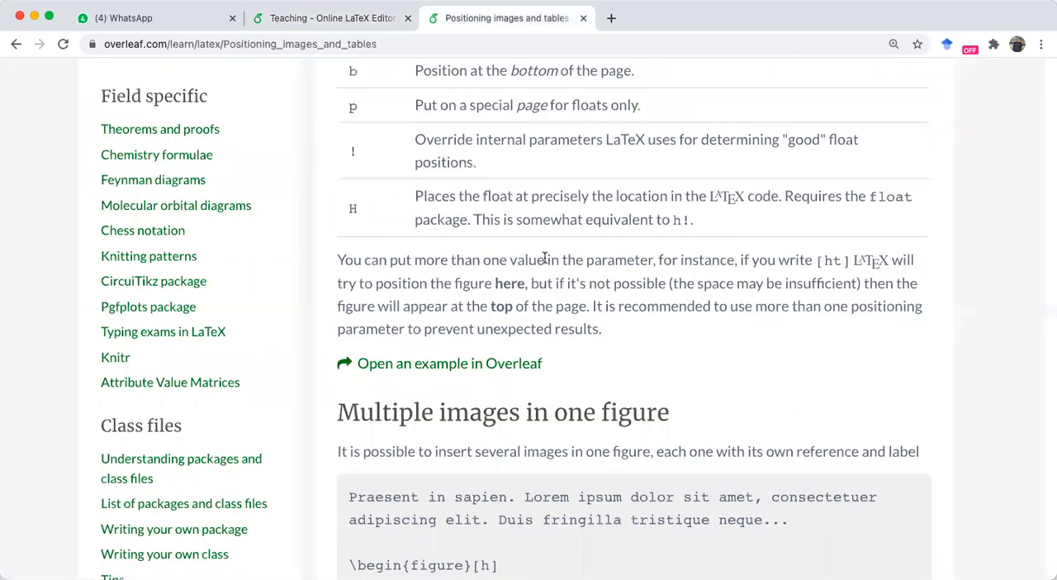
Step: Review the placement-options table in the docs and return to the Teaching project to change [H] to [h]
scroll(up, 3)
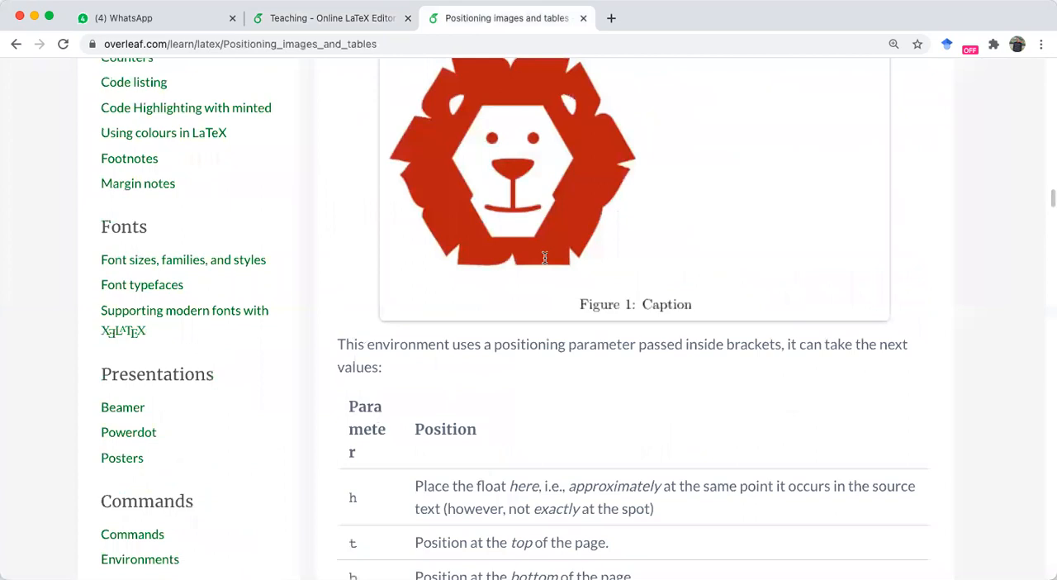
scroll(down, 3)
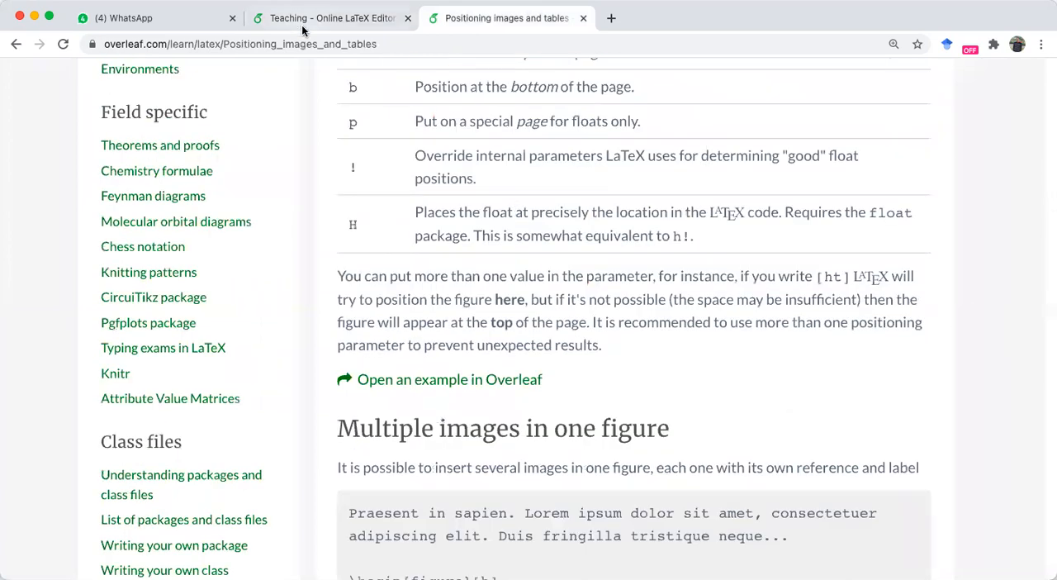
click(331, 17)
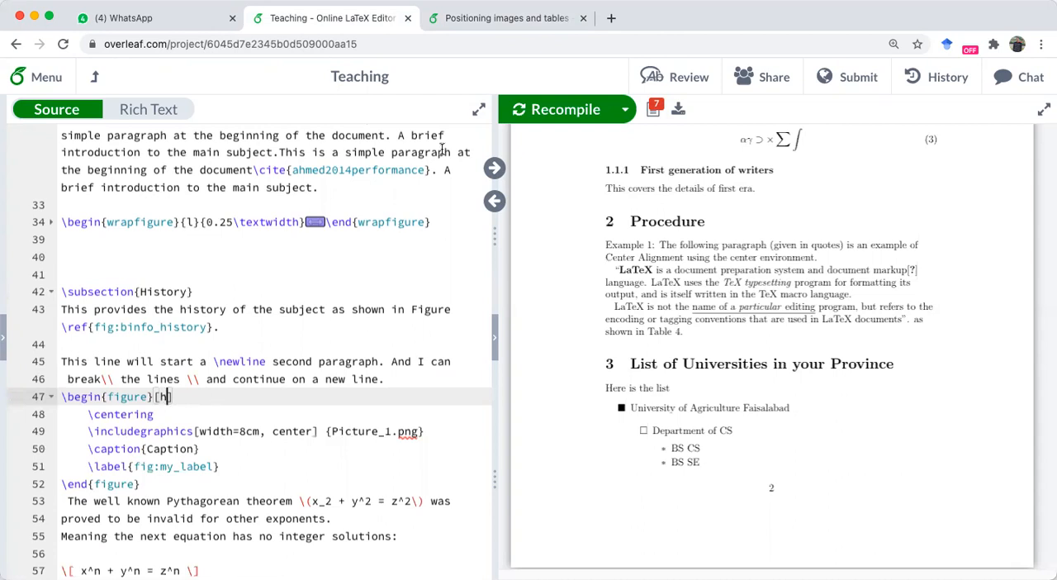
Step: Recompile to preview figure 2 with h placement, then return to the positioning documentation page
click(564, 109)
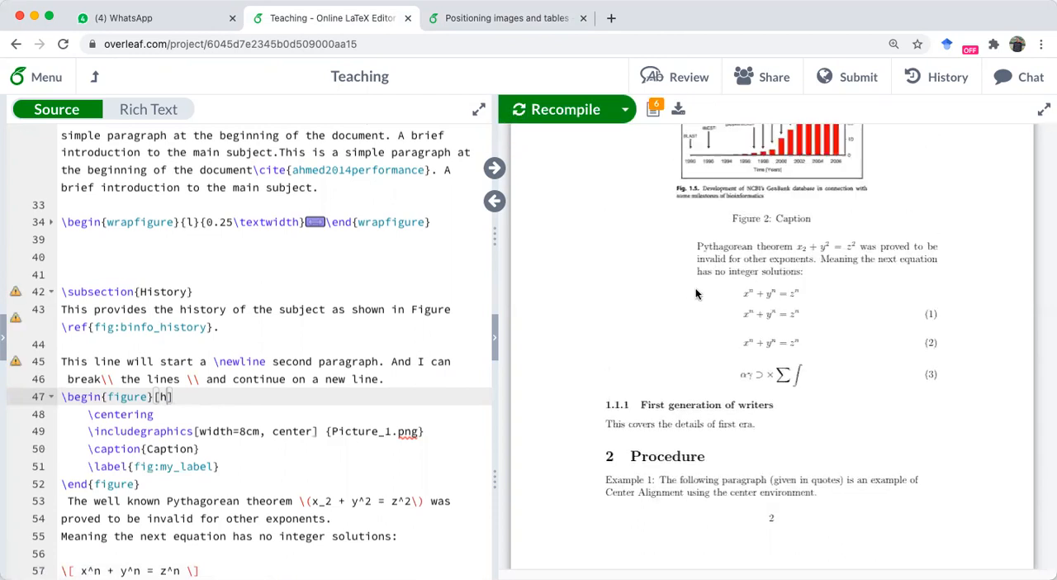
scroll(down, 3)
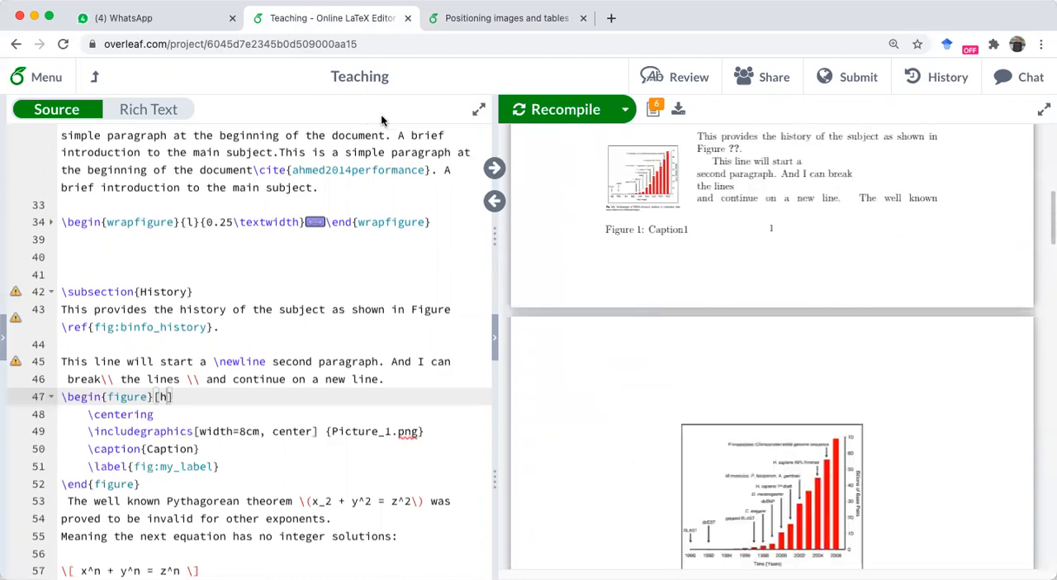
click(506, 17)
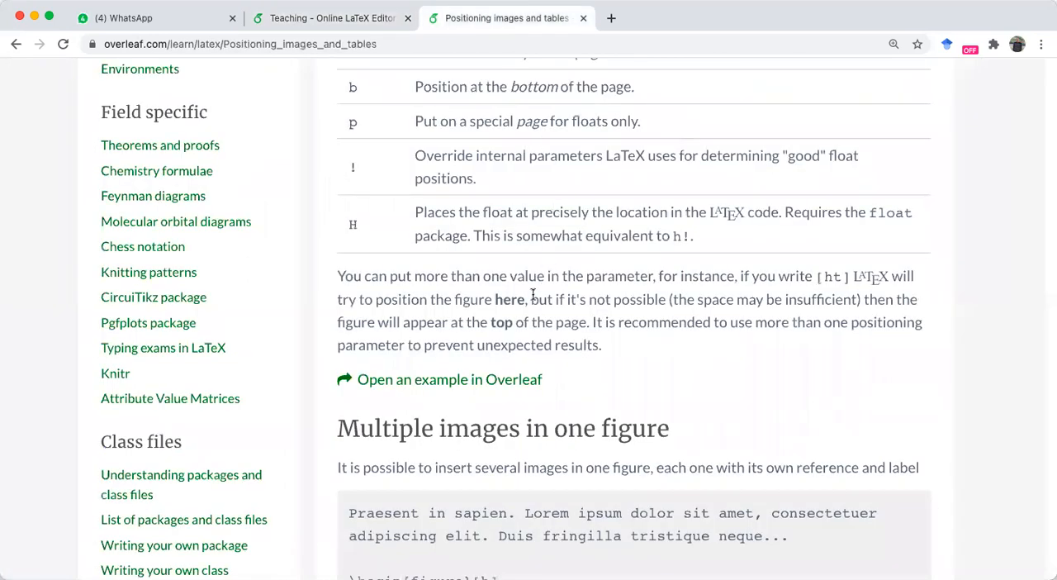
scroll(down, 3)
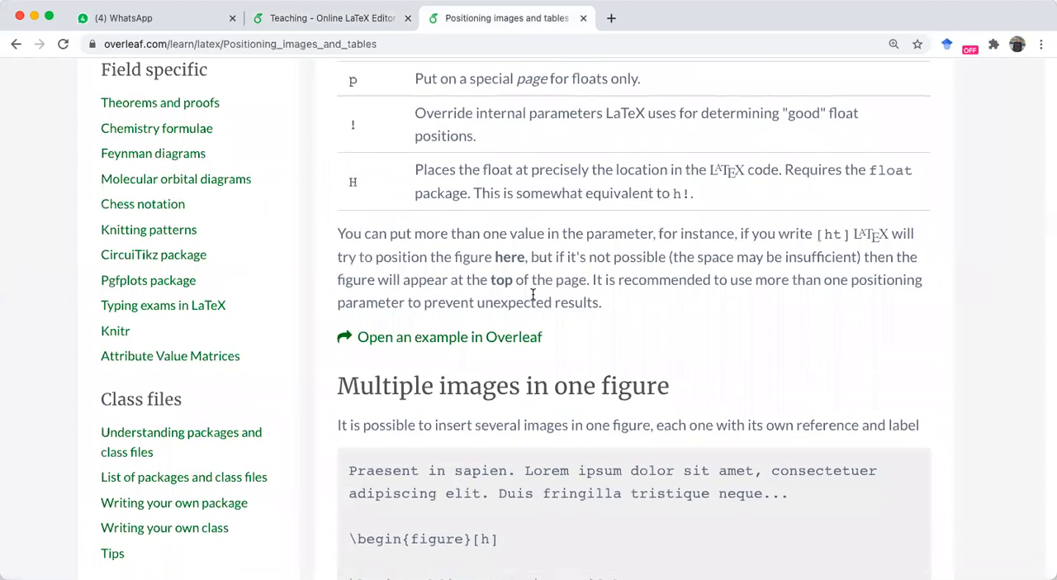
mouse_move(583, 208)
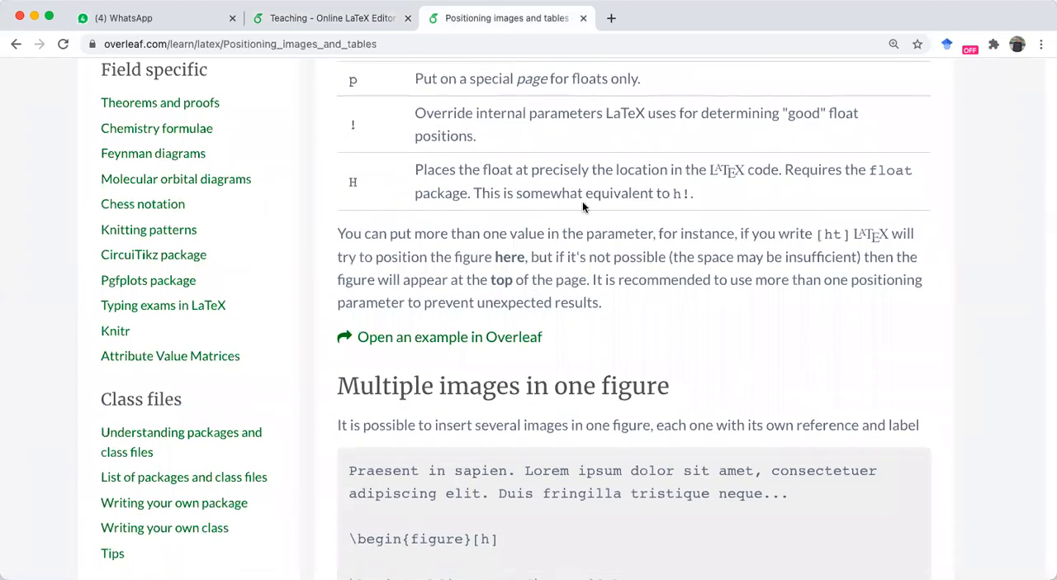
mouse_move(504, 240)
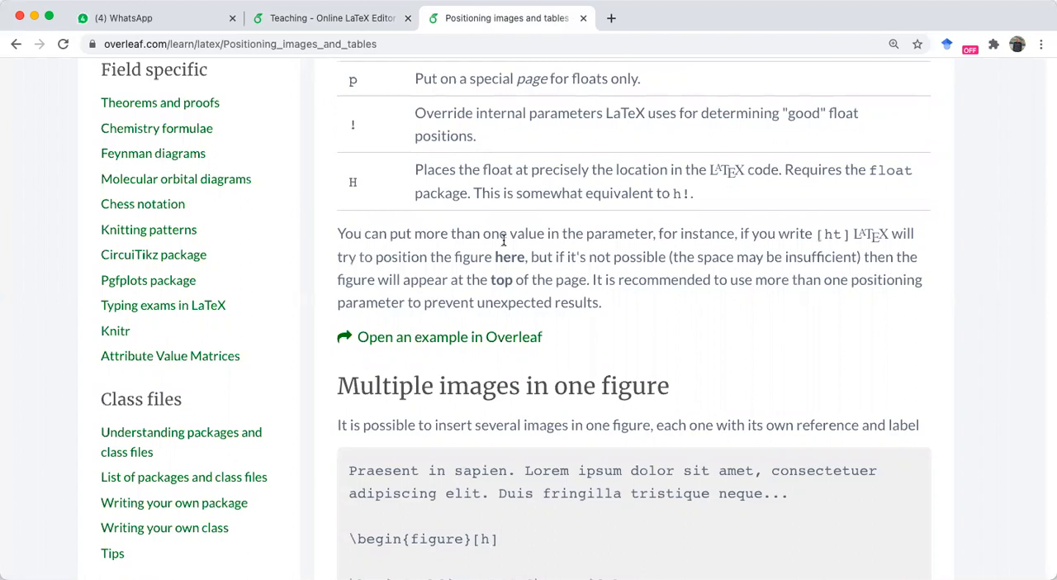
mouse_move(799, 234)
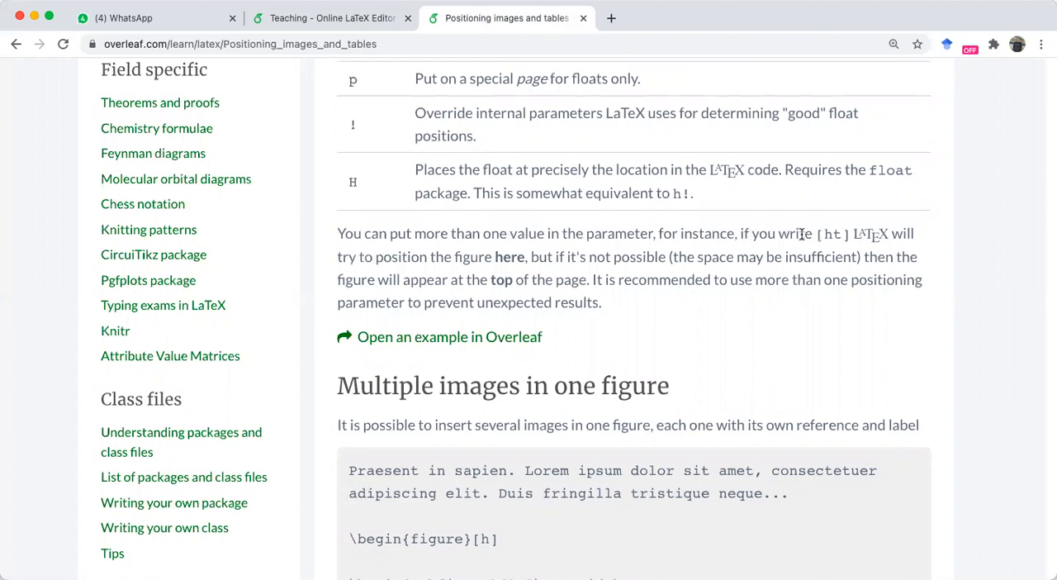
mouse_move(454, 271)
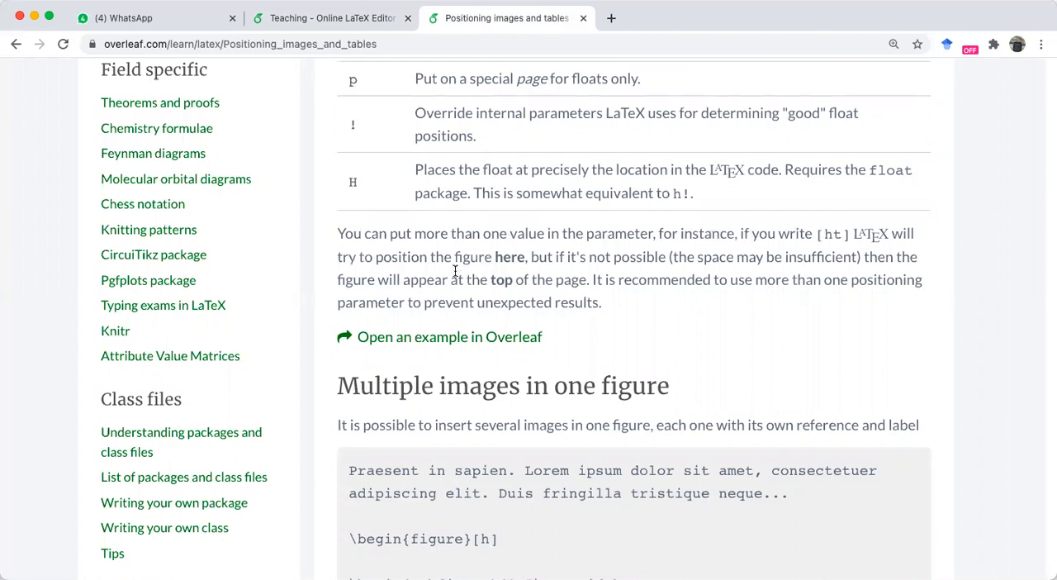
mouse_move(552, 256)
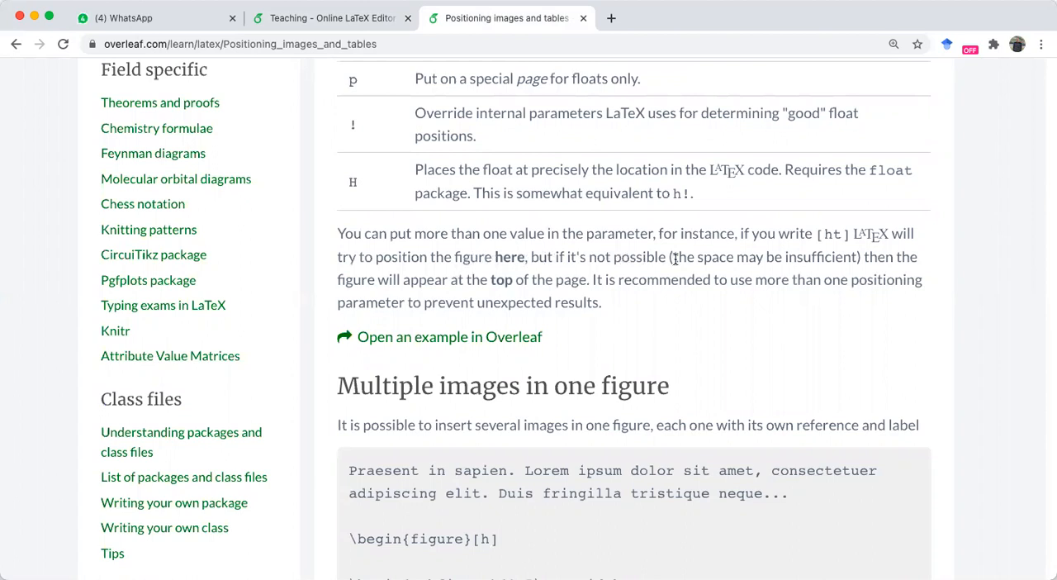
mouse_move(575, 280)
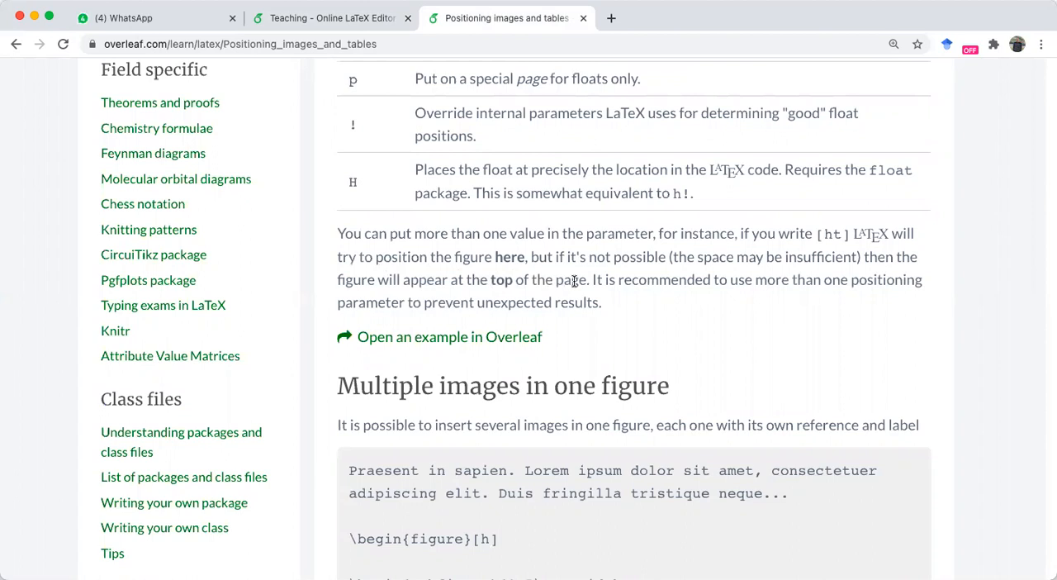
mouse_move(588, 284)
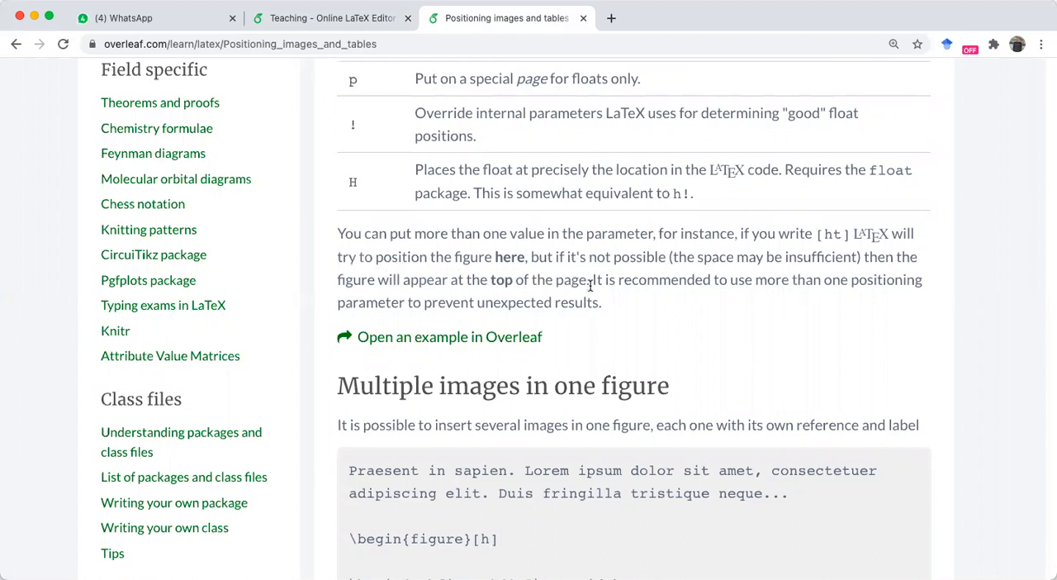
scroll(down, 3)
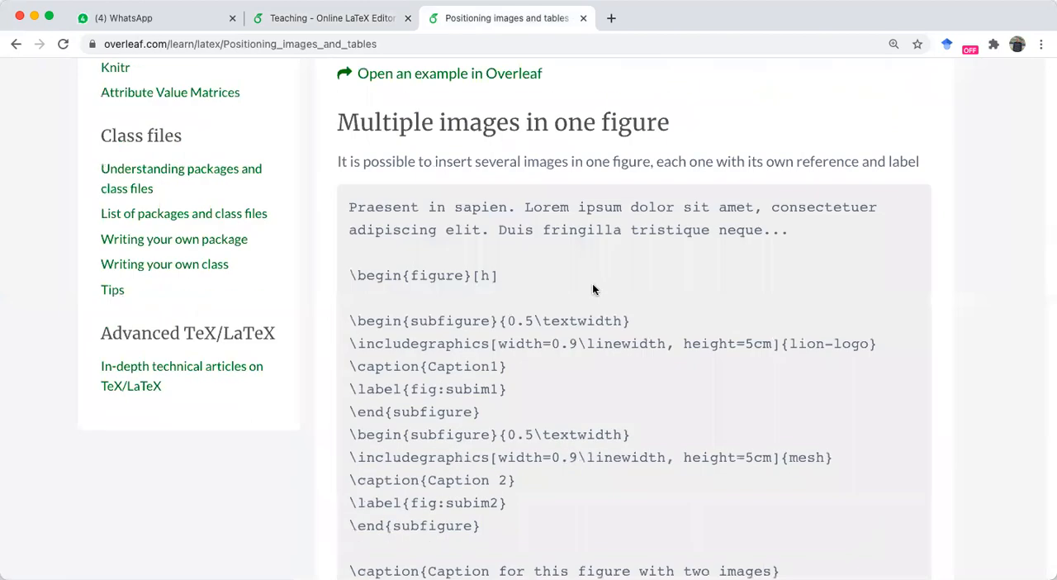
Step: Select and copy the docs' two-subfigure example from \begin{figure}[h] through the second \end{subfigure}, then return to Teaching
scroll(down, 3)
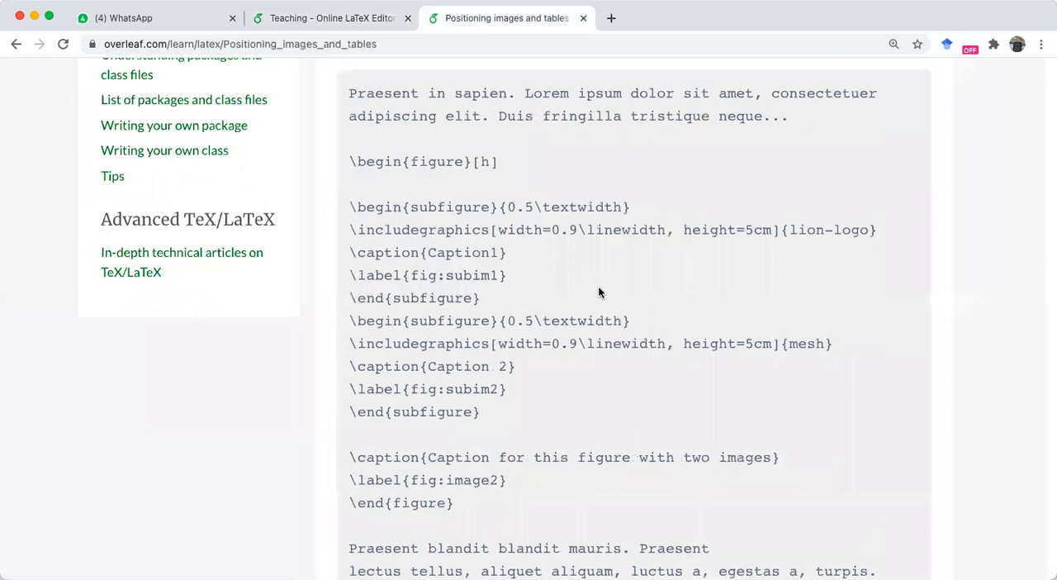
scroll(up, 3)
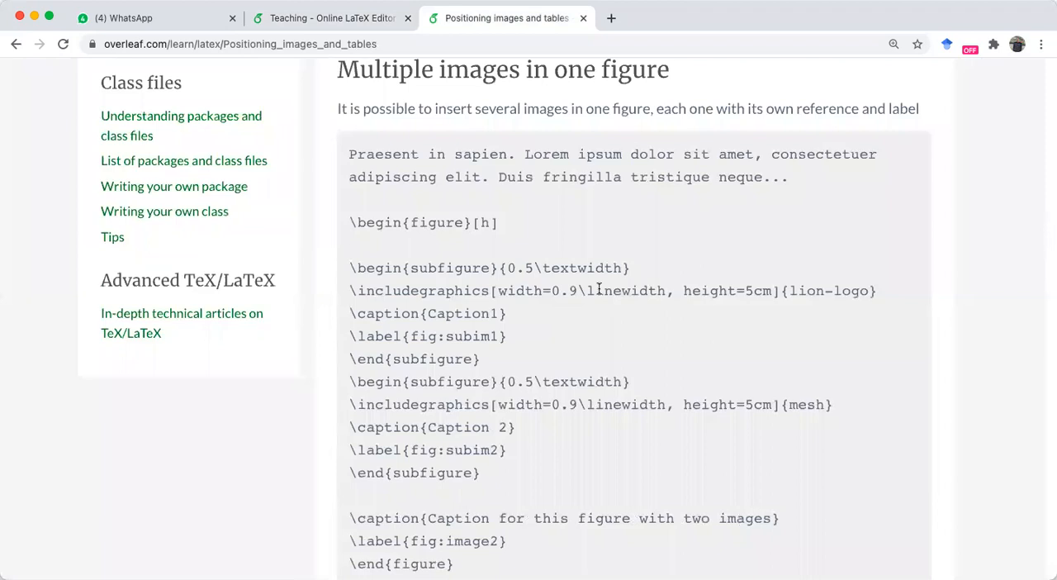
scroll(down, 3)
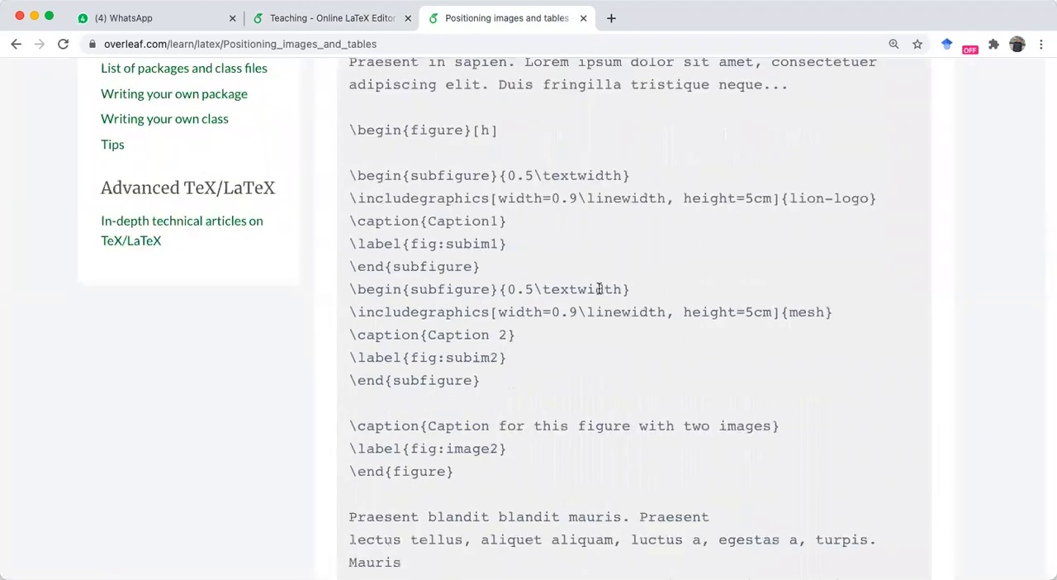
mouse_move(354, 175)
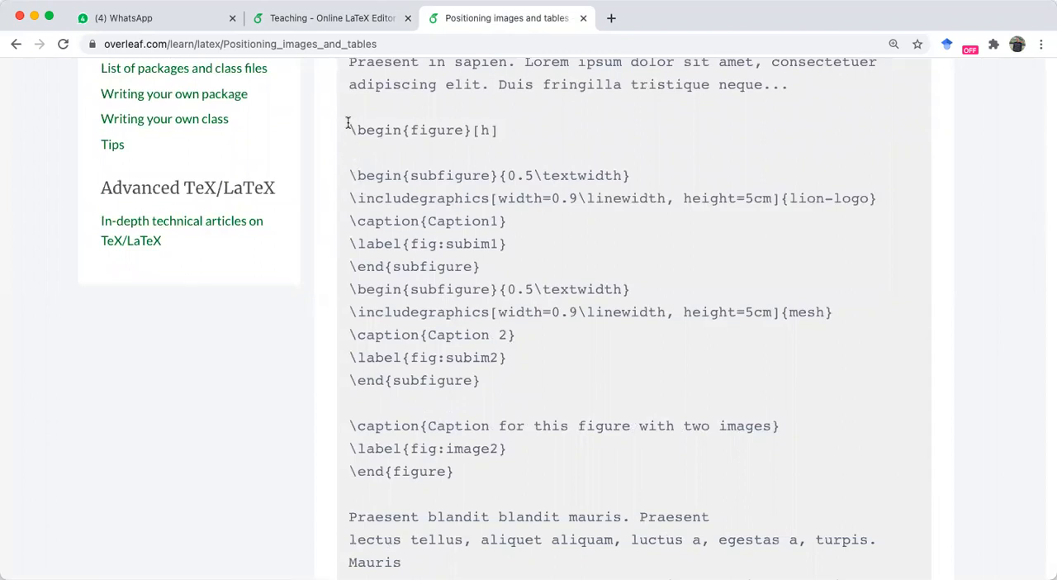
drag(350, 129, 492, 380)
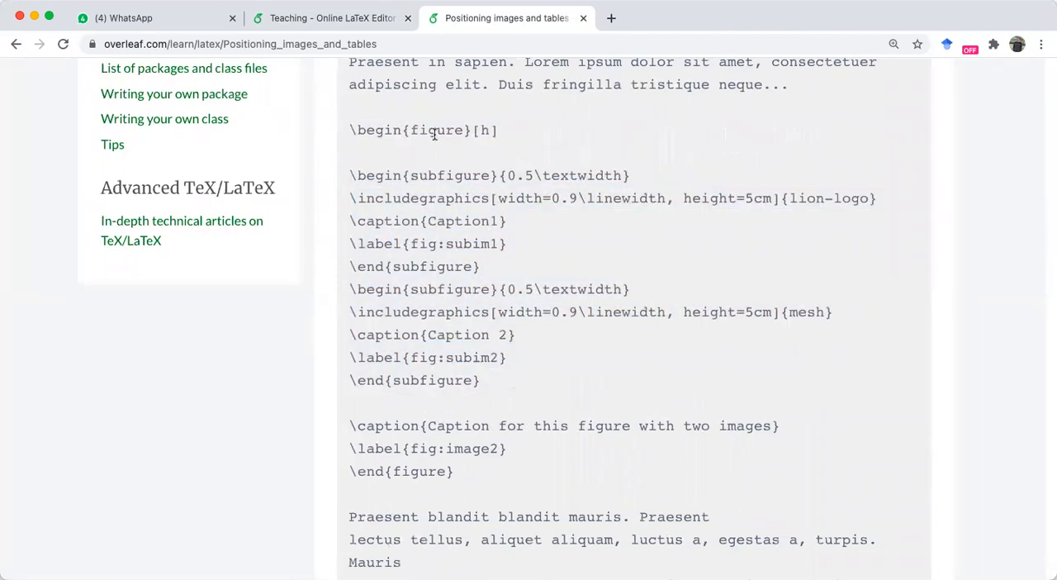
mouse_move(413, 162)
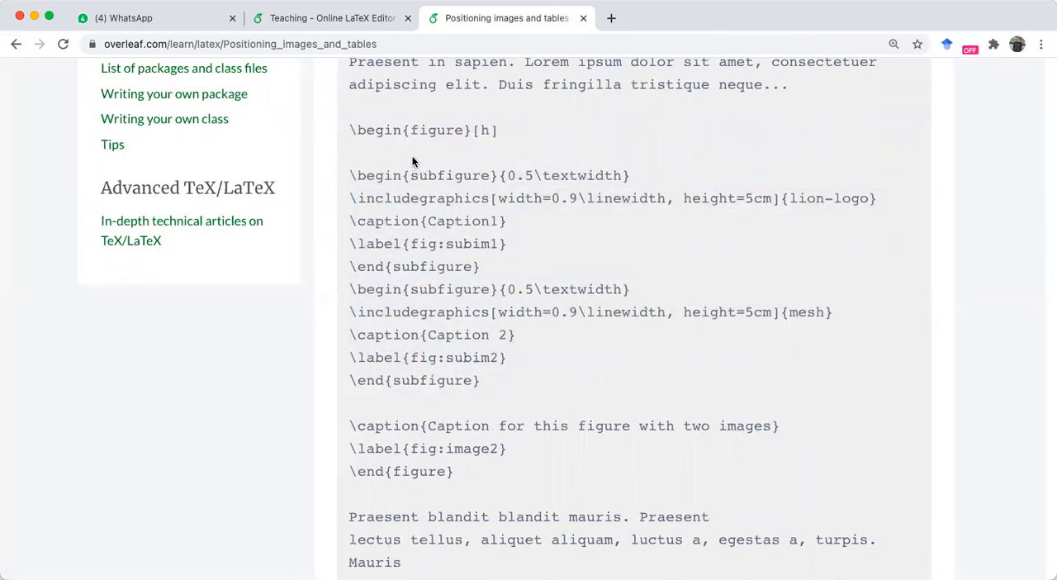
mouse_move(427, 190)
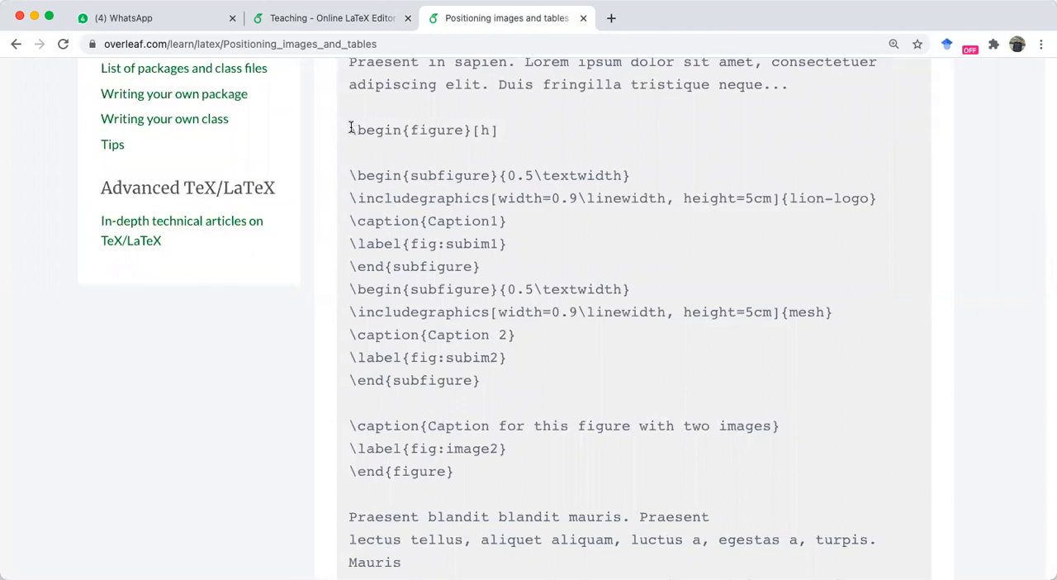
drag(350, 129, 487, 380)
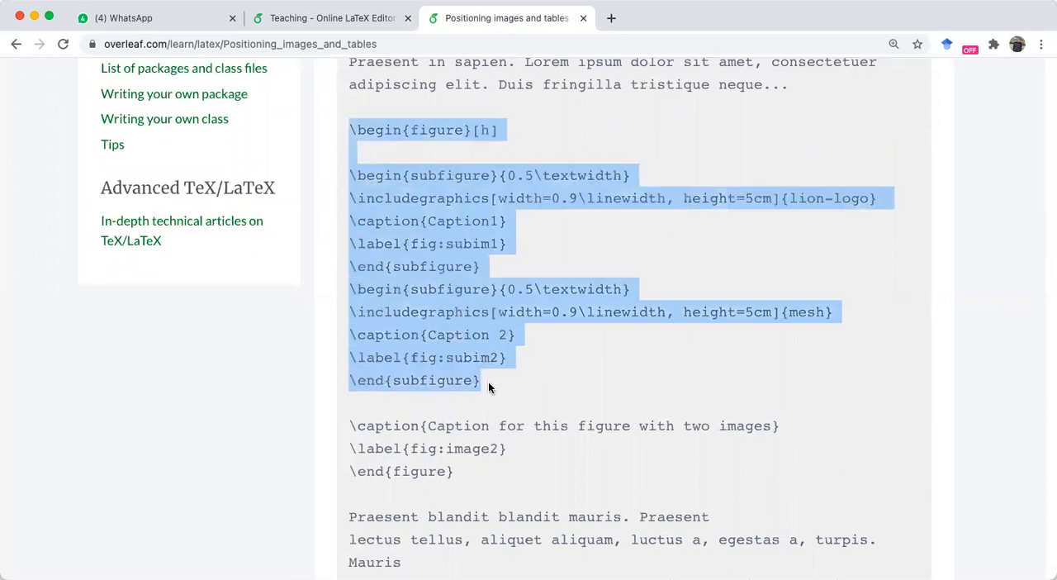
mouse_move(624, 380)
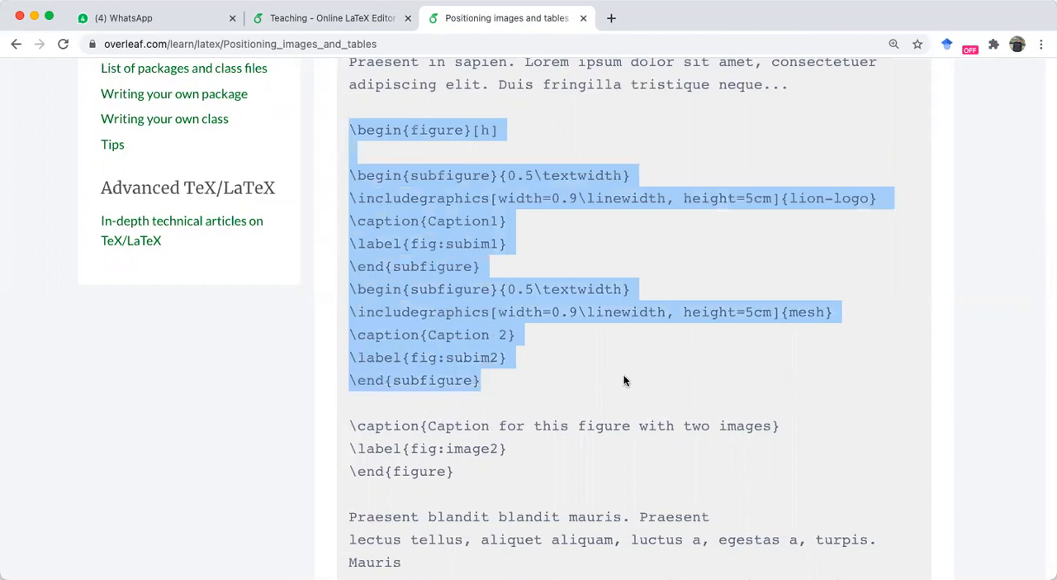
click(330, 17)
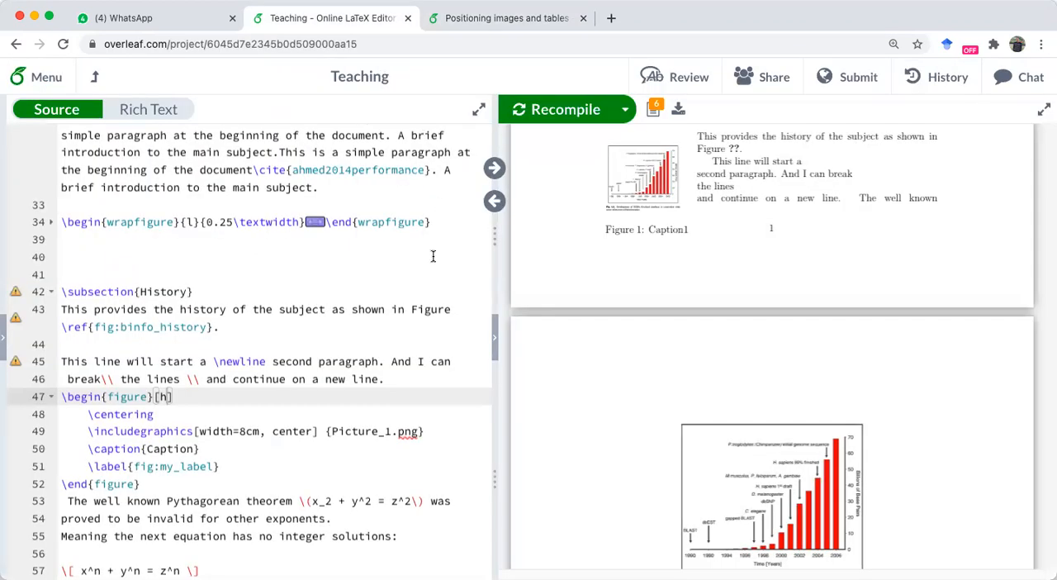
Step: Paste the two-subfigure block after \end{flushleft}, review it in the source, then return to the docs example
scroll(down, 3)
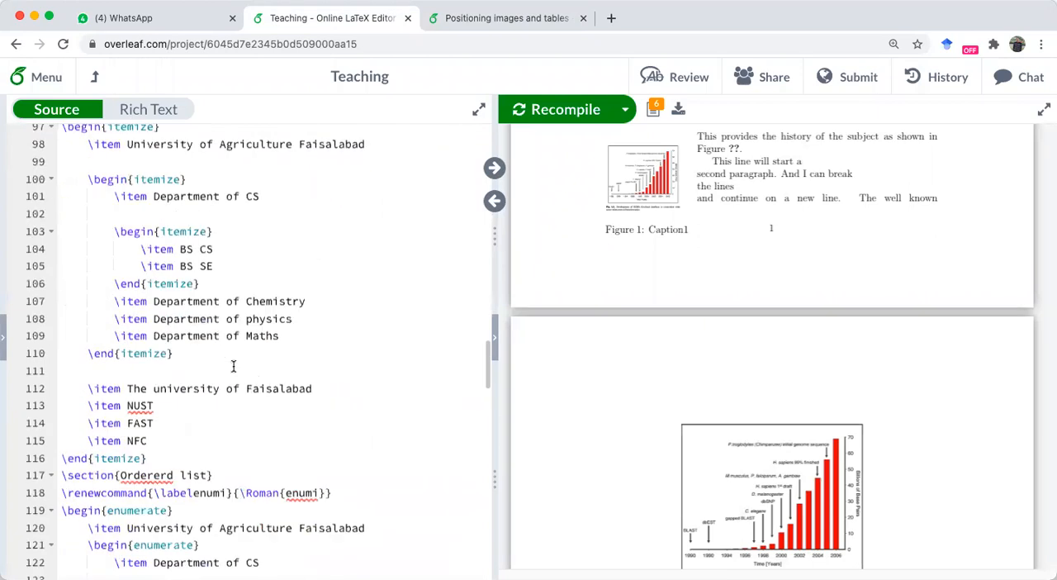
scroll(up, 3)
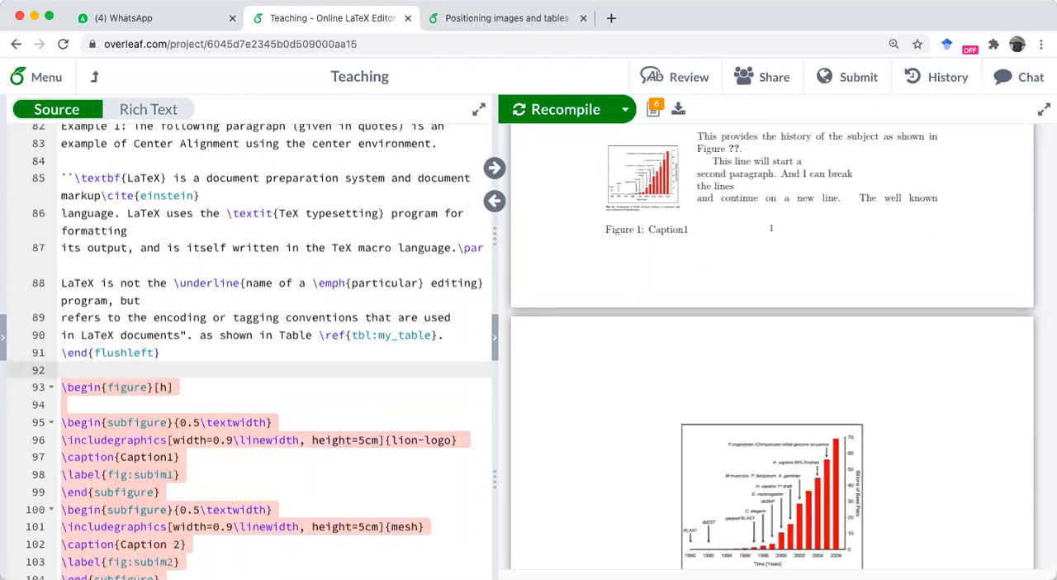
scroll(down, 3)
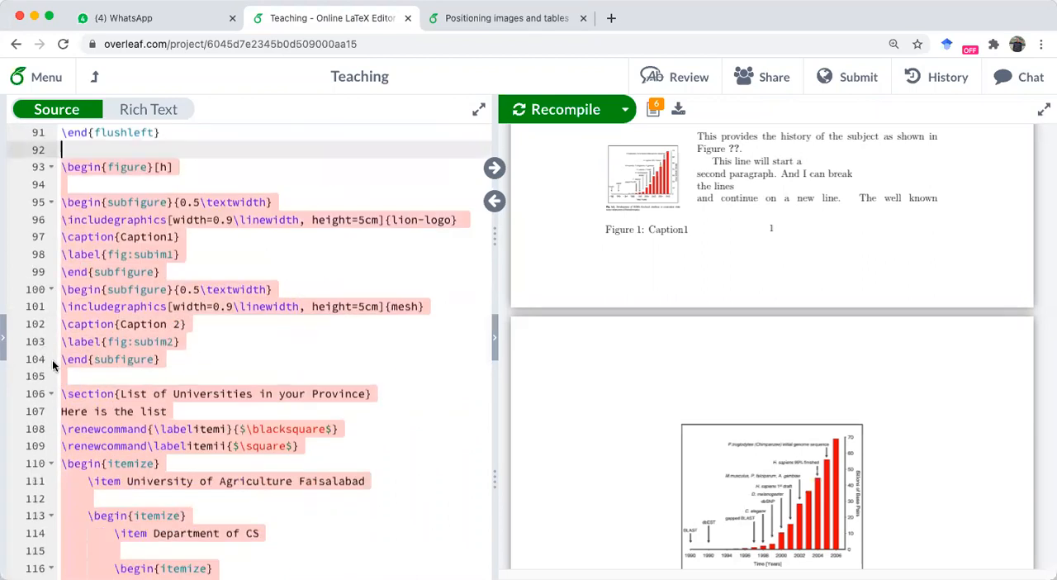
scroll(up, 3)
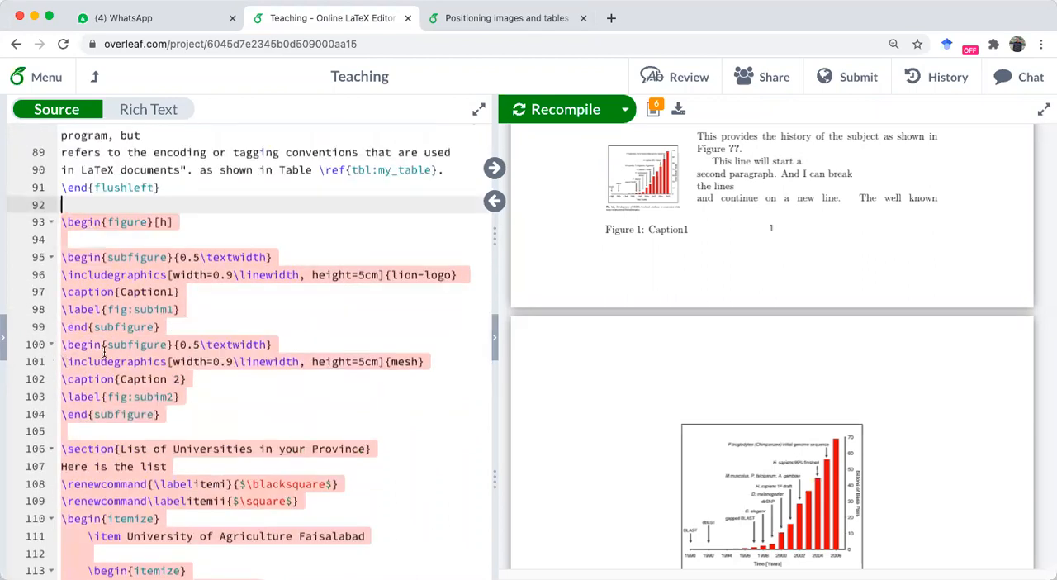
scroll(down, 3)
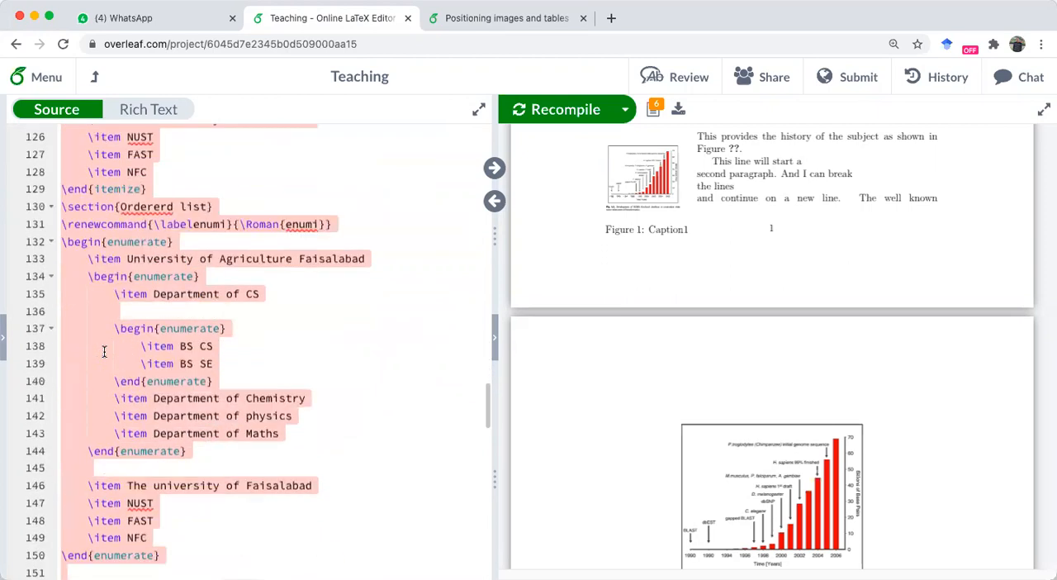
scroll(down, 3)
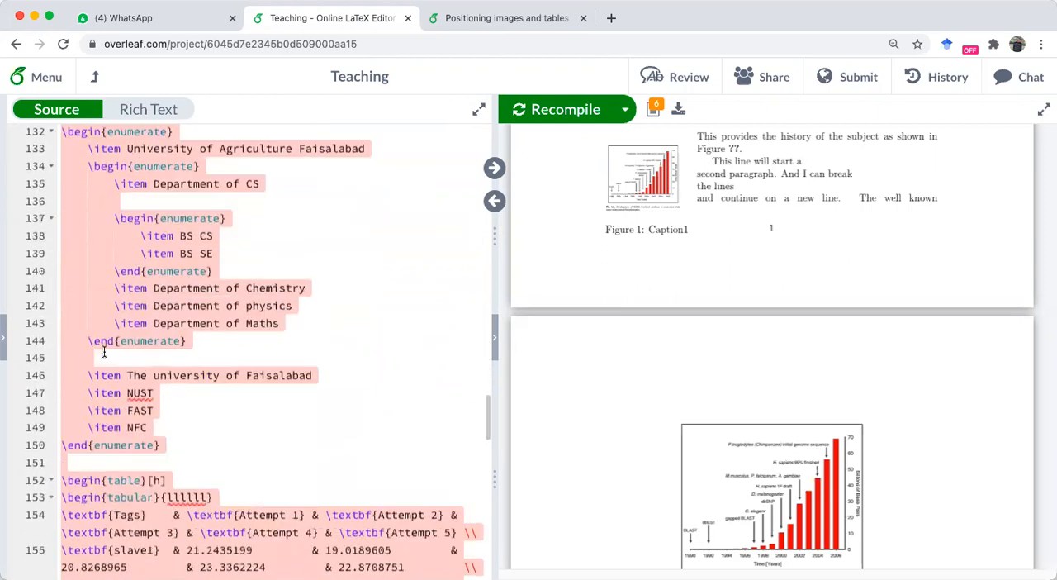
scroll(up, 3)
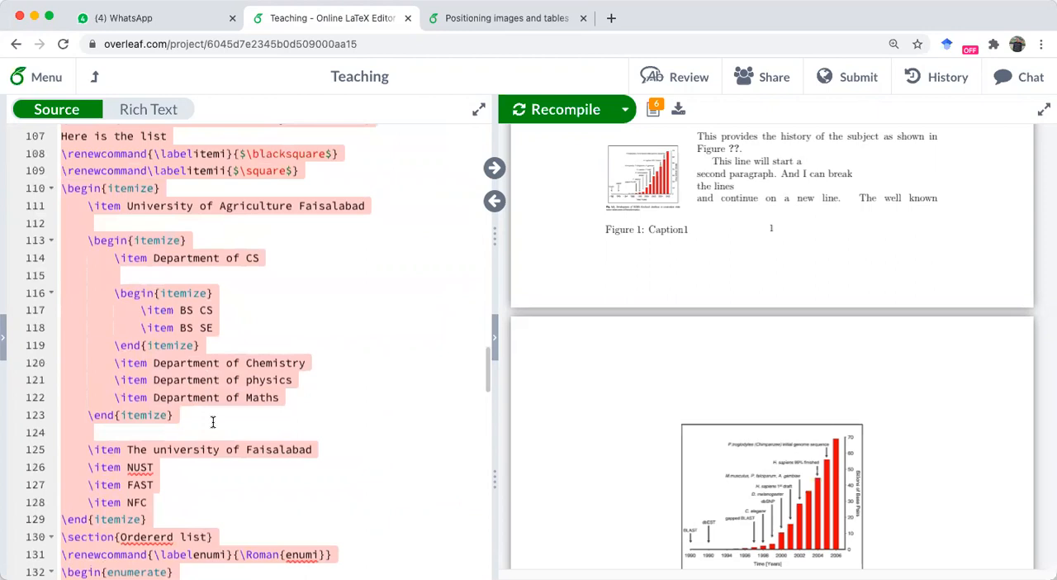
scroll(up, 3)
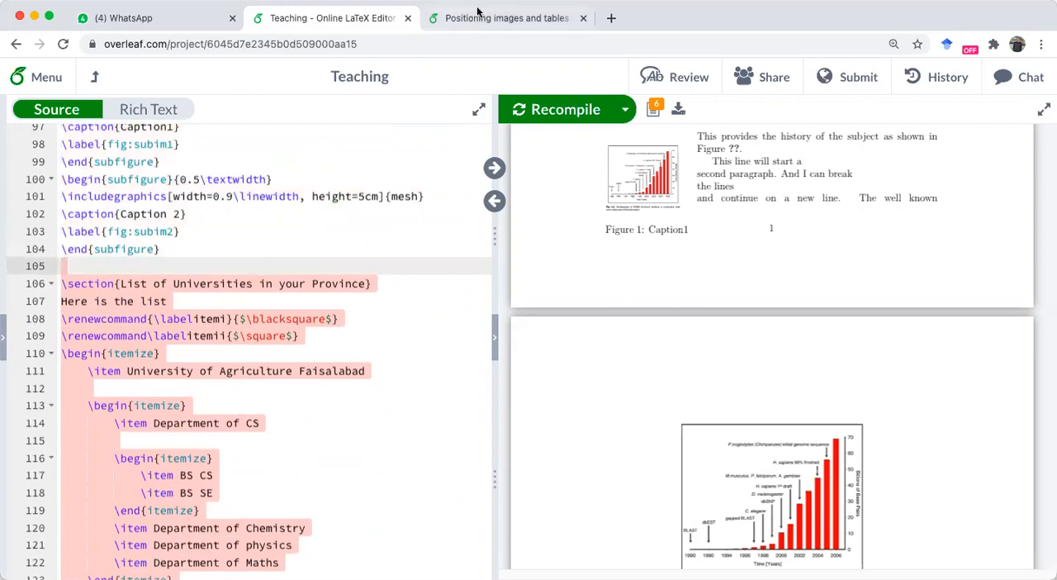
click(505, 17)
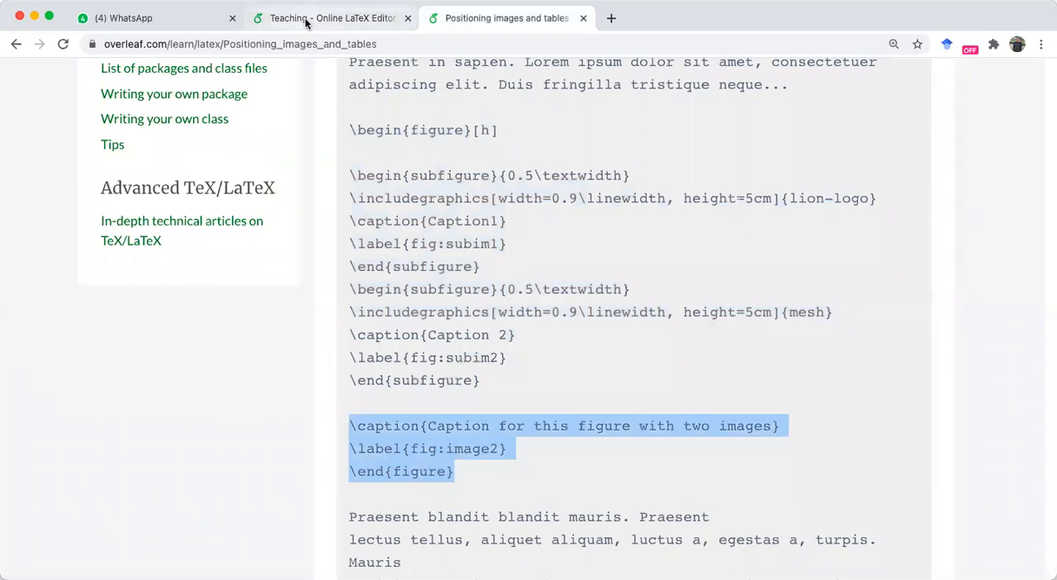
Step: Close the two-subfigure figure with \caption{Caption for this figure with two images}, label fig:image2 and \end{figure}
click(330, 17)
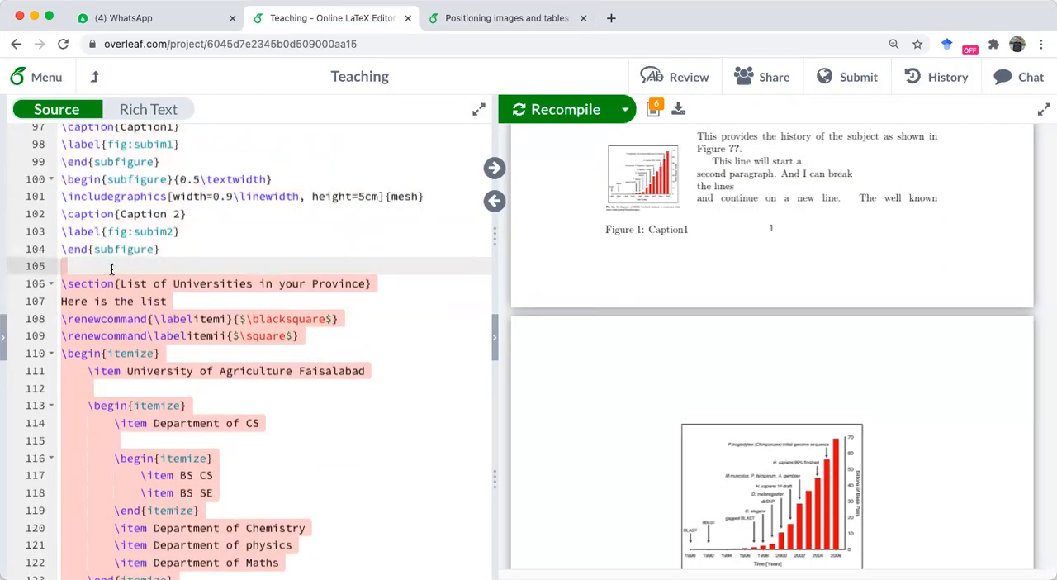
text(\caption{Caption for this figure with two images})
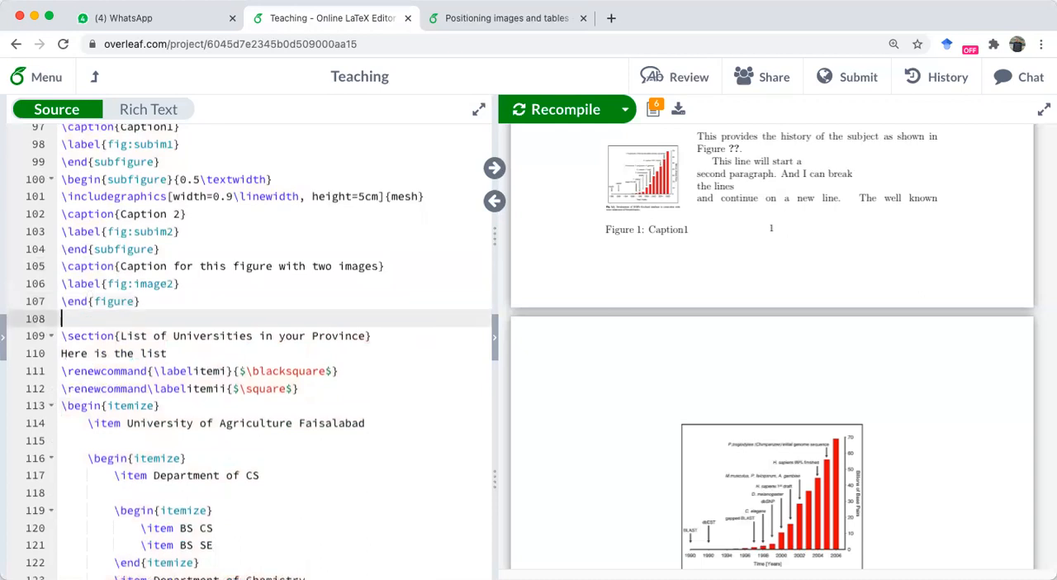
scroll(up, 3)
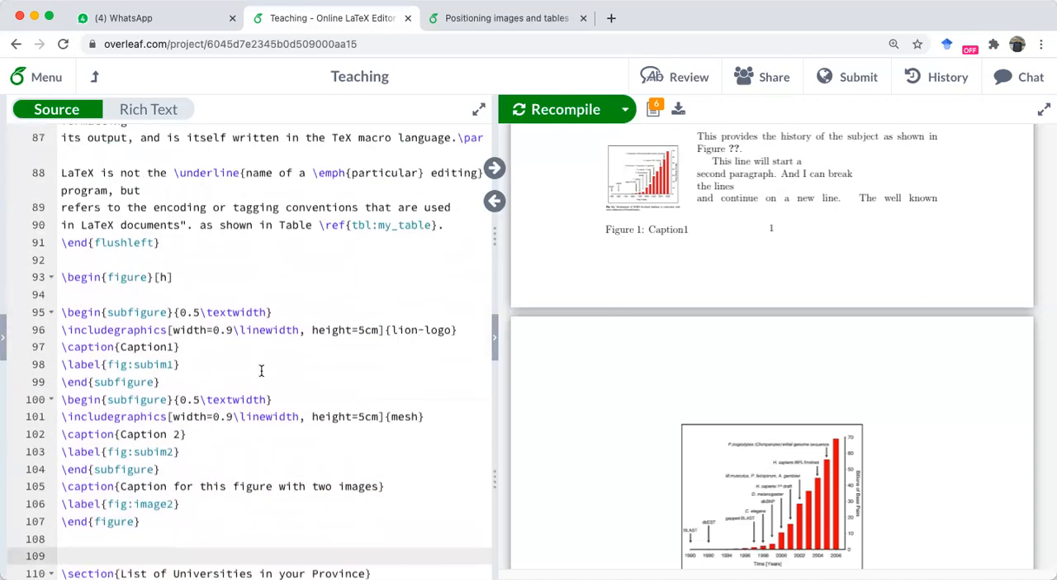
scroll(down, 3)
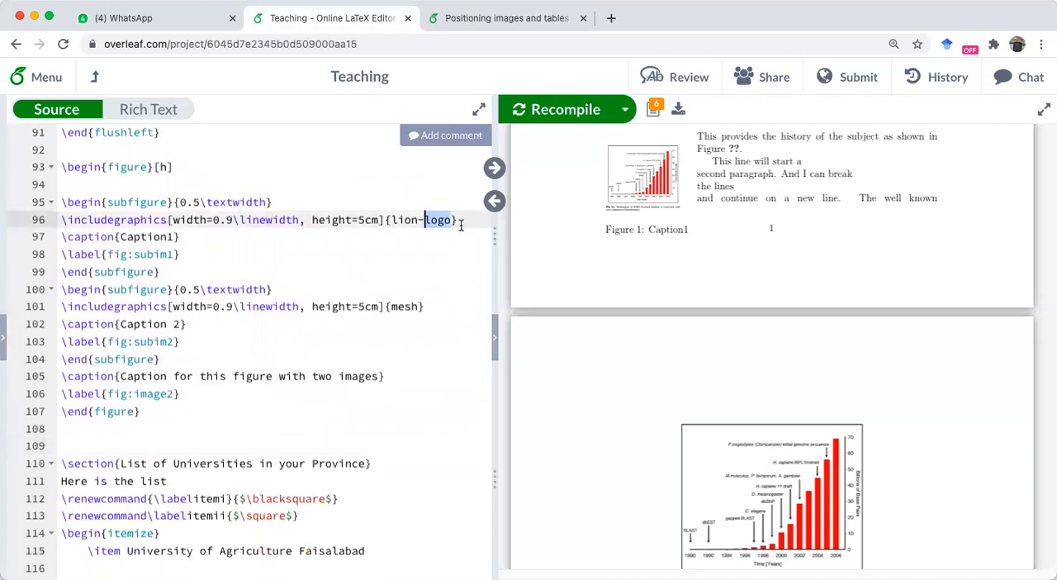
Step: Point both subfigure \includegraphics commands at Picture_1.png and recompile, which flags errors on the subfigure lines
text(png)
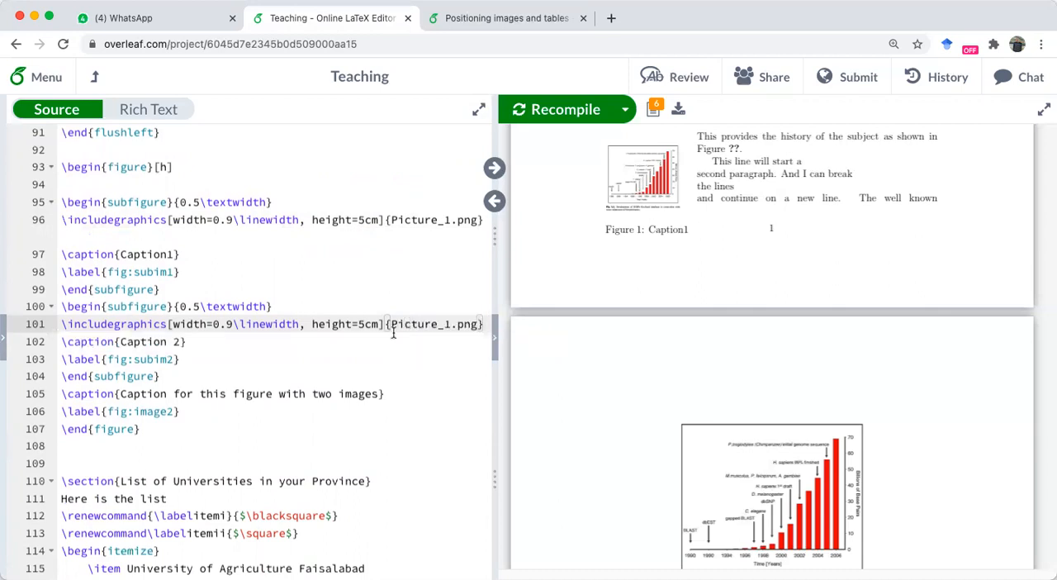
click(565, 109)
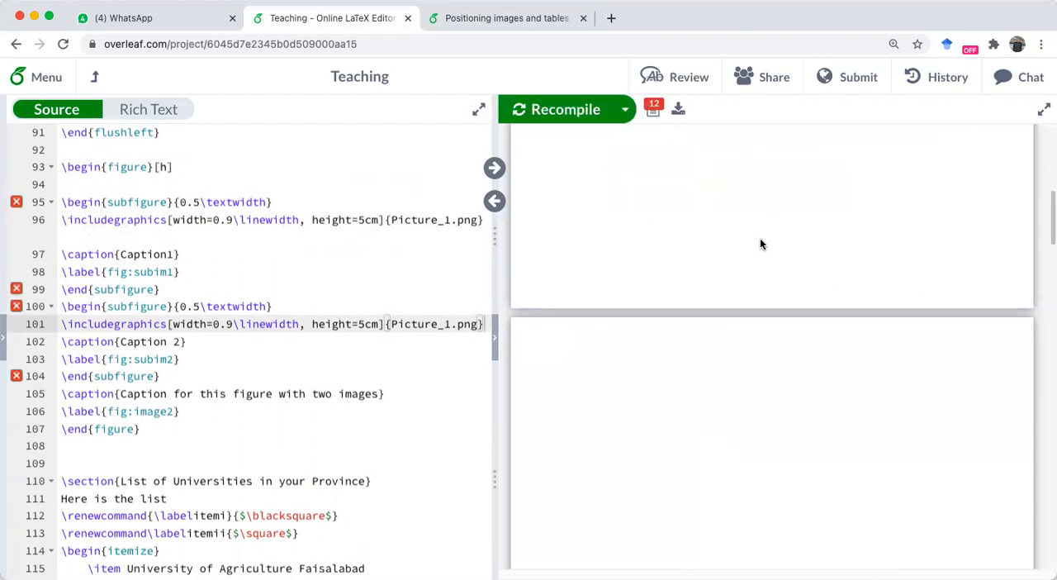
click(565, 109)
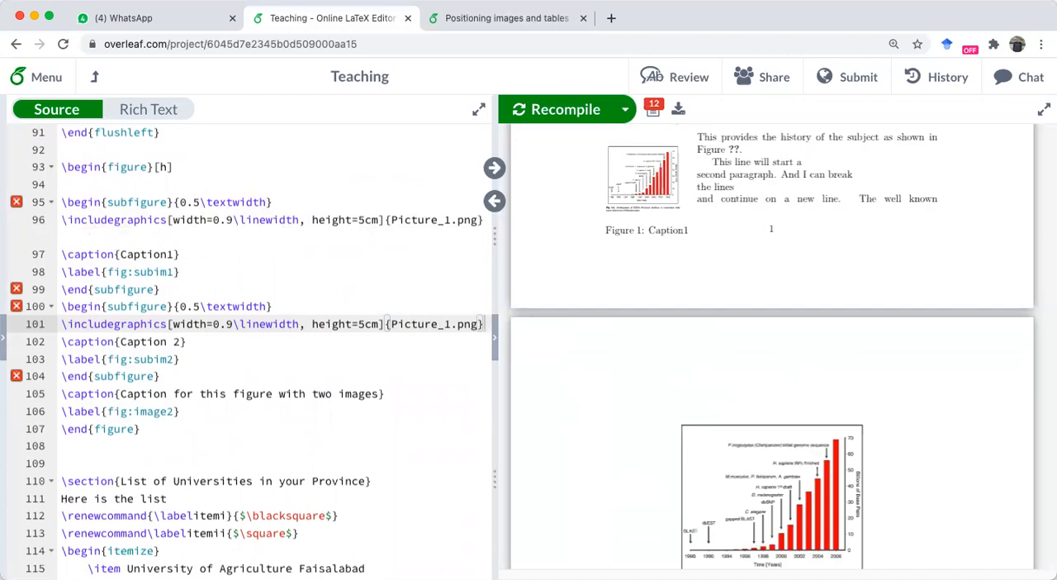
Step: In the docs' subfigure section, select the \usepackage{subcaption} preamble line for copying
click(506, 17)
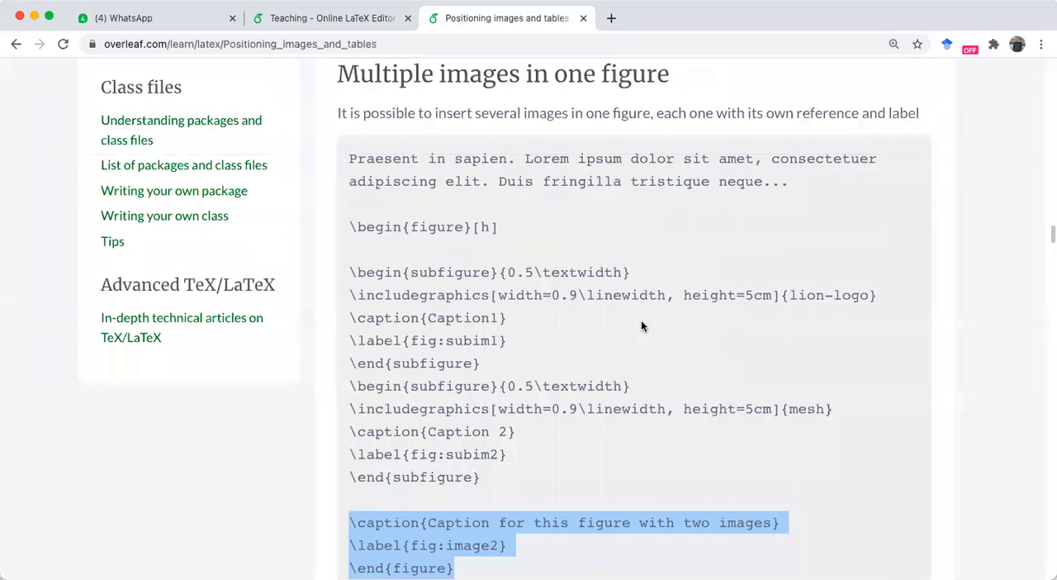
scroll(down, 3)
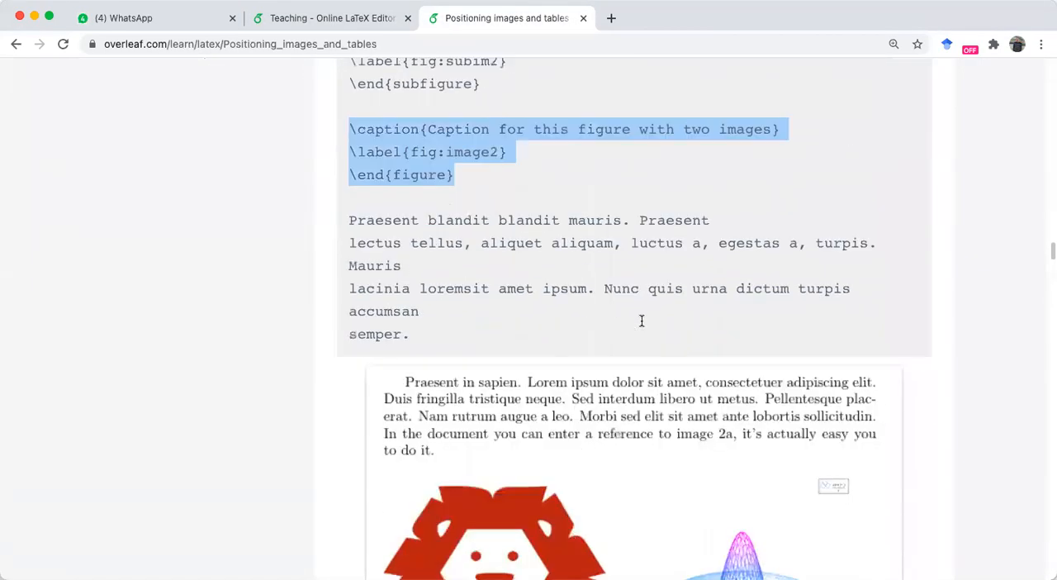
scroll(down, 3)
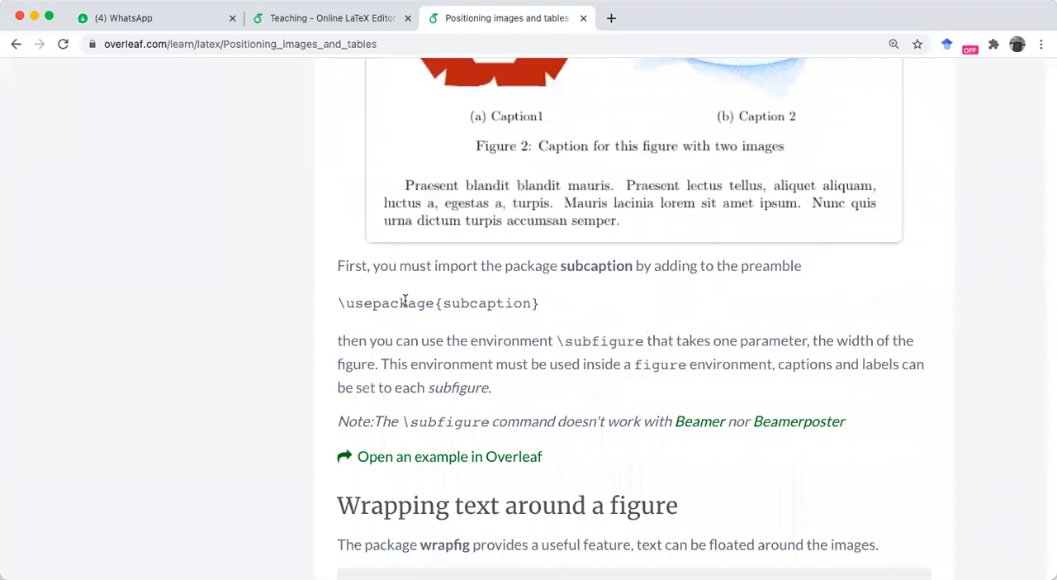
triple_click(438, 303)
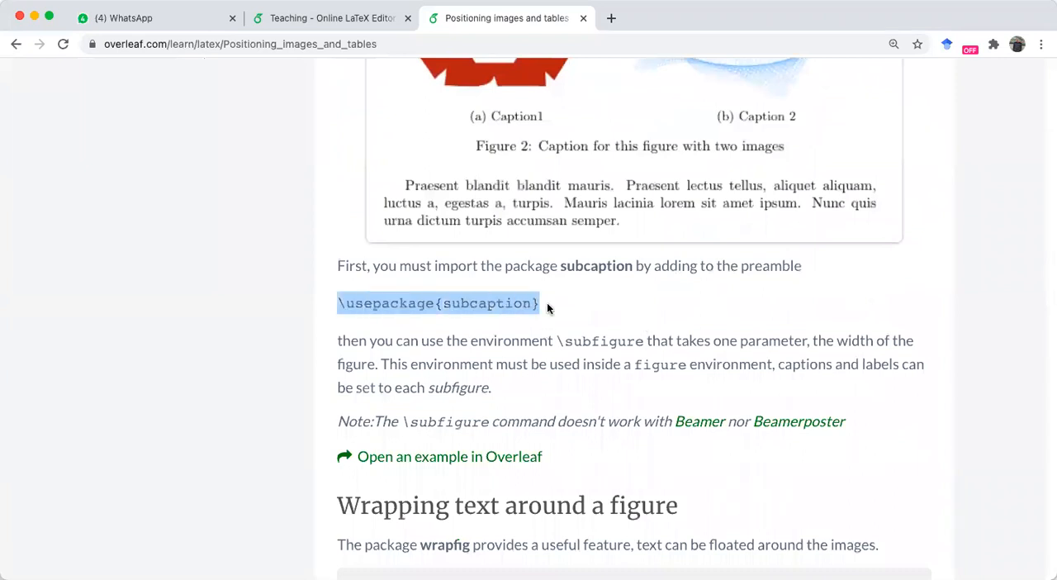
Step: Add \usepackage{subcaption} to the Teaching preamble on line 13, after the adjustbox package
click(330, 19)
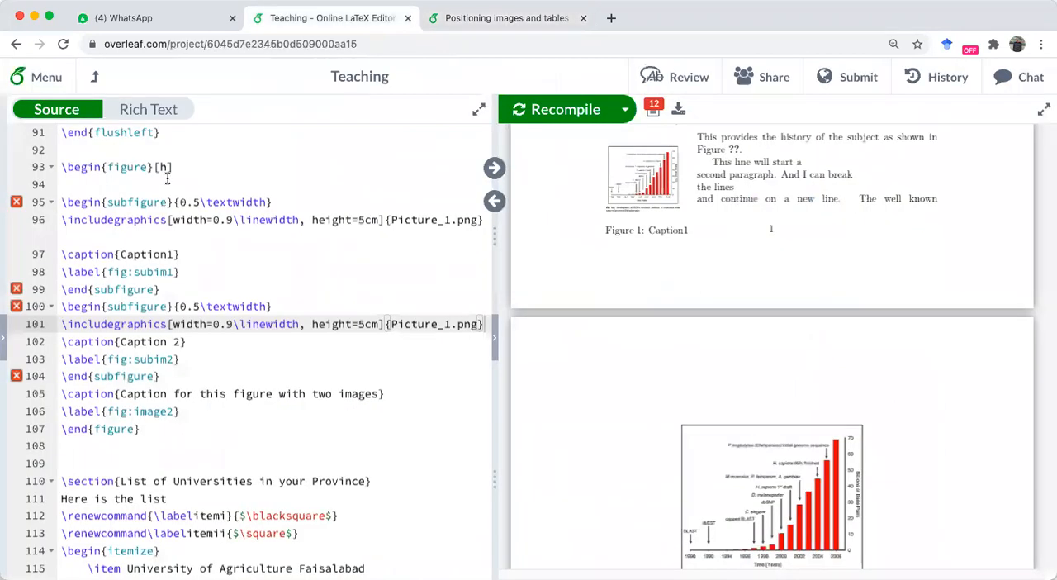
scroll(up, 3)
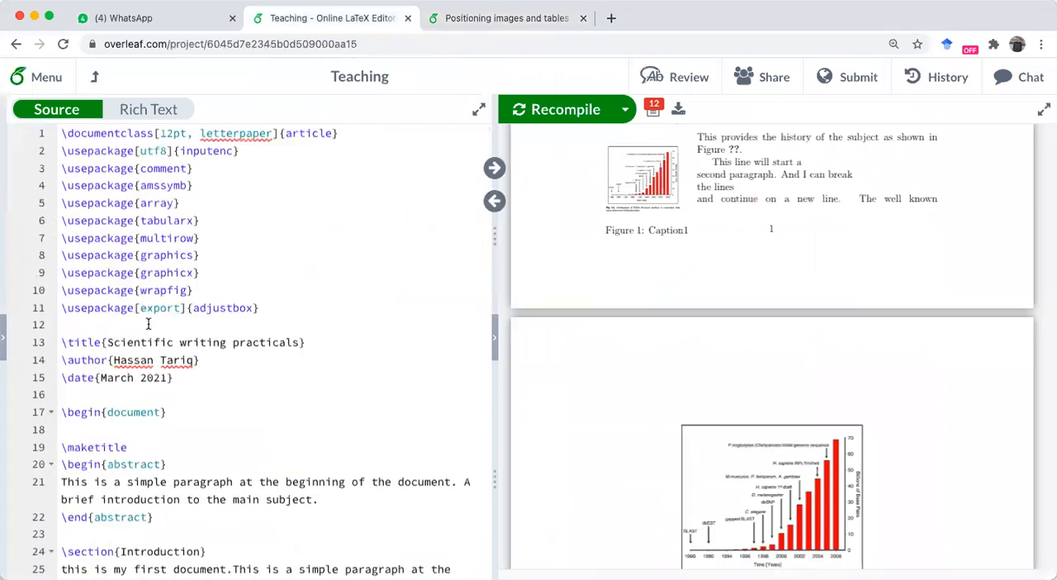
text(\usepackage{subcaption})
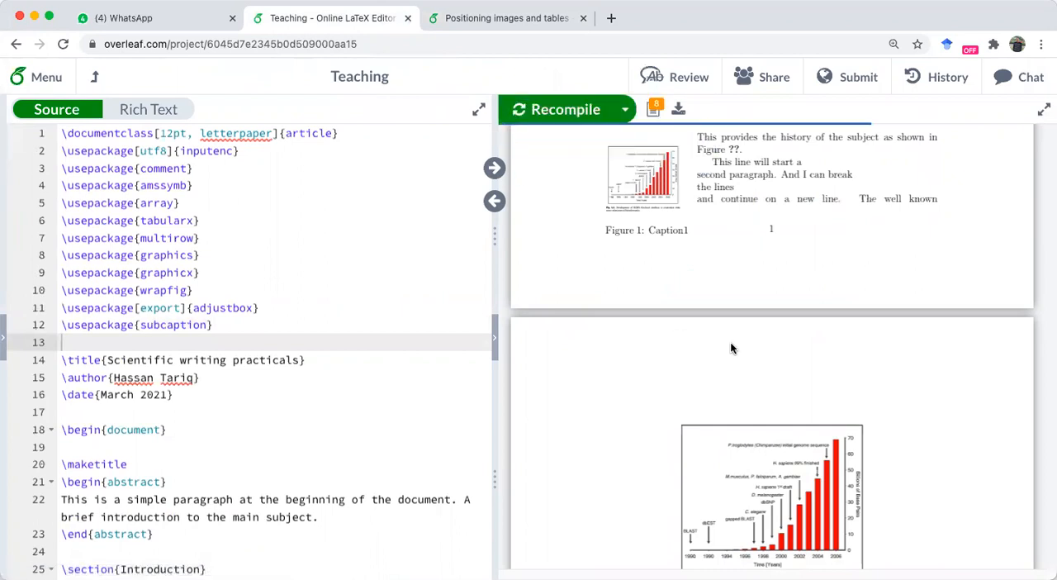
Step: Add an empty \begin{wrapfigure}{l}{0.25\textwidth} environment after the introduction paragraph and review the source
scroll(down, 3)
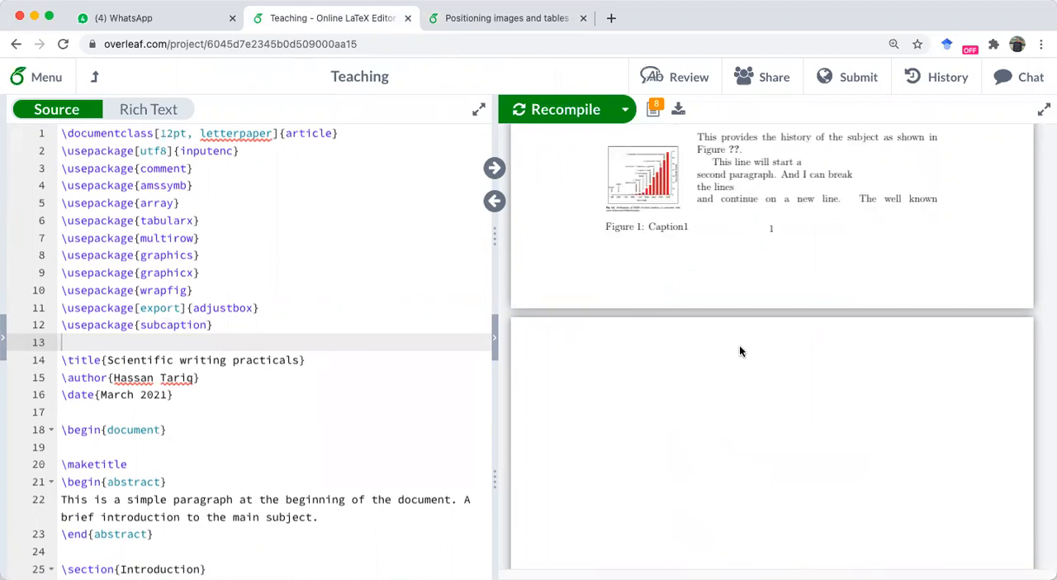
scroll(down, 3)
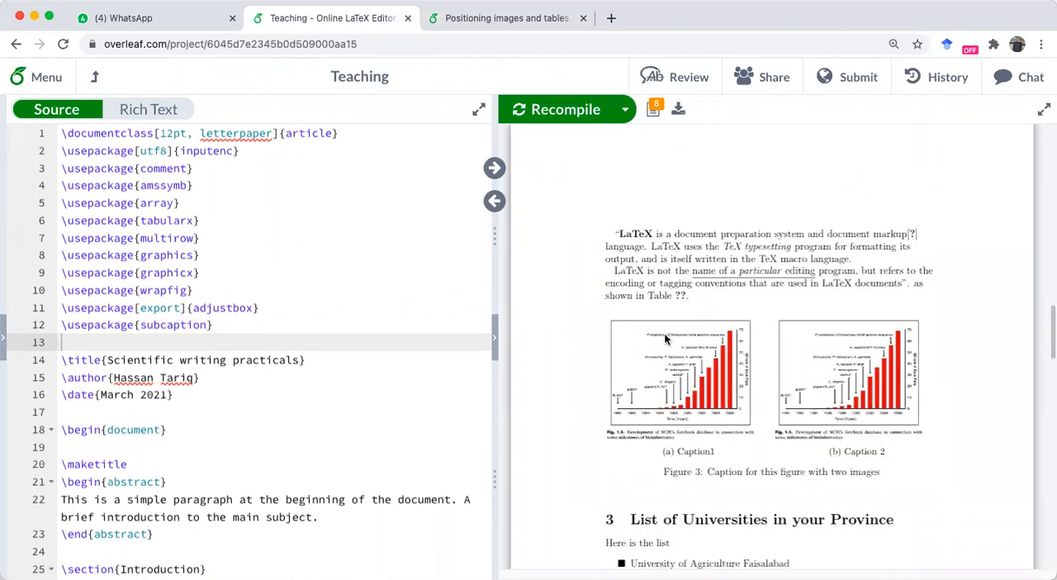
mouse_move(294, 355)
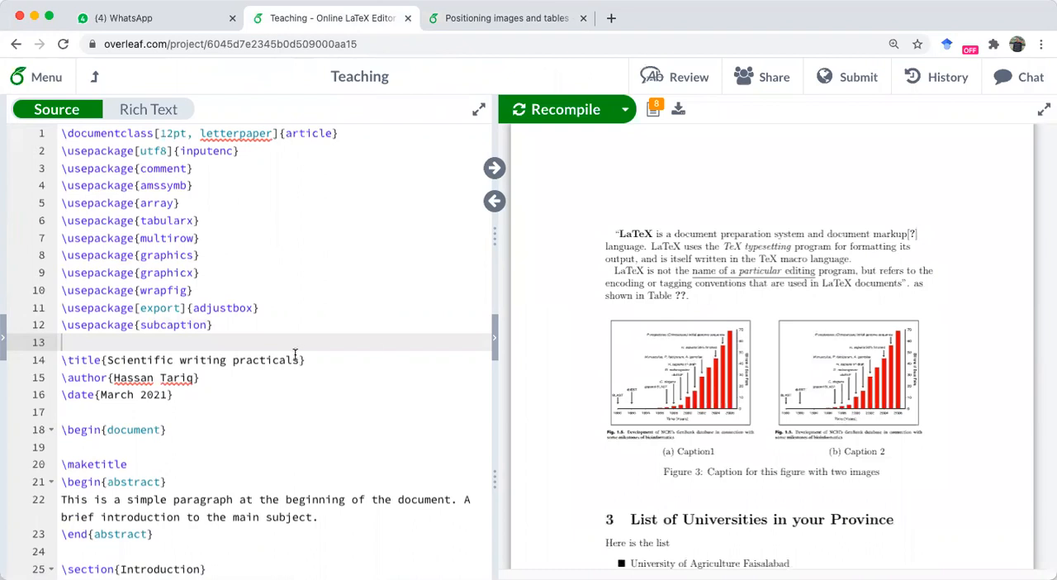
scroll(down, 3)
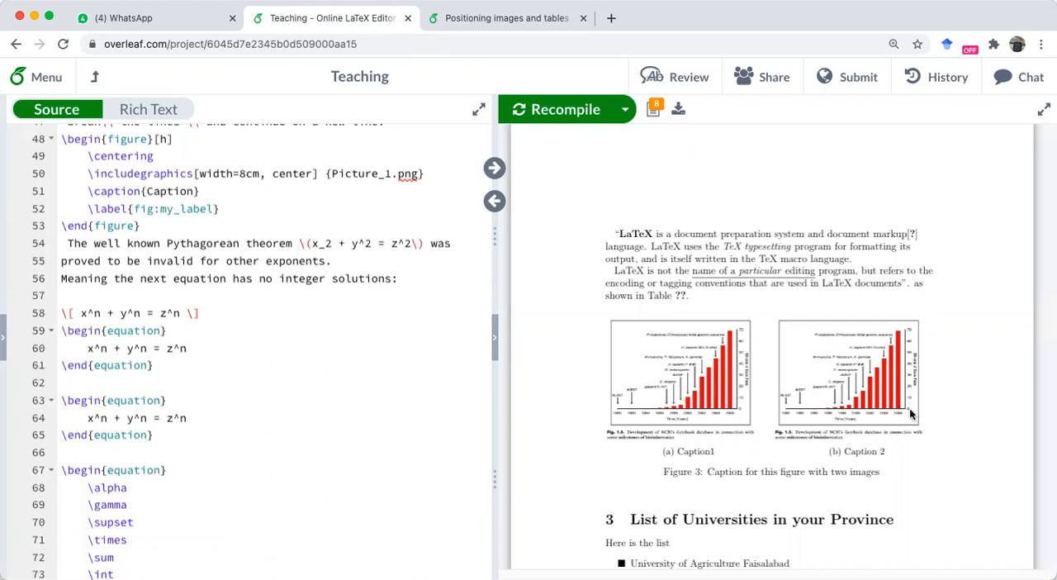
scroll(up, 3)
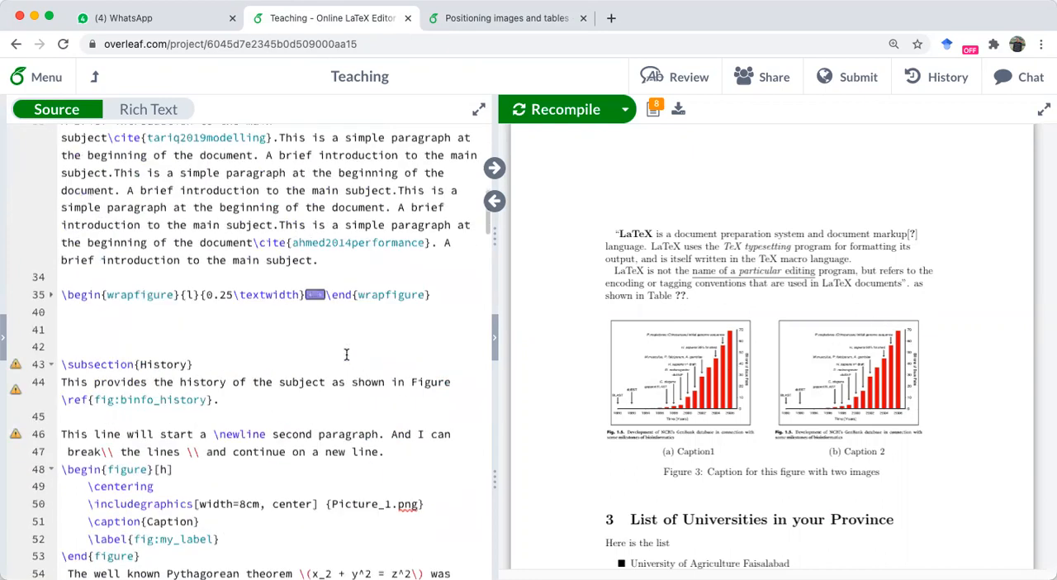
scroll(down, 3)
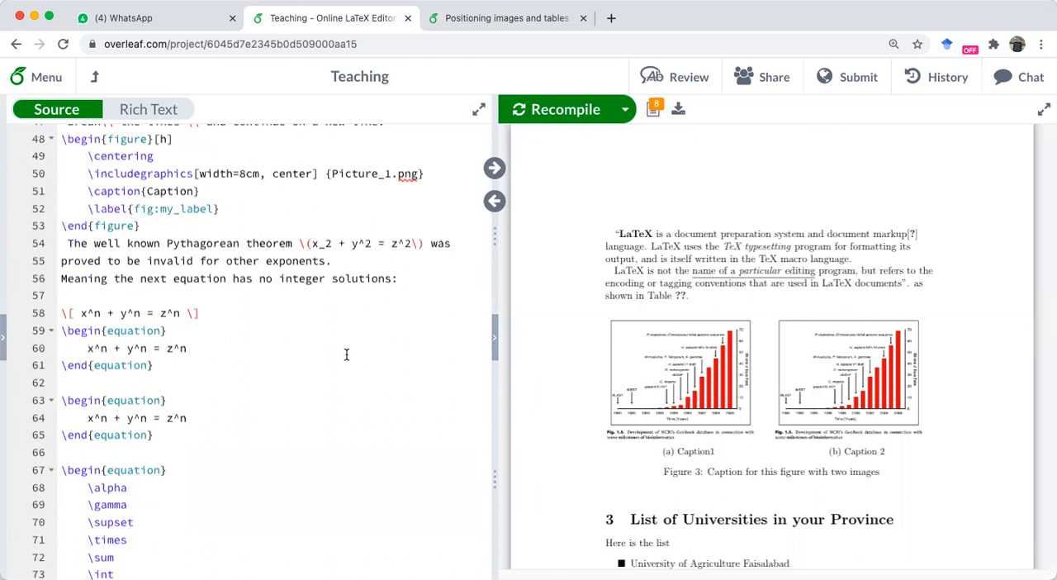
mouse_move(784, 481)
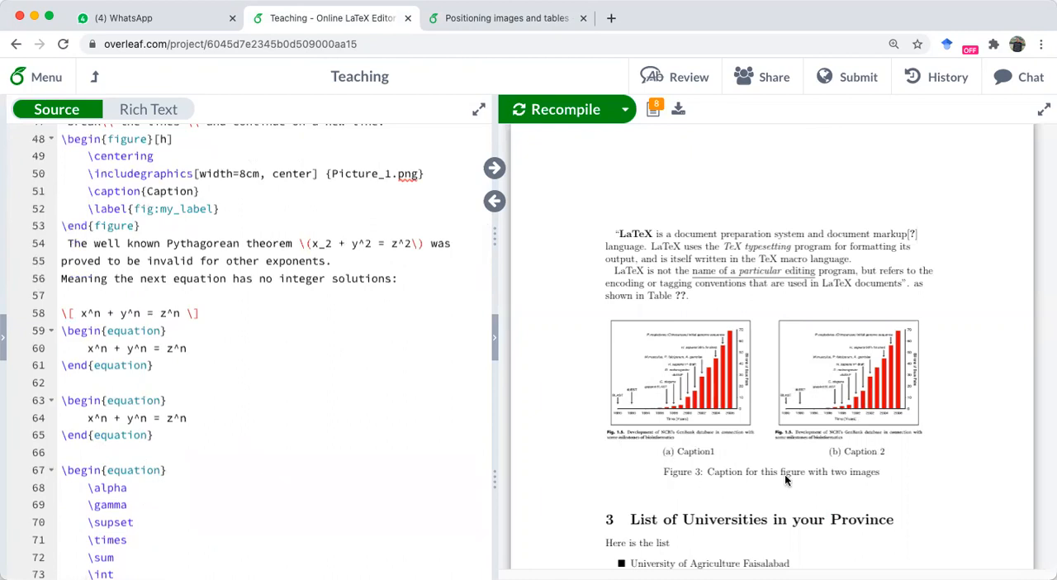
Step: Scroll the positioning docs from the subcaption section down to the wrapfig example with text wrapped around the lion figure
click(505, 17)
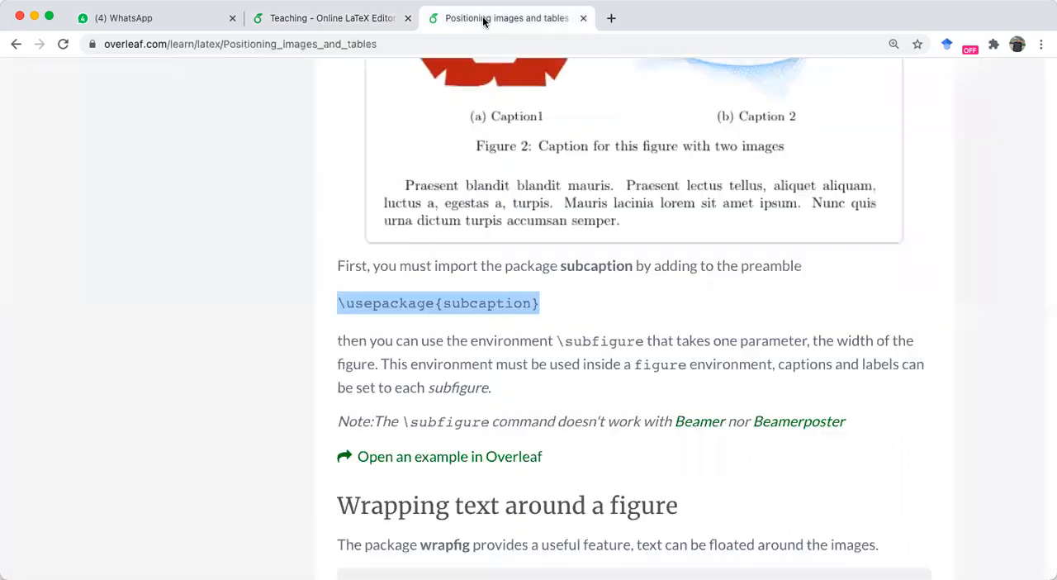
scroll(down, 3)
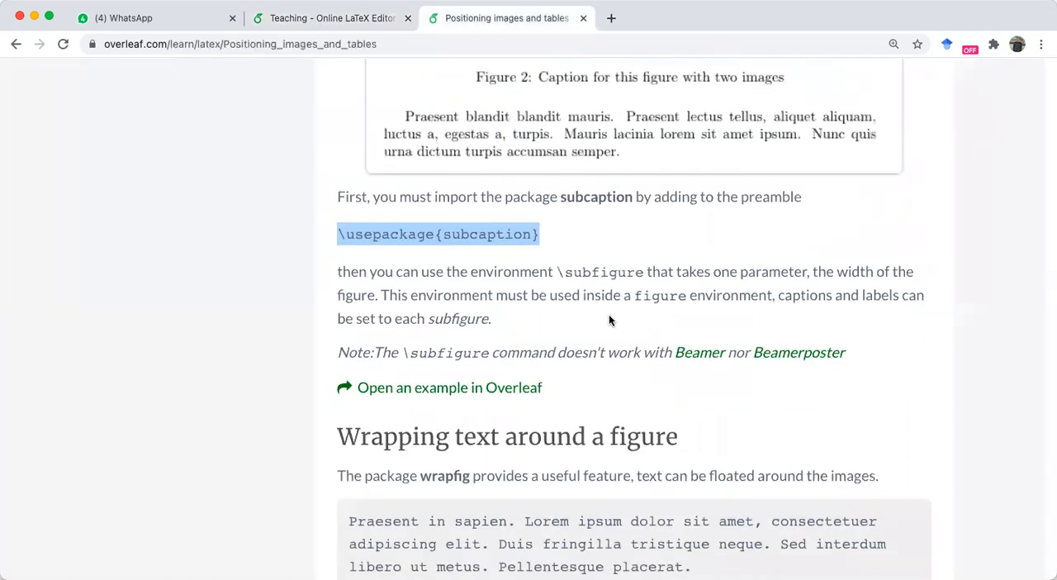
scroll(up, 3)
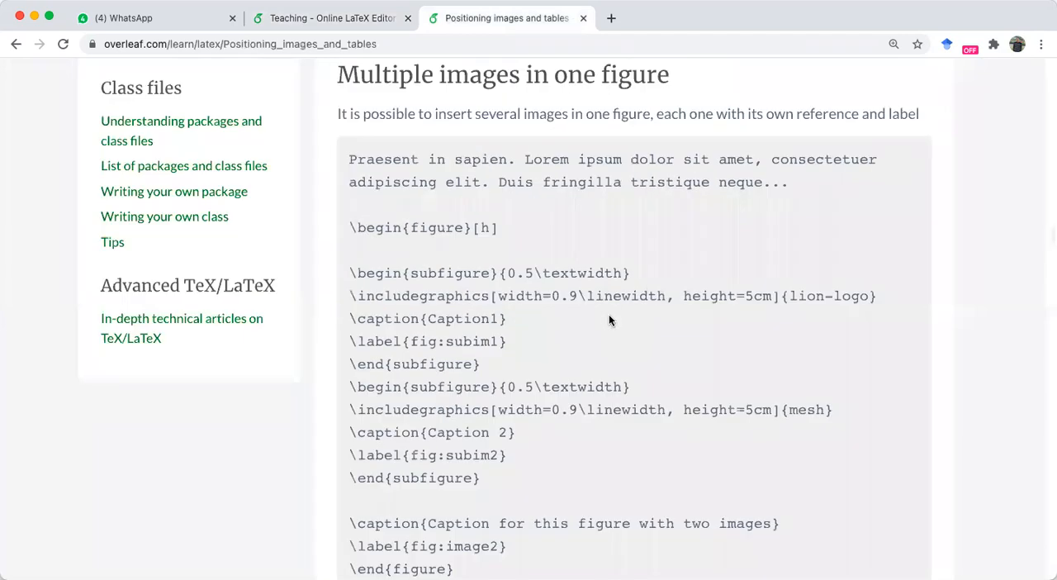
scroll(down, 3)
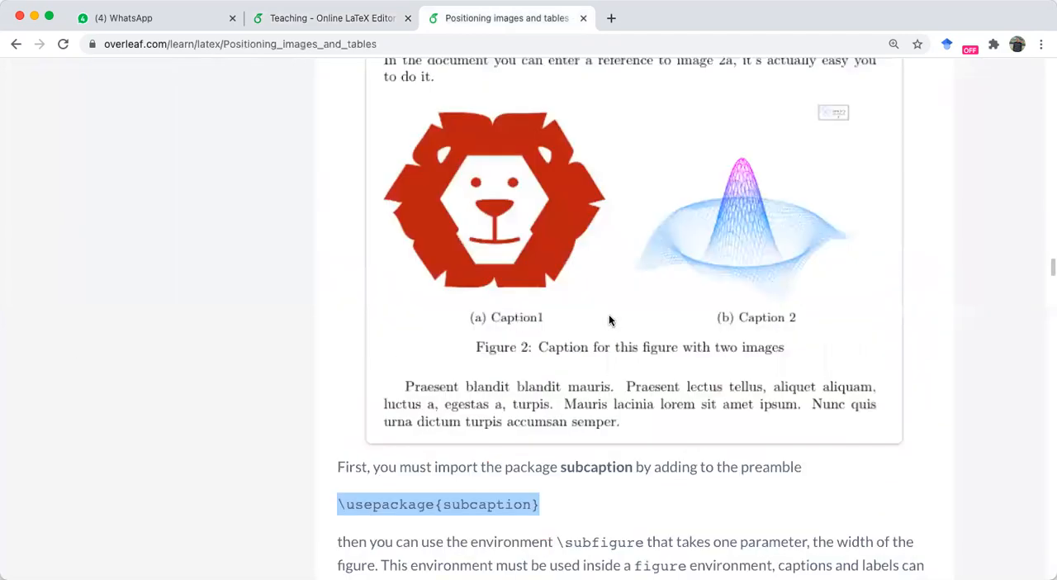
scroll(down, 3)
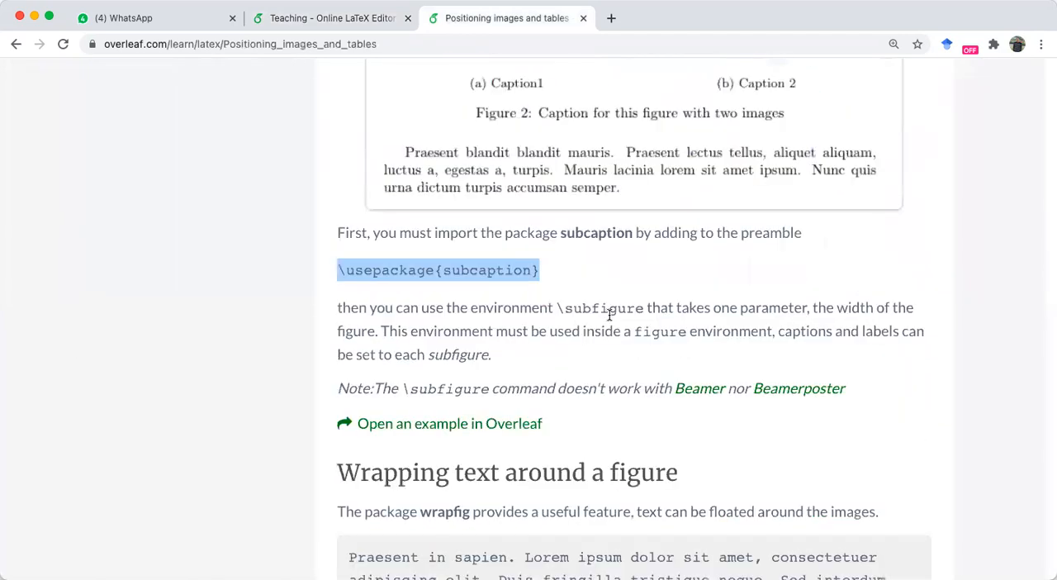
scroll(down, 3)
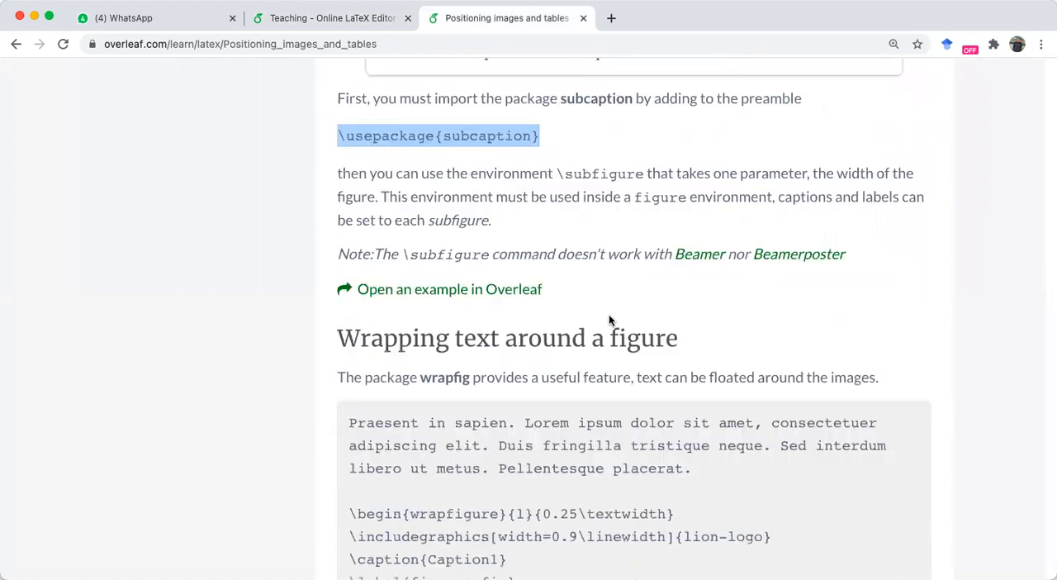
scroll(up, 3)
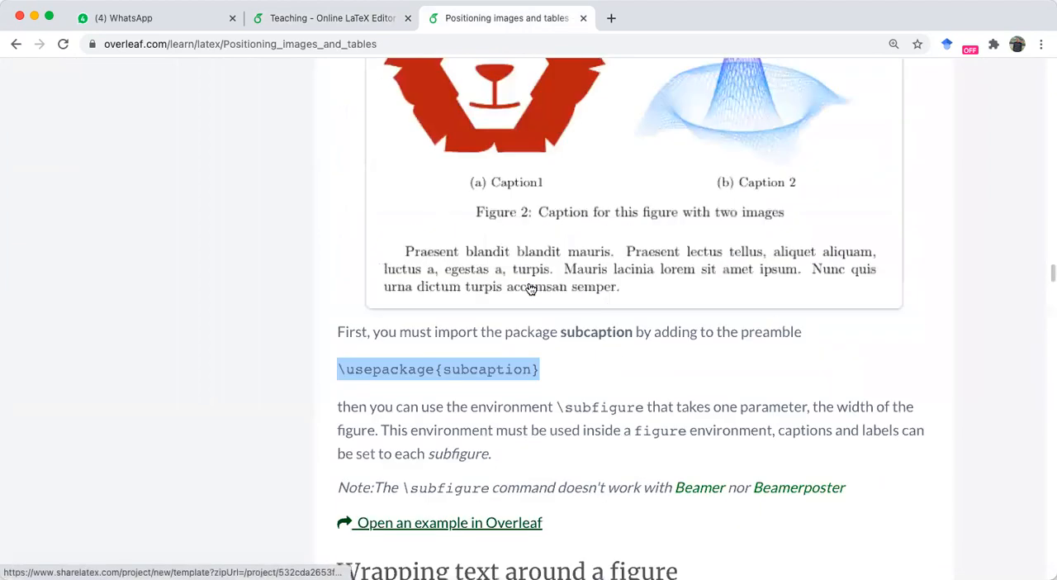
scroll(down, 3)
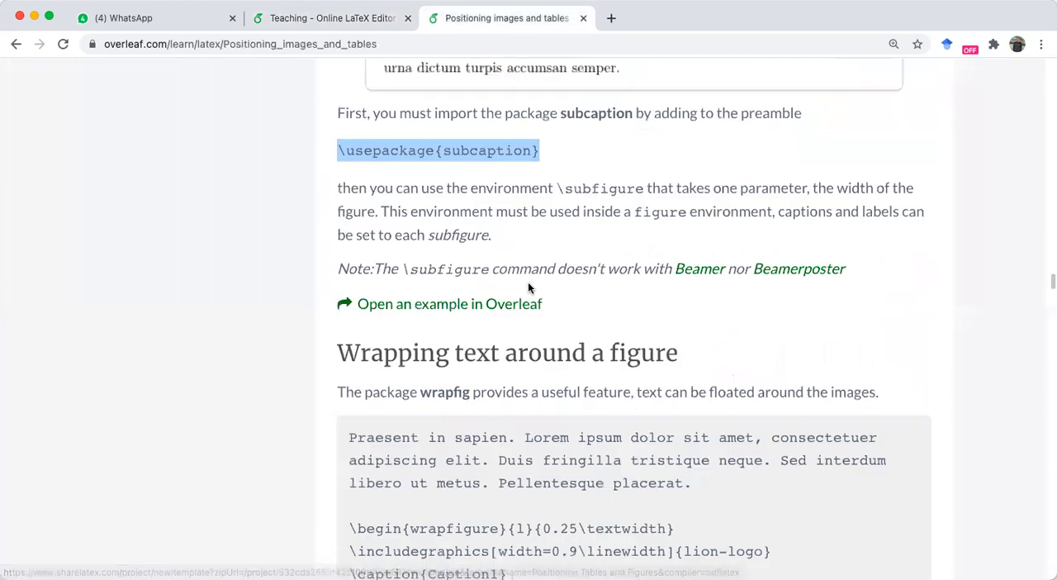
scroll(down, 3)
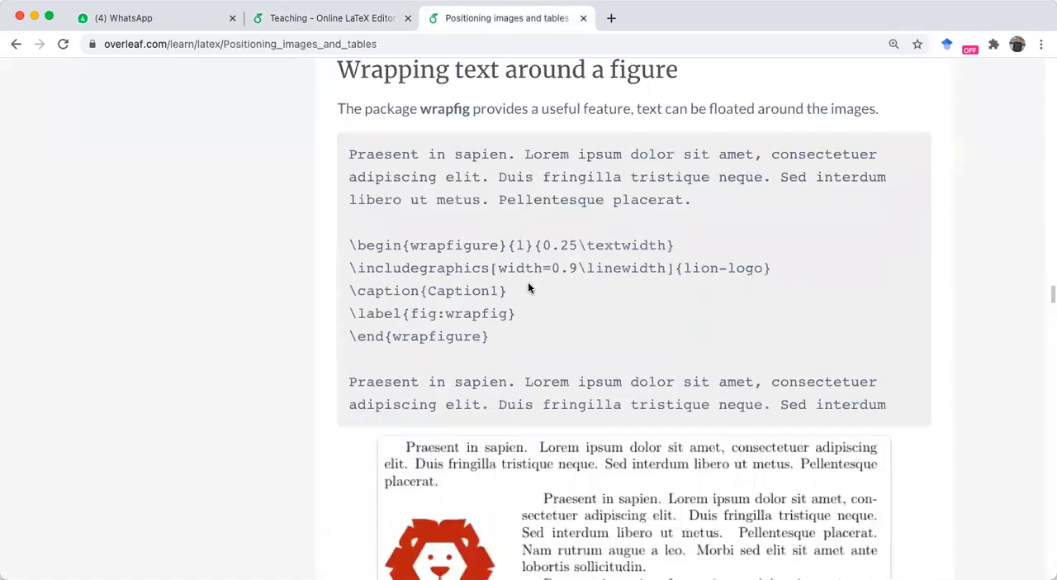
mouse_move(486, 261)
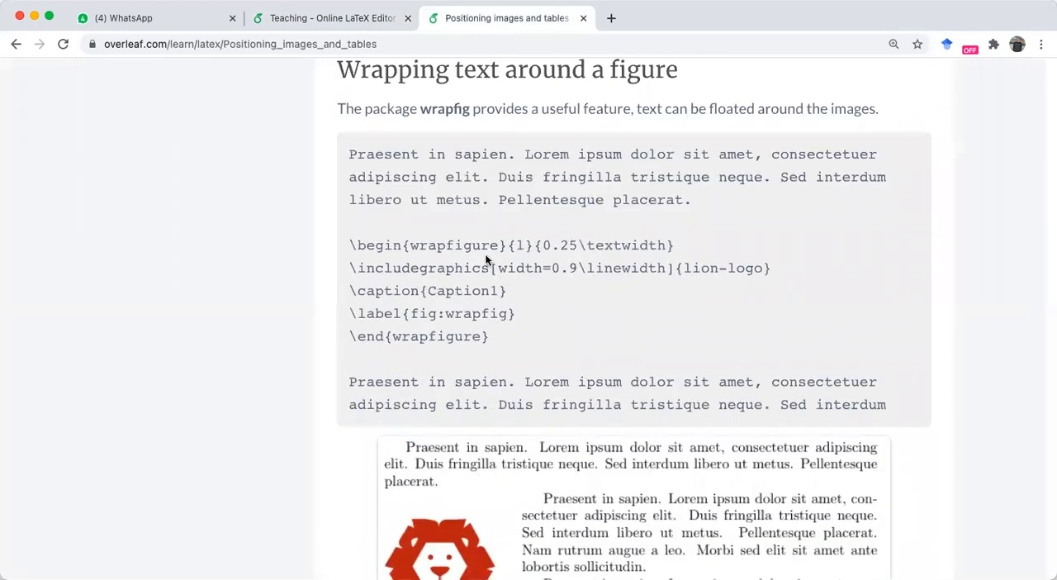
mouse_move(358, 316)
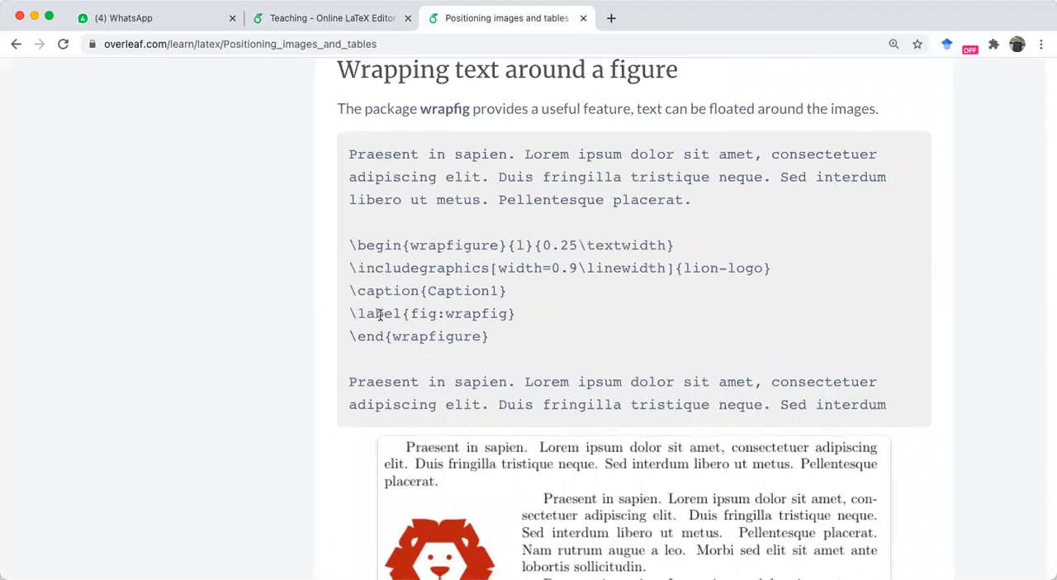
scroll(down, 3)
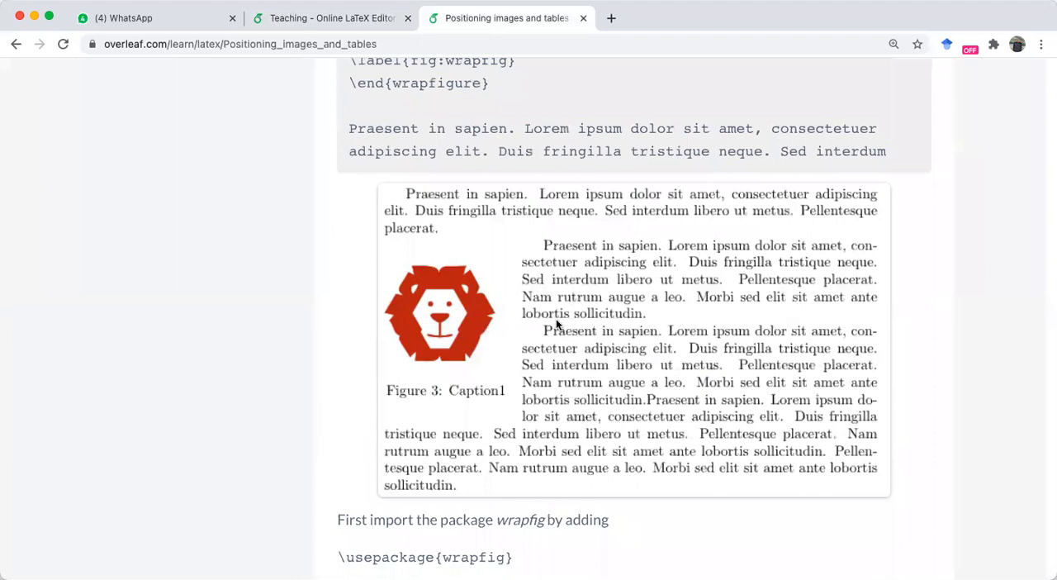
scroll(up, 3)
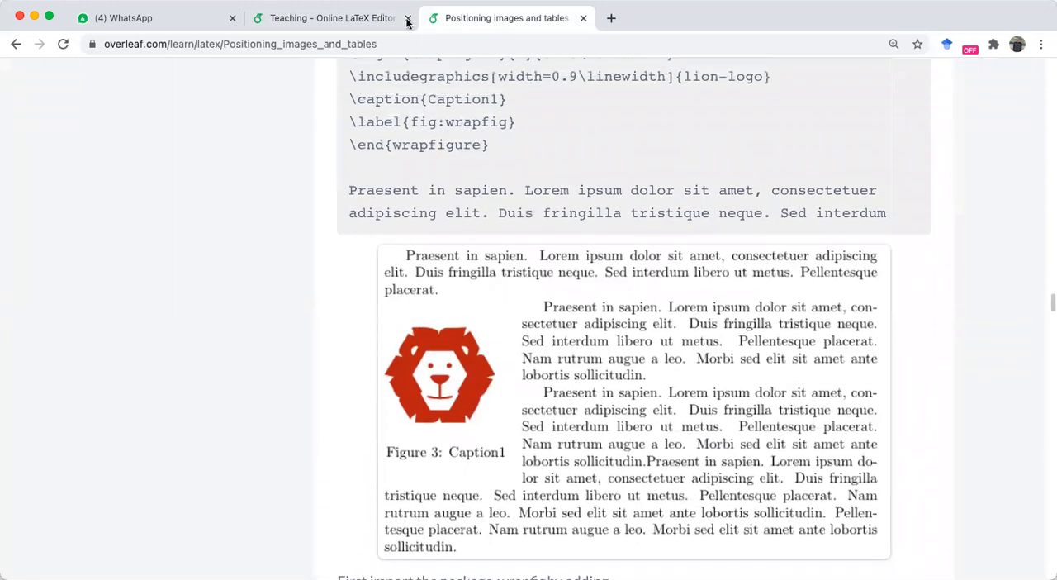
Step: Confirm \usepackage{wrapfig} in the preamble, then fill the wrapfigure with Picture_1.png at 0.9\linewidth, Caption1, fig:wrapfig
click(330, 16)
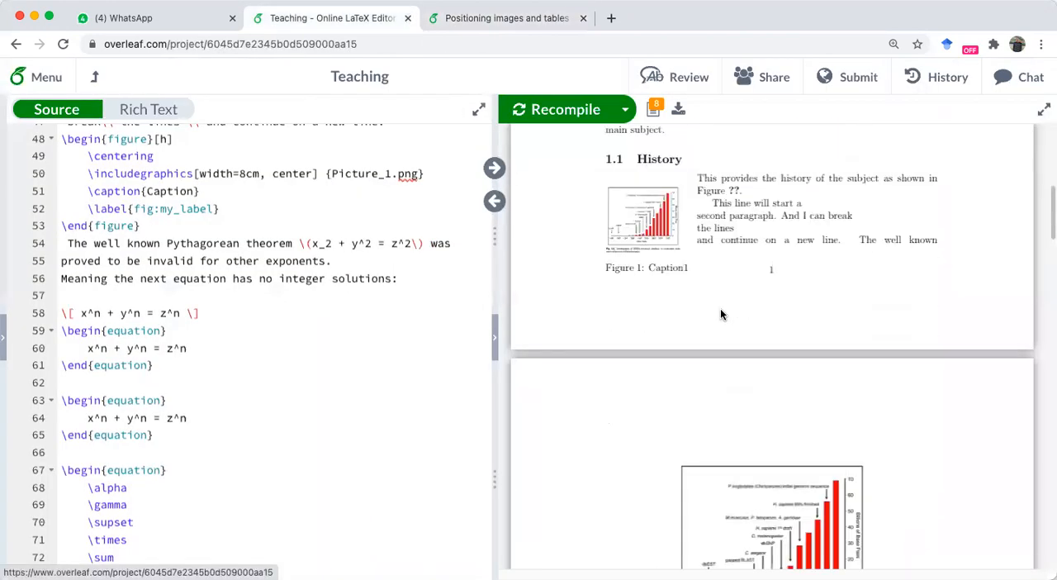
scroll(up, 3)
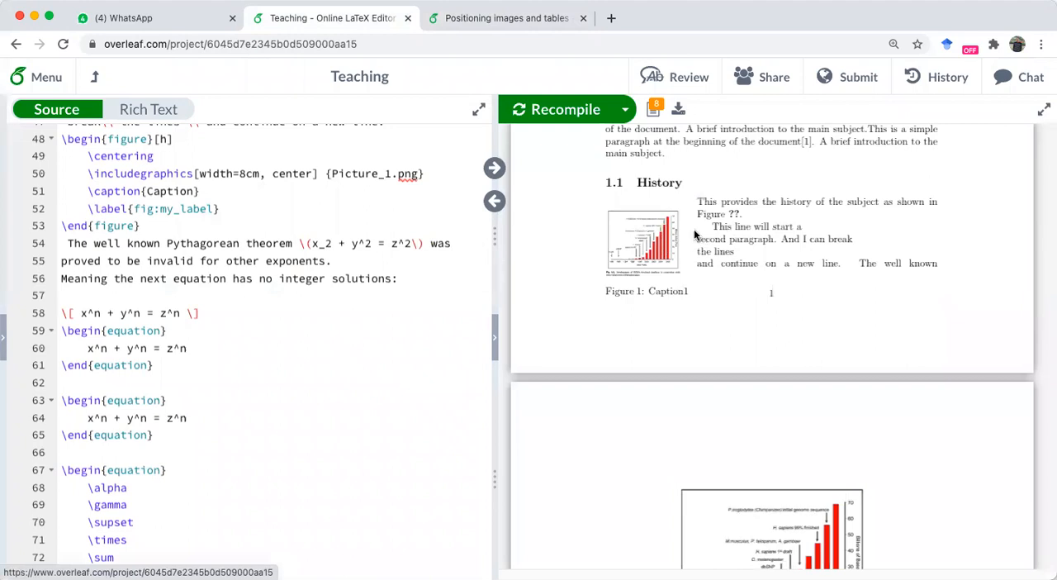
scroll(up, 3)
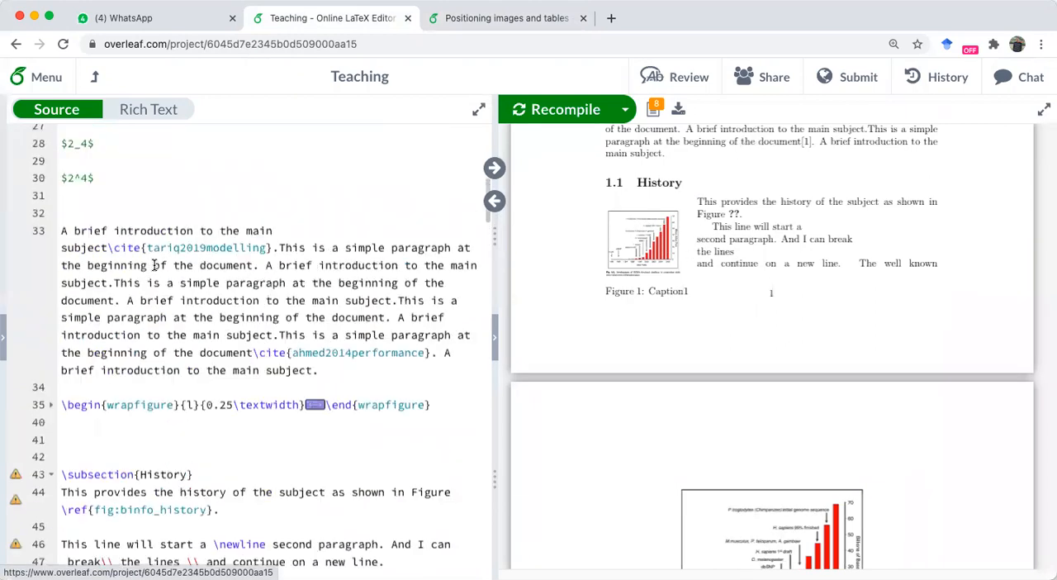
scroll(down, 3)
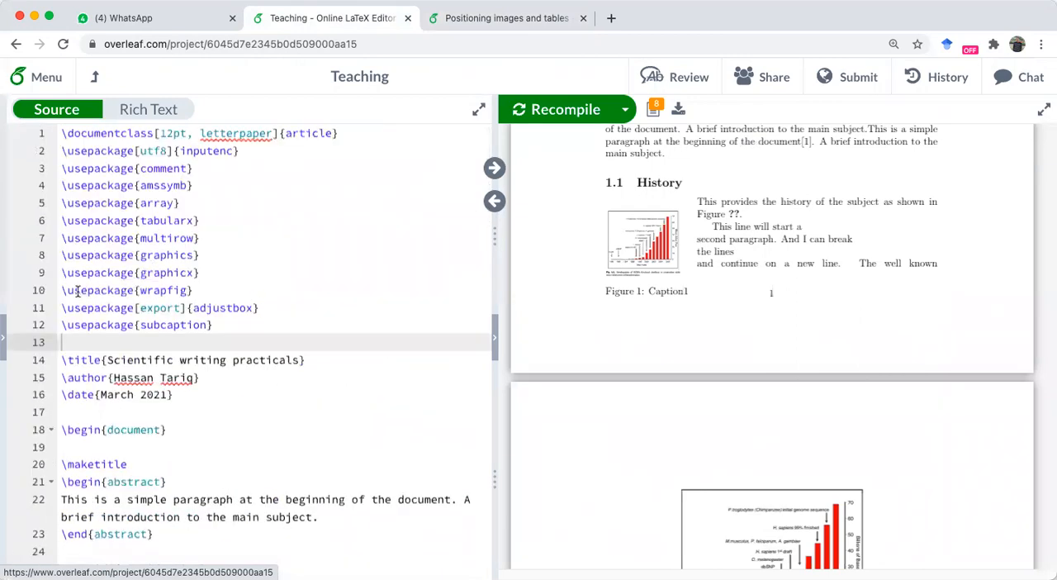
click(195, 291)
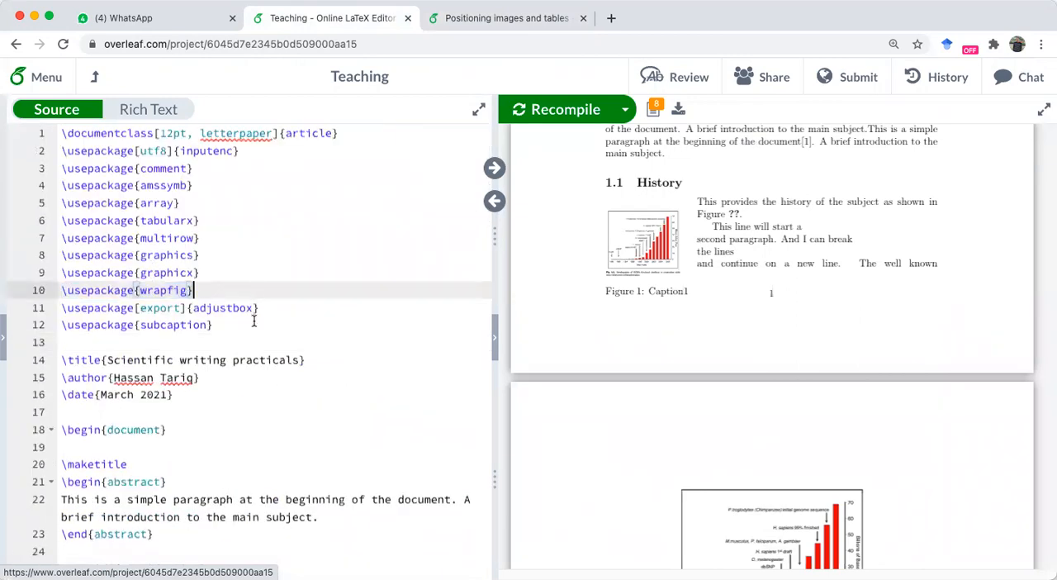
scroll(down, 3)
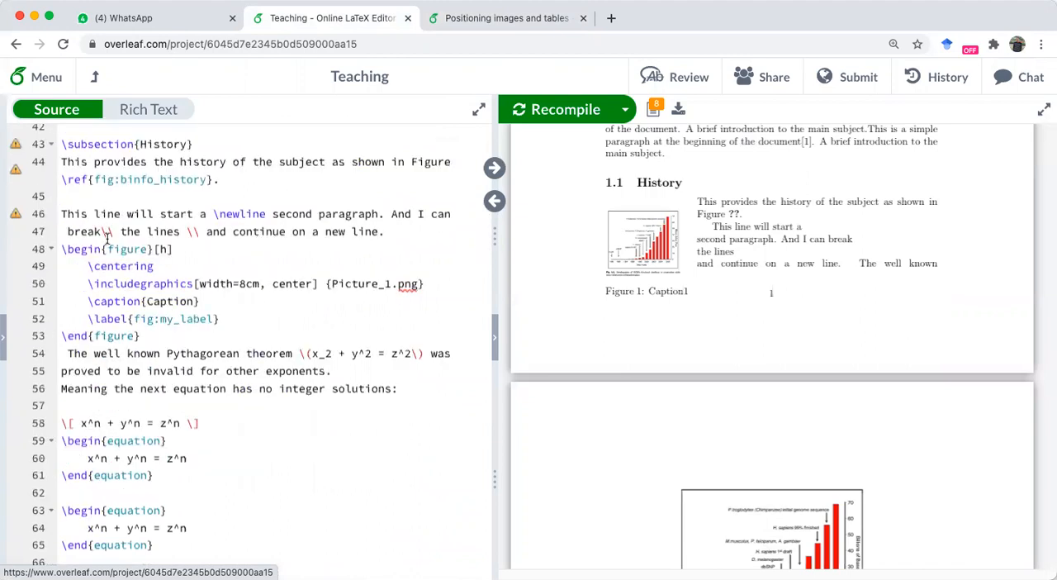
scroll(up, 3)
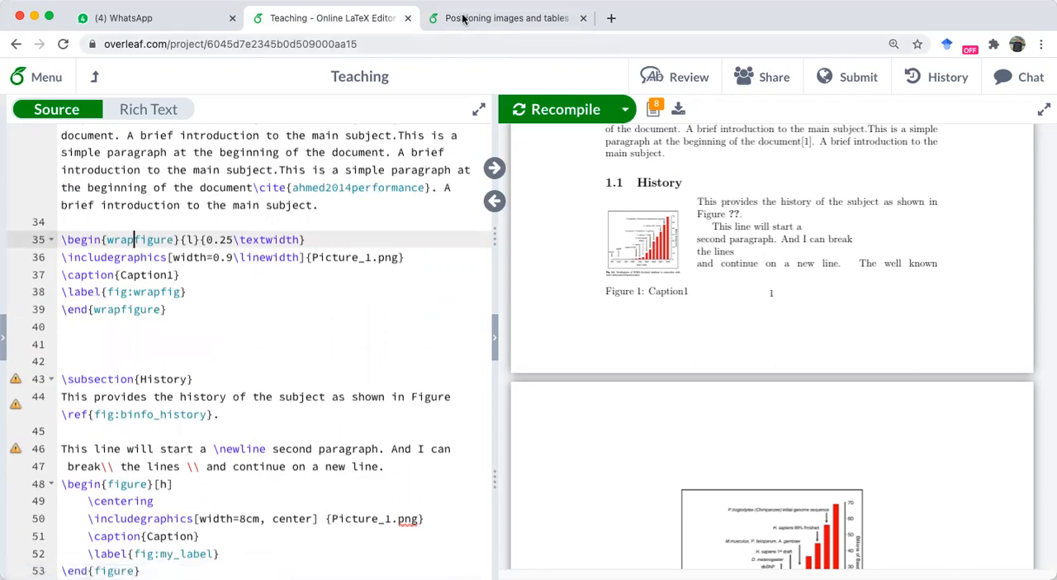
Step: Review the Learn article's wrapfig alignment letters and width parameter, past Positioning tables and back
click(507, 16)
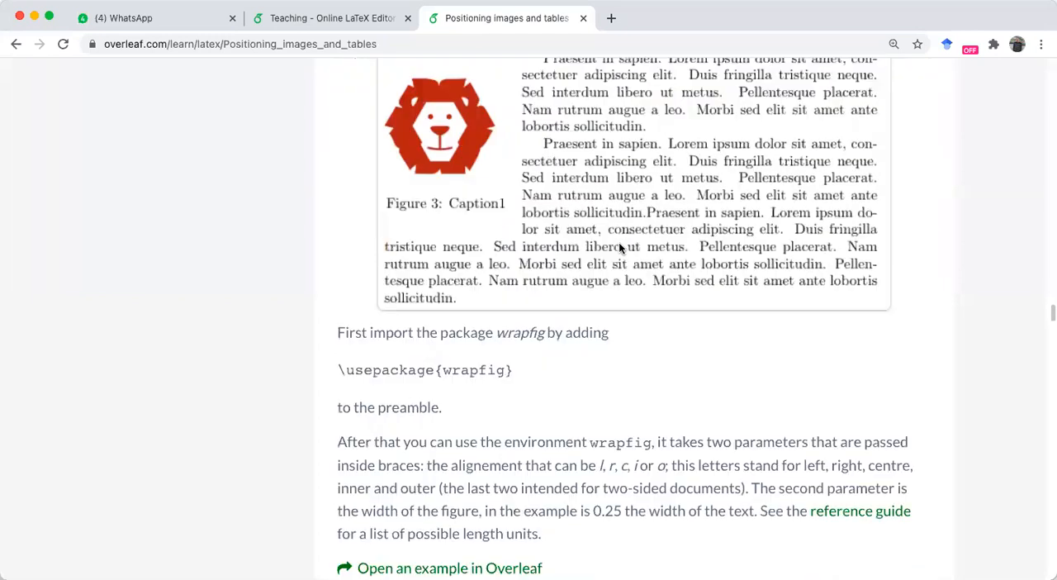
scroll(down, 3)
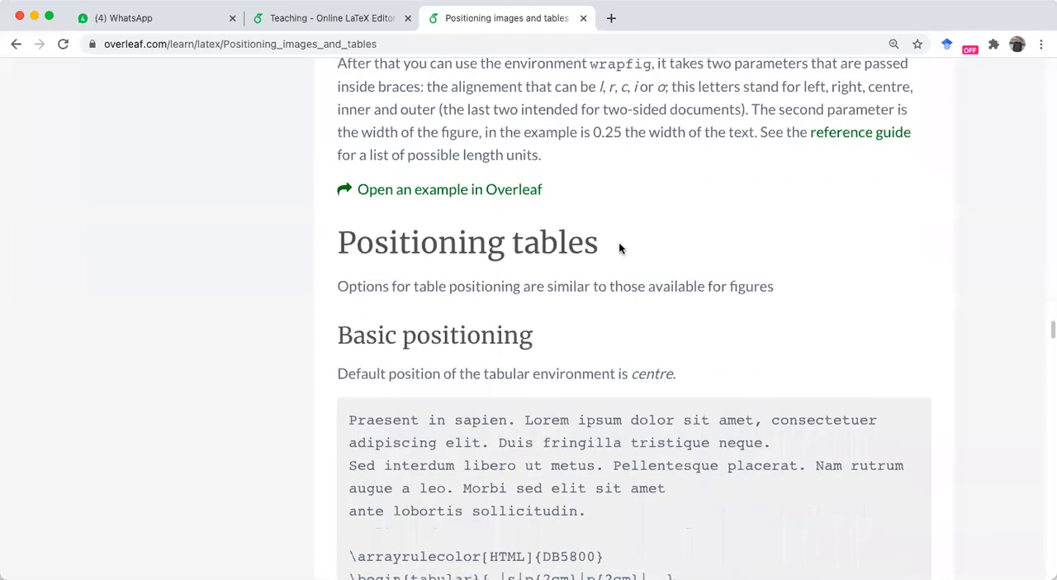
scroll(down, 3)
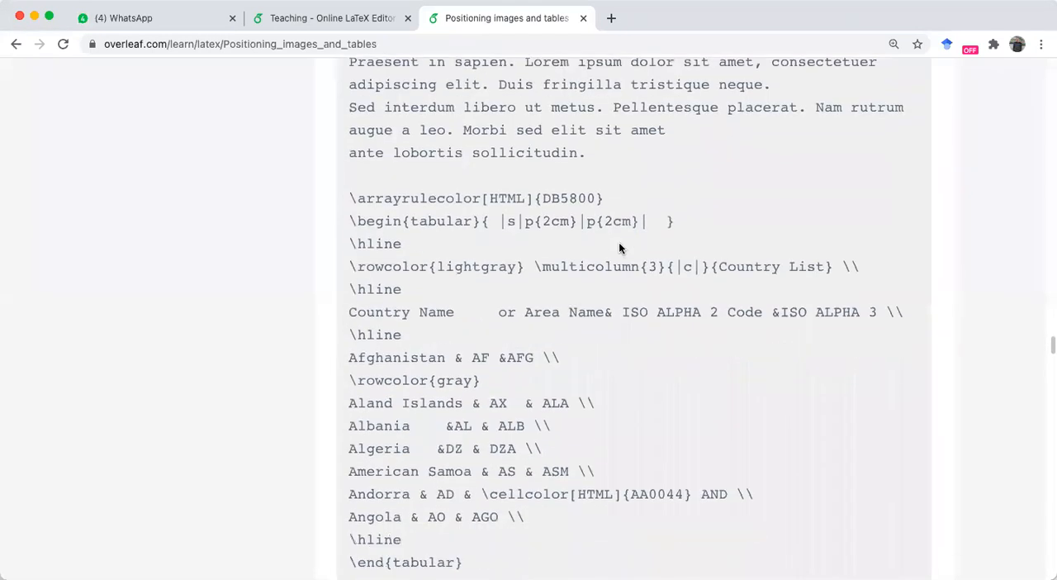
mouse_move(488, 248)
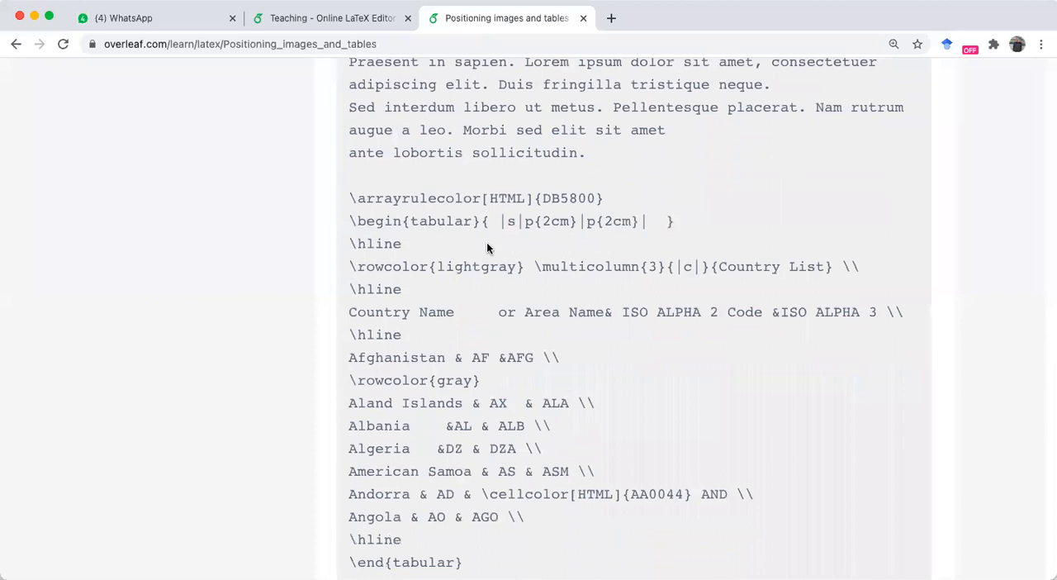
scroll(up, 3)
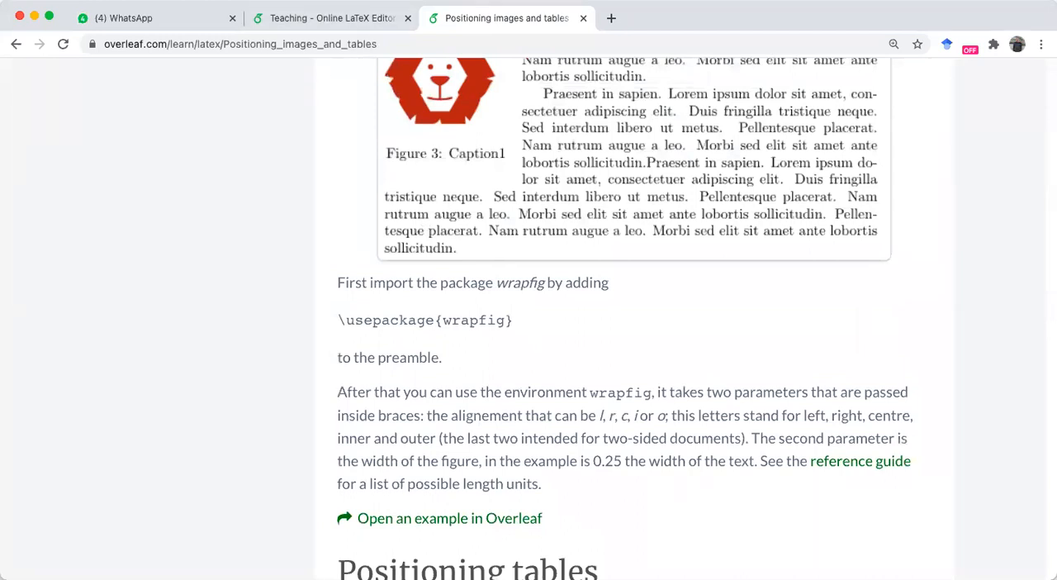
mouse_move(775, 471)
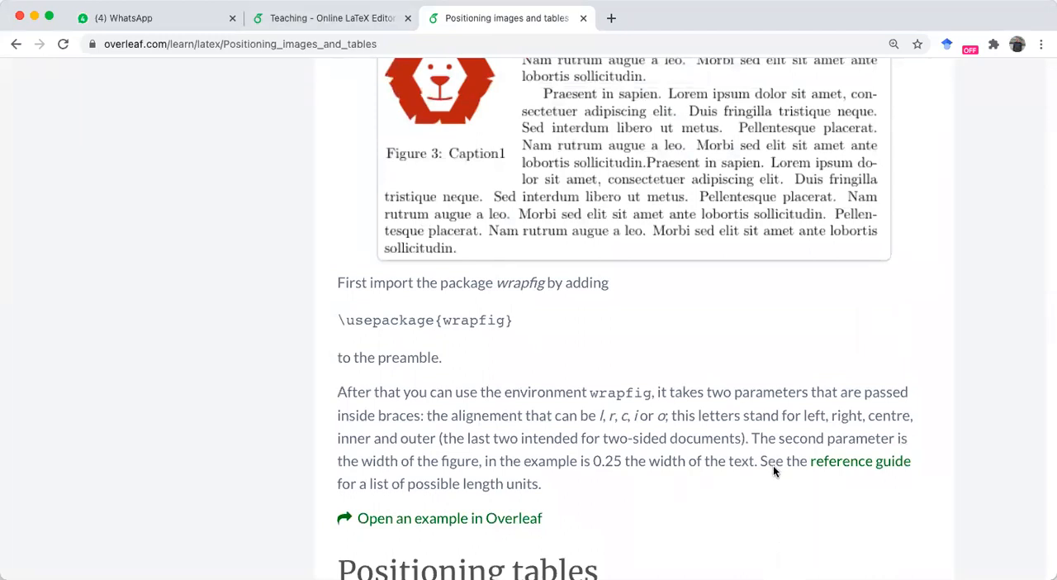